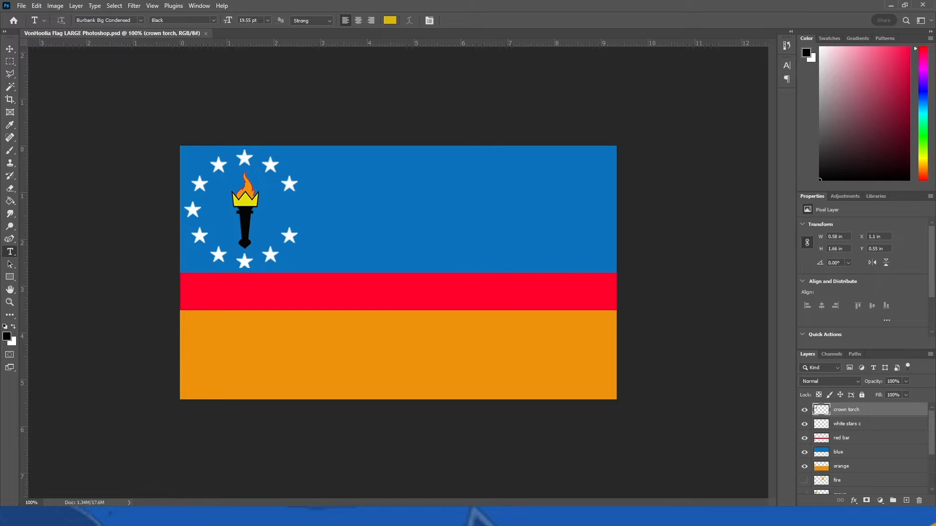
mouse_move(324, 171)
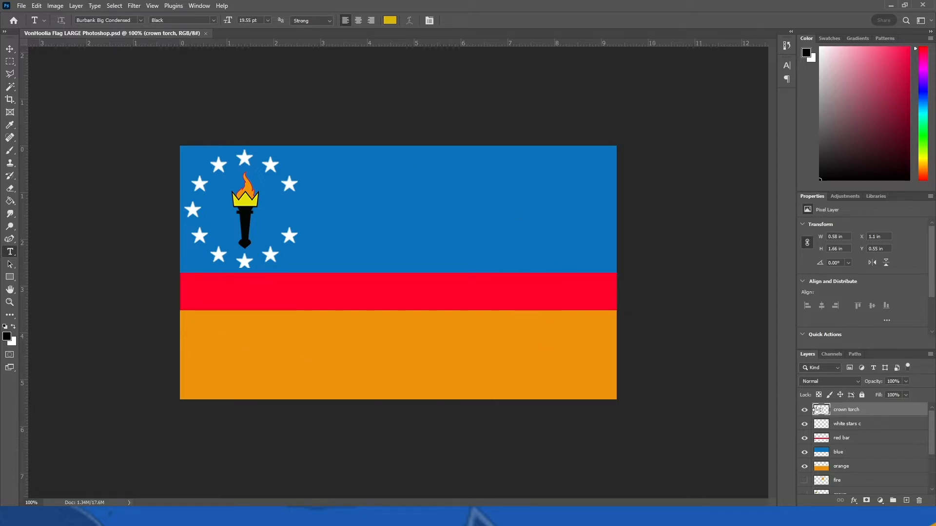
Hide the crown torch and white stars layers, then select the red bar layer.
left_click(803, 410)
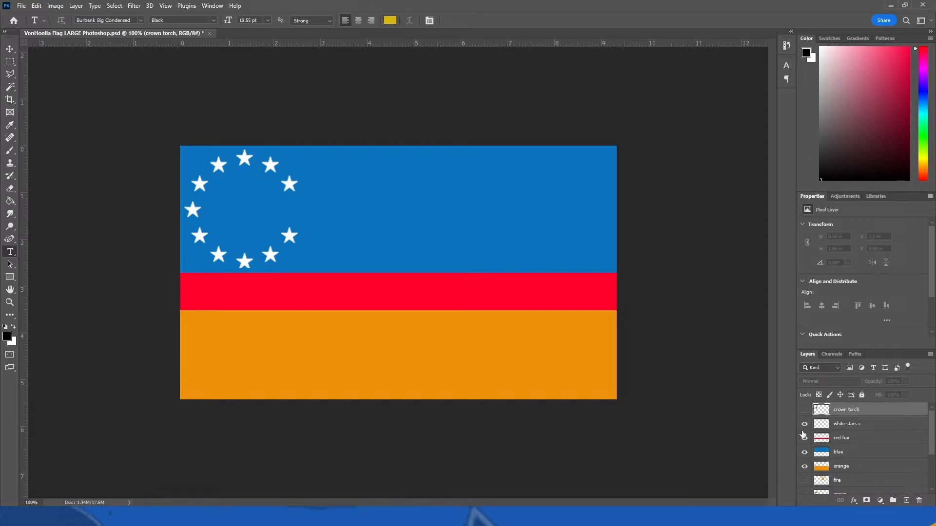
left_click(804, 437)
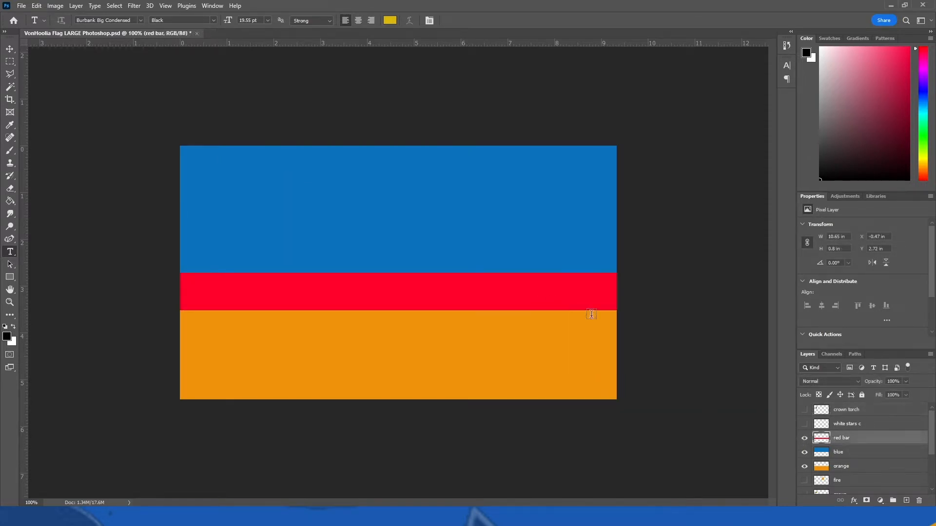
left_click(9, 49)
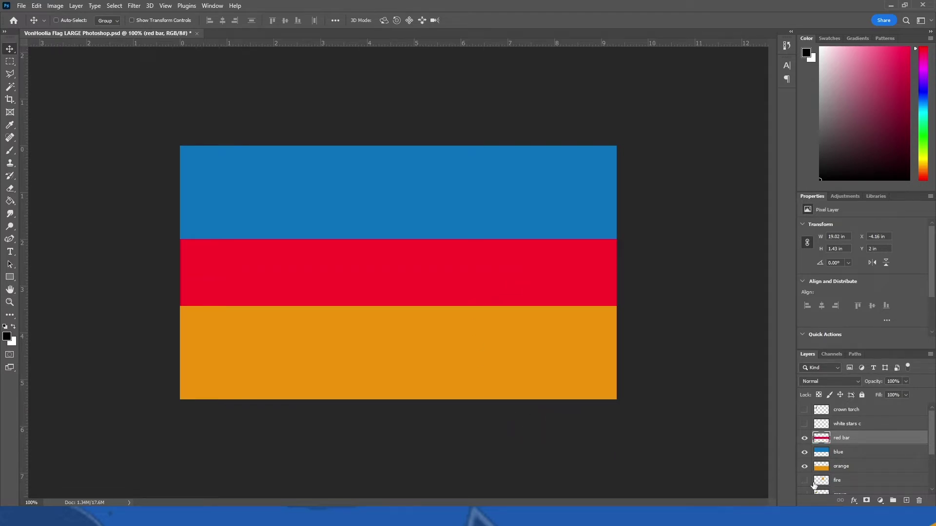
mouse_move(602, 410)
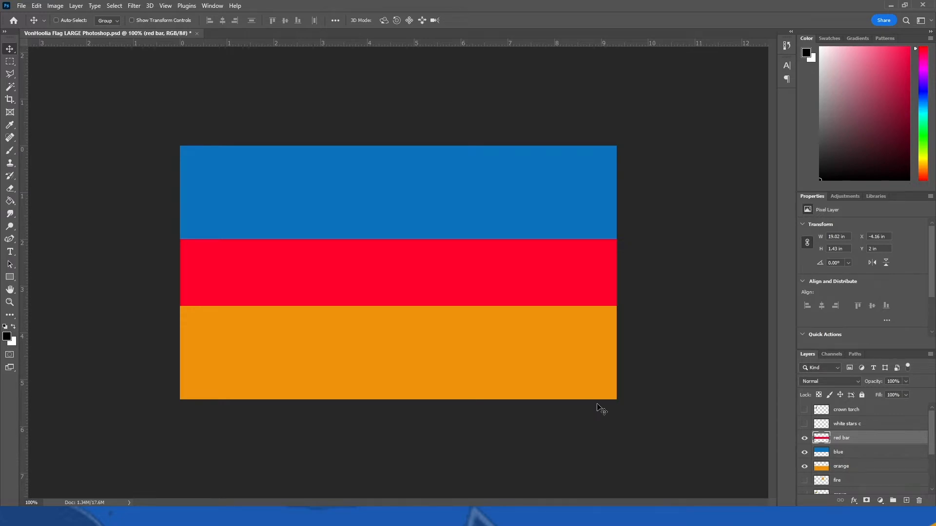
mouse_move(403, 280)
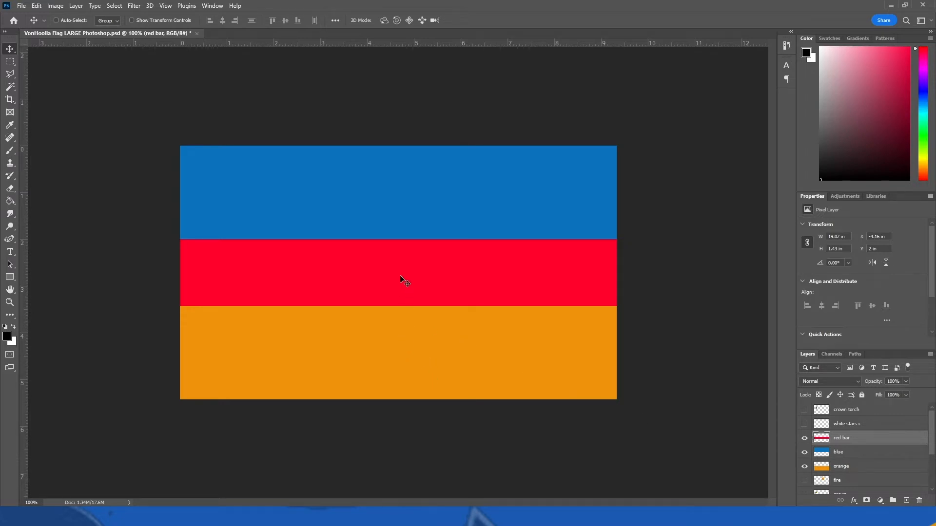
mouse_move(375, 321)
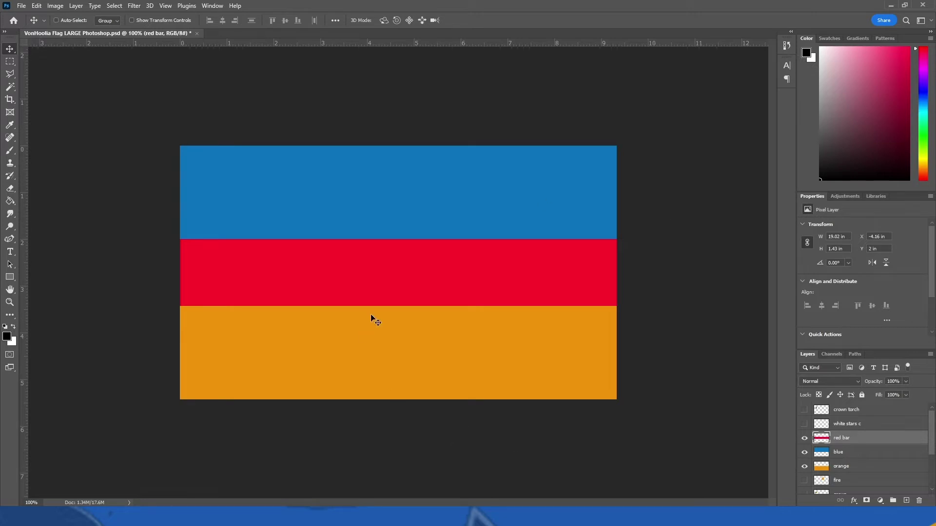
mouse_move(524, 339)
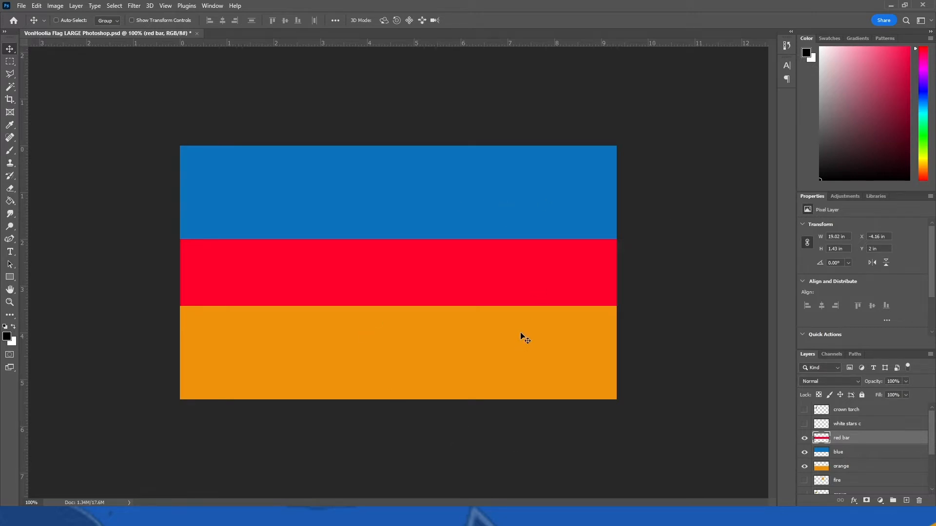
Transform the red bar and draw a triangle shape over it.
key("ctrl+t")
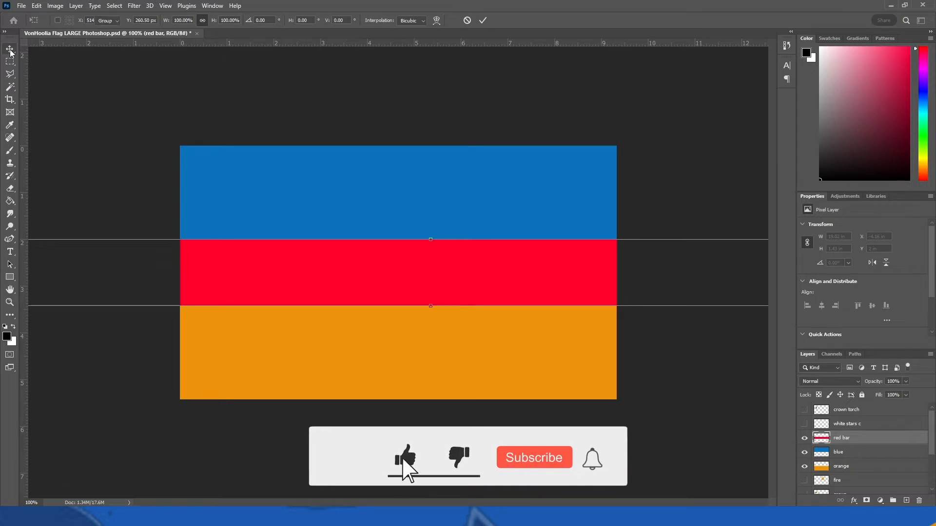
left_click(10, 277)
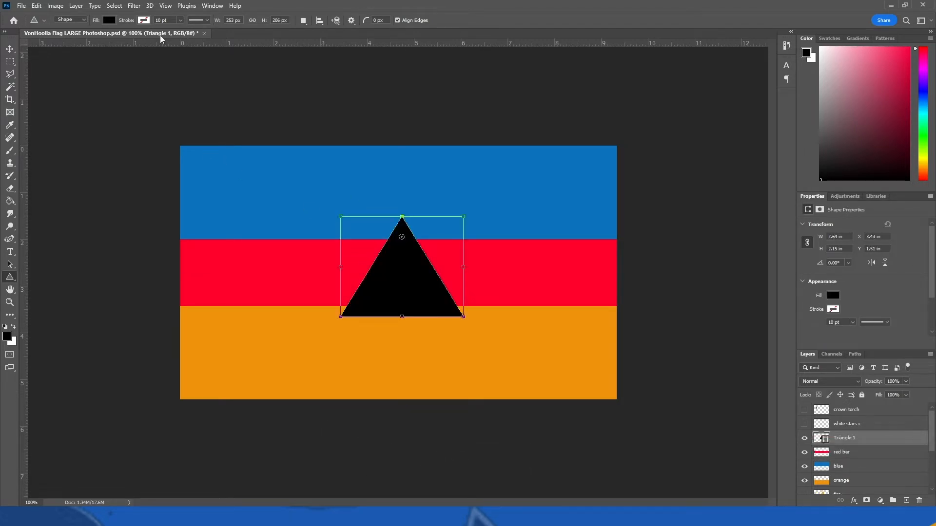
left_click(114, 6)
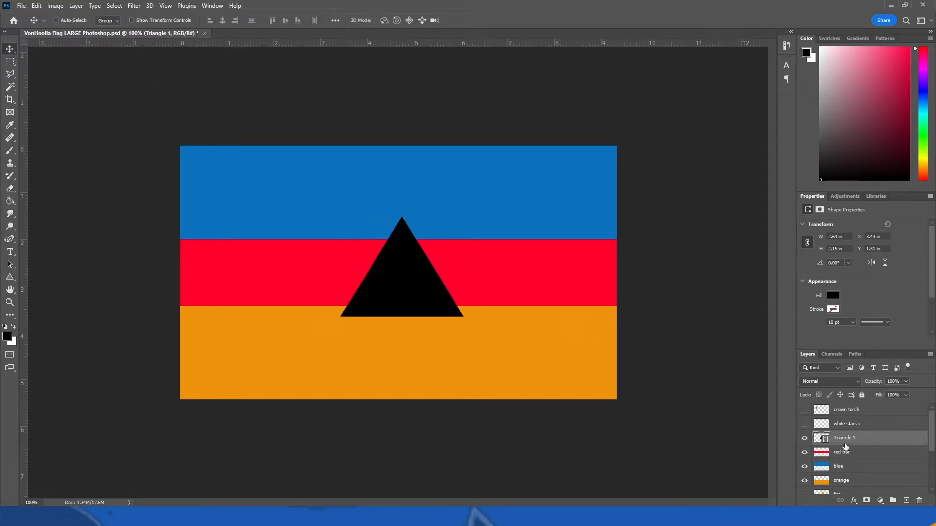
Rasterize the triangle layer and draw a smaller white inner triangle.
right_click(845, 438)
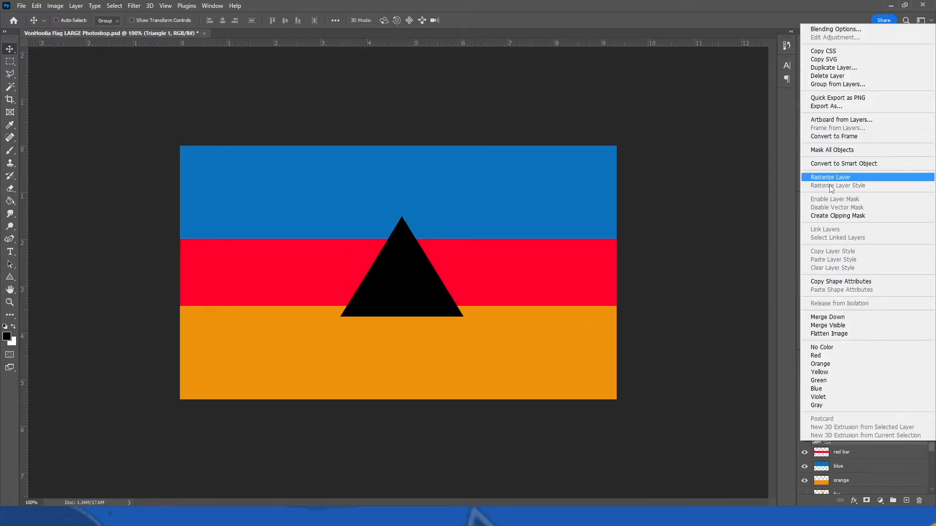
left_click(829, 177)
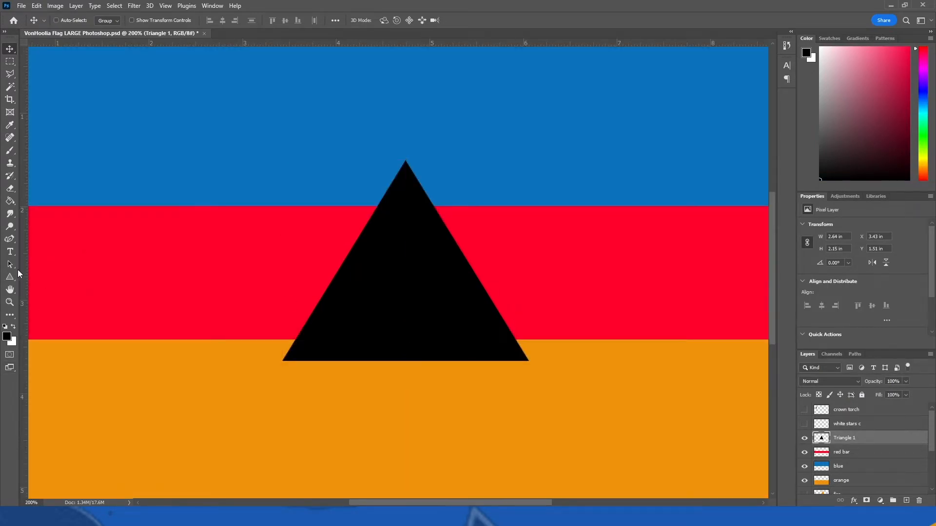
left_click(11, 276)
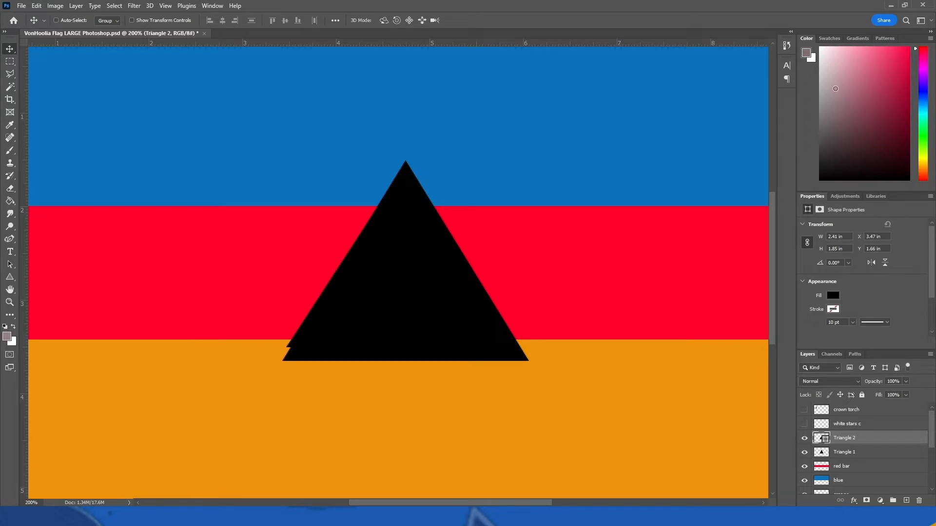
left_click(11, 201)
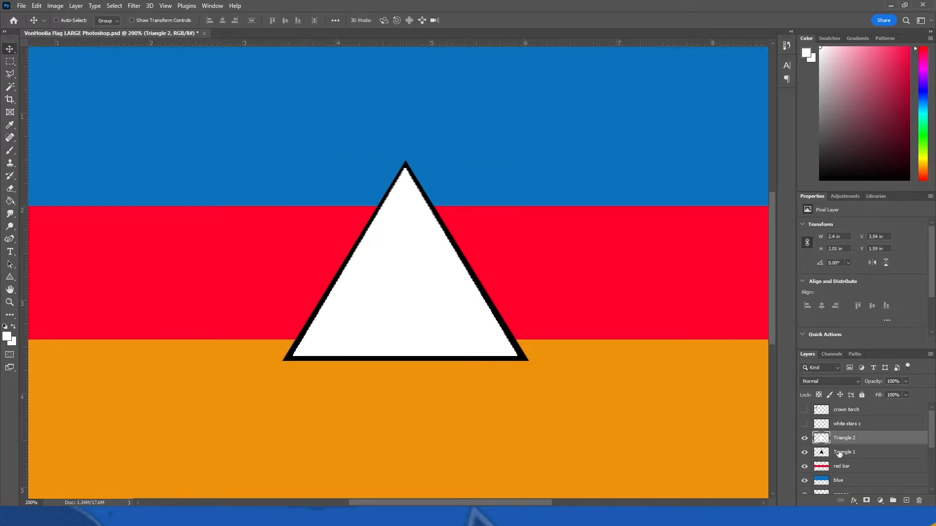
Select the triangle's interior and similar colours, then invert the selection on Triangle 1.
left_click(844, 452)
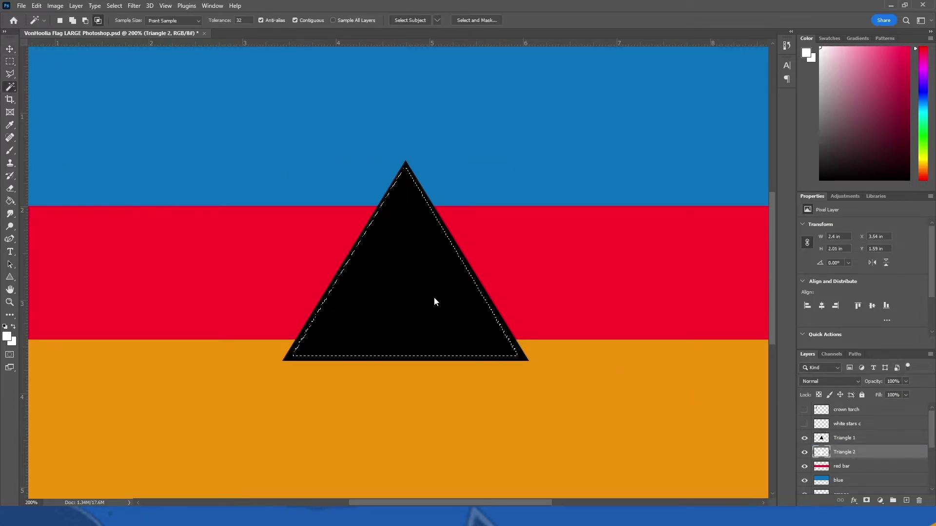
right_click(434, 302)
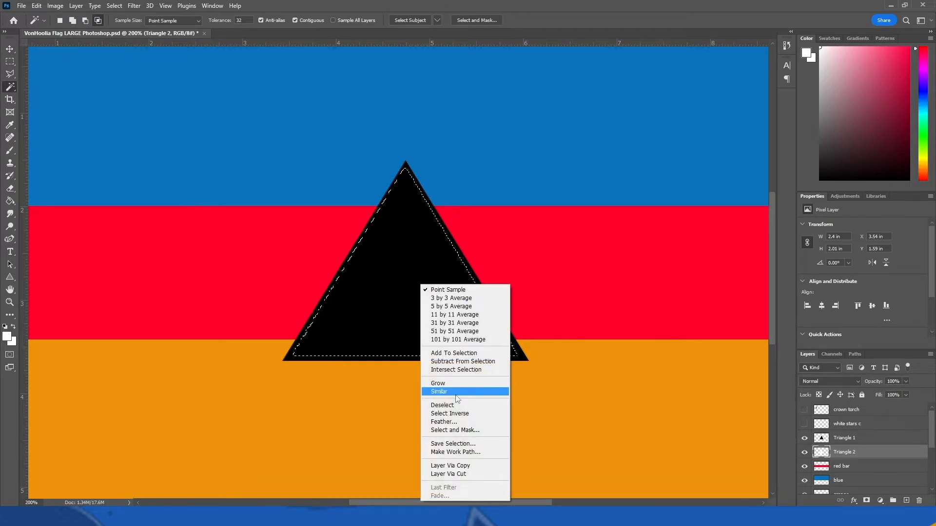
left_click(438, 391)
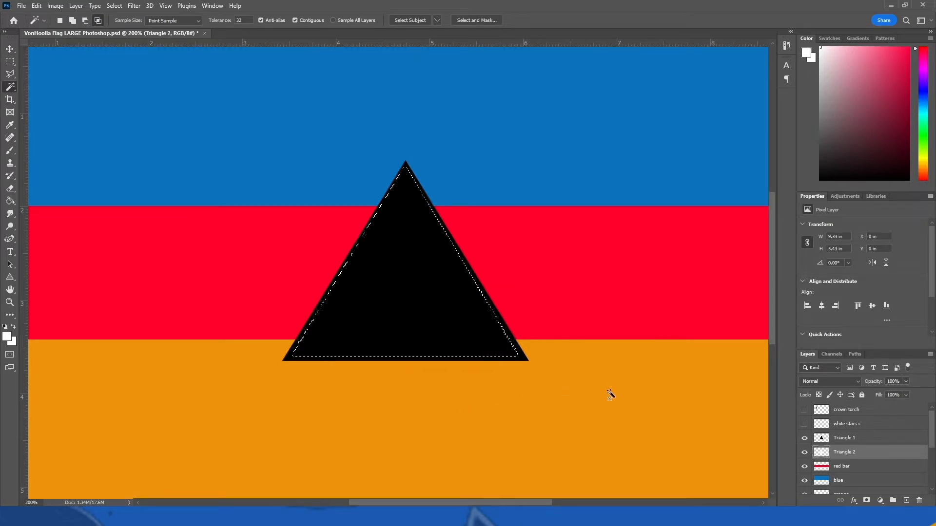
left_click(845, 438)
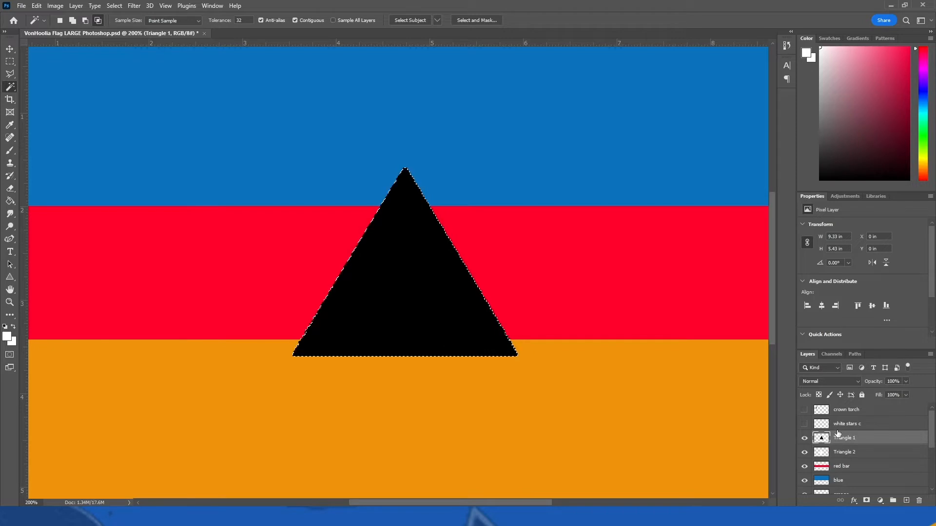
right_click(415, 279)
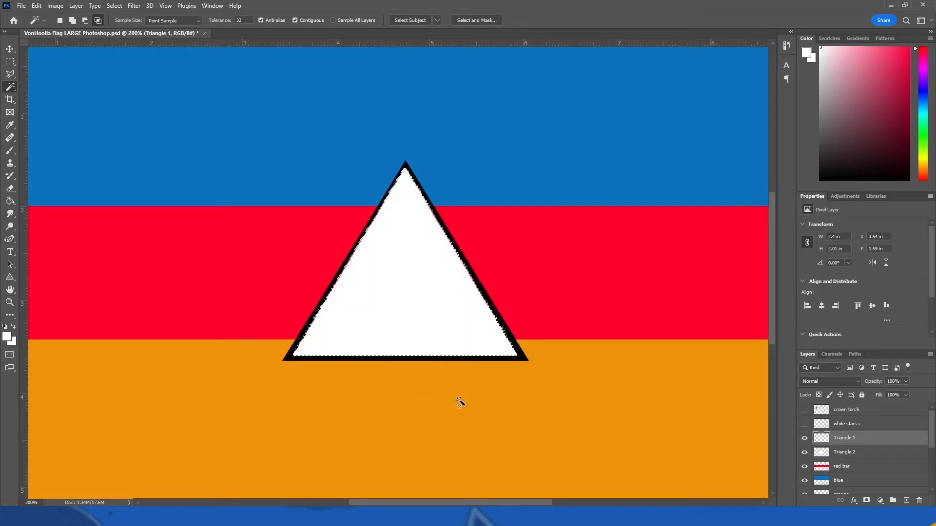
left_click(113, 6)
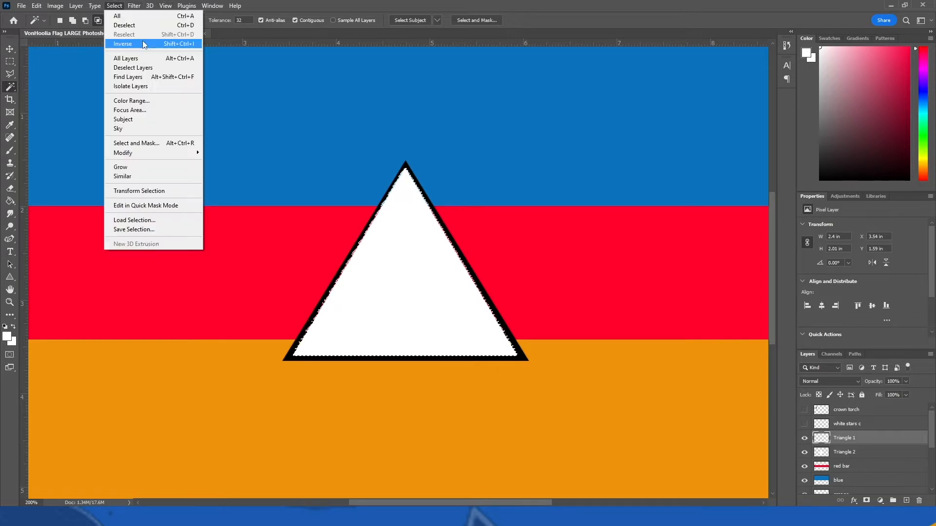
left_click(122, 43)
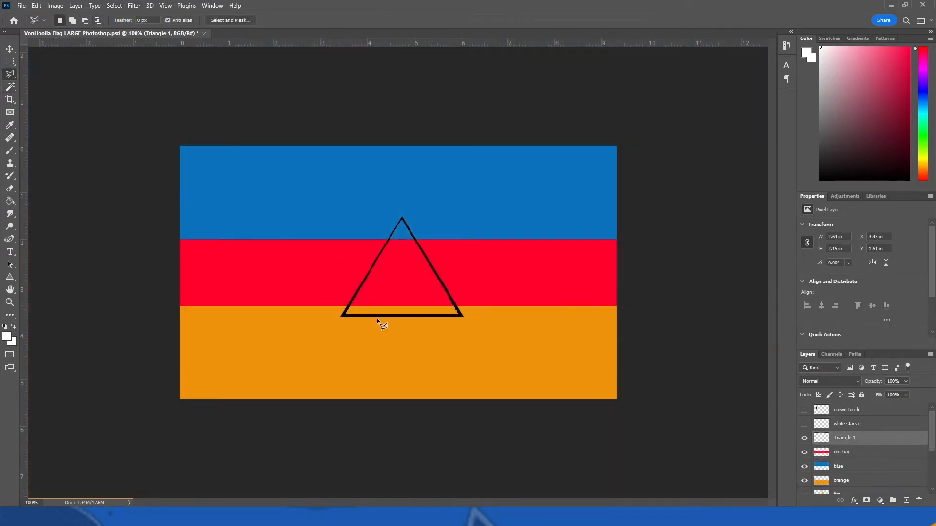
mouse_move(348, 323)
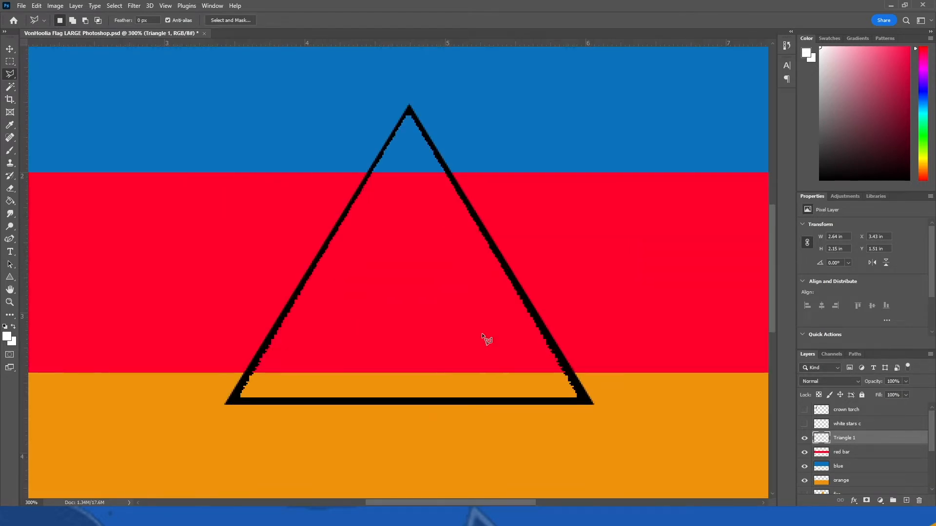
mouse_move(436, 169)
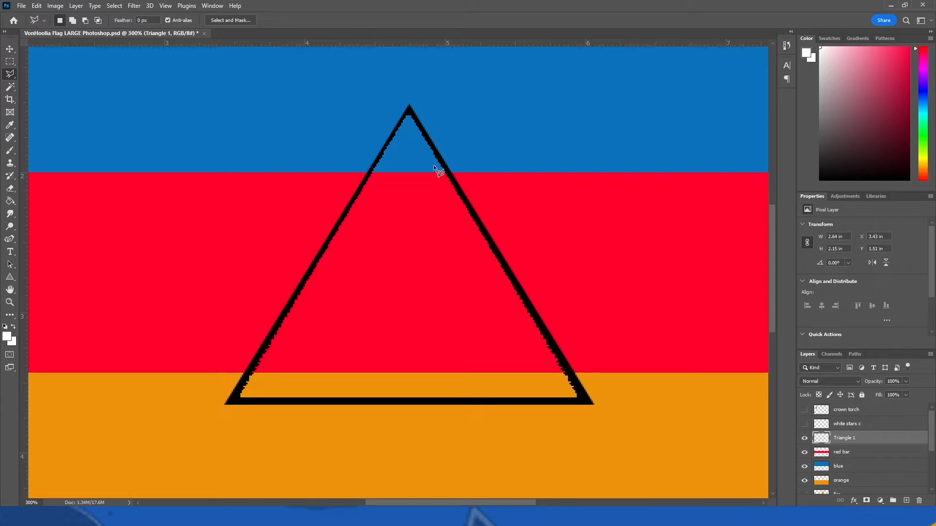
mouse_move(579, 401)
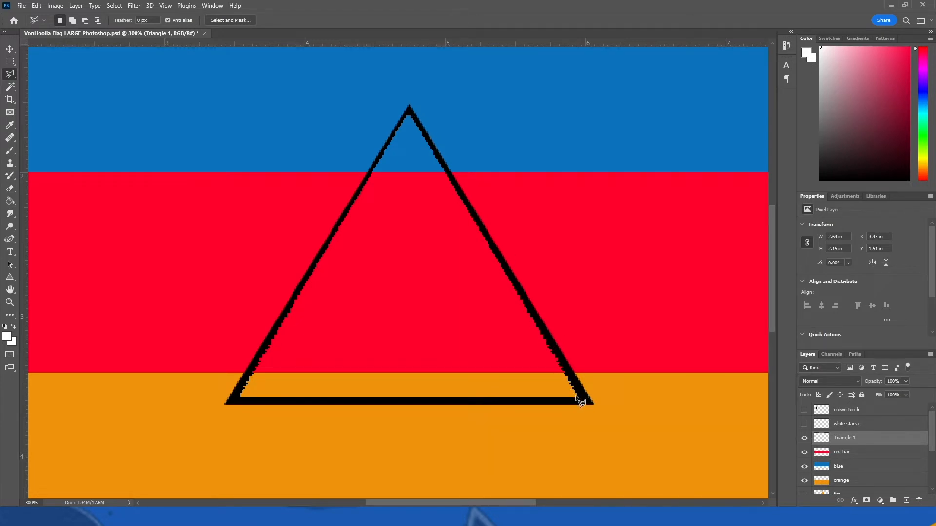
mouse_move(604, 426)
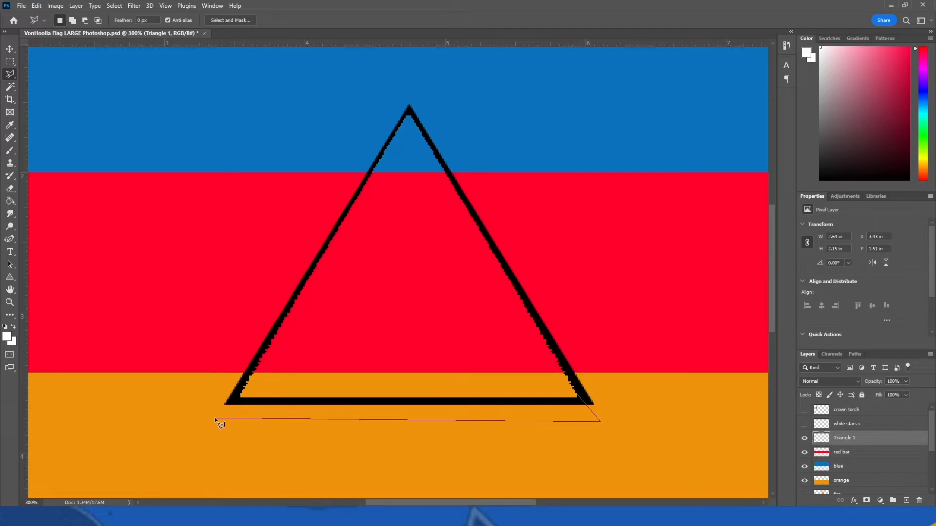
mouse_move(233, 413)
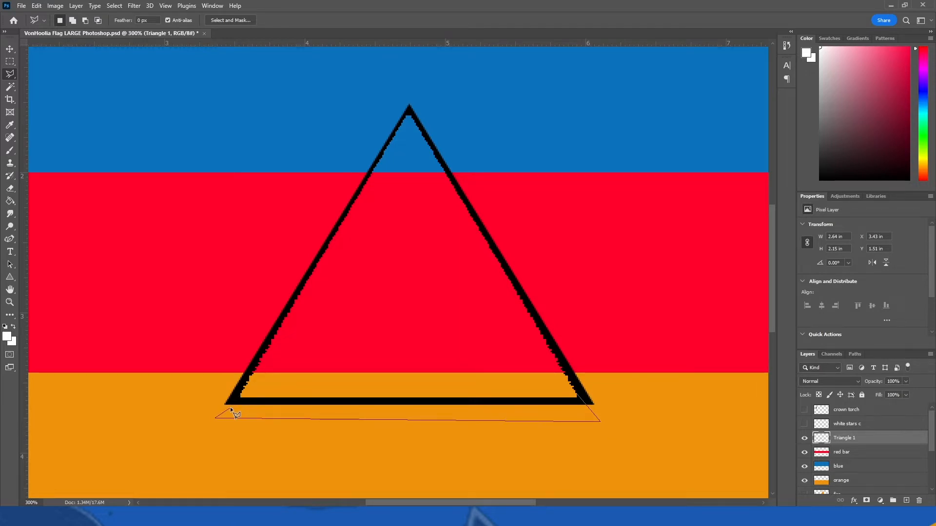
mouse_move(255, 417)
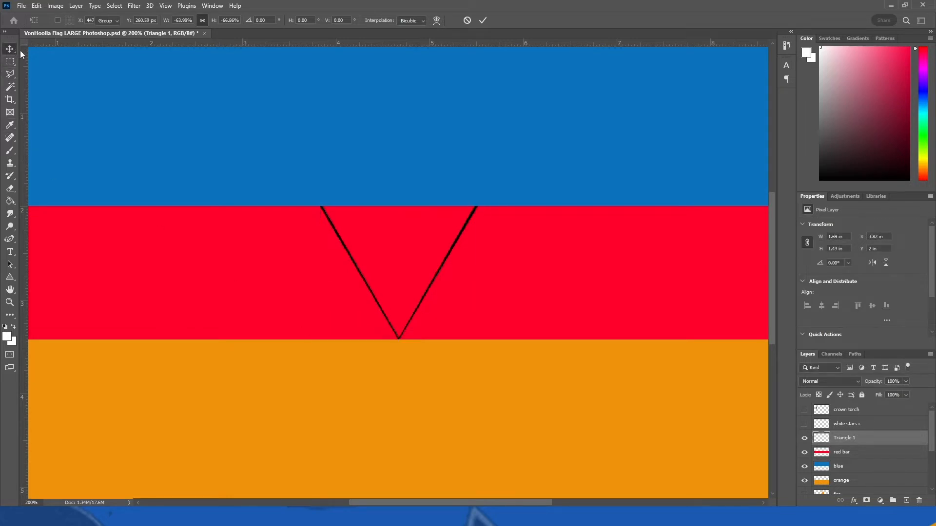
Commit the flipped V transform and set its stroke colour to black #000000.
left_click(482, 20)
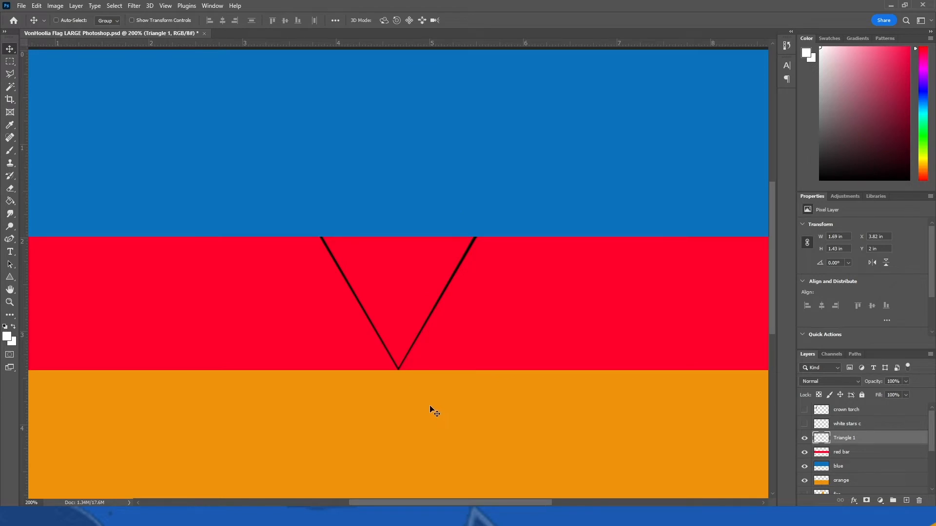
mouse_move(484, 260)
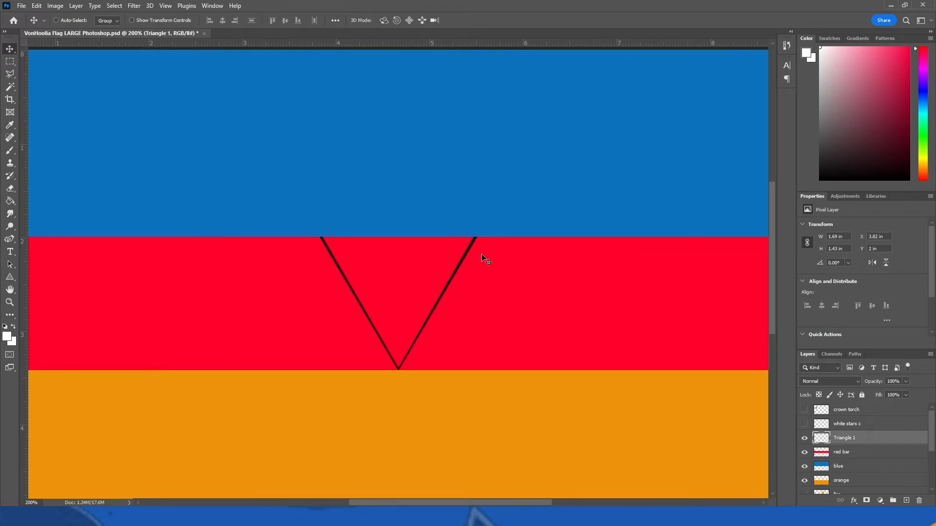
mouse_move(872, 441)
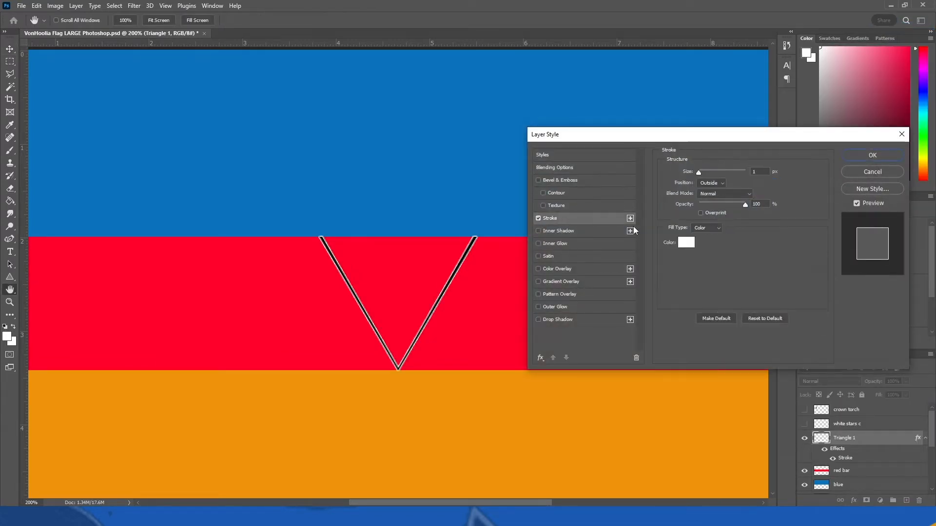
left_click(685, 242)
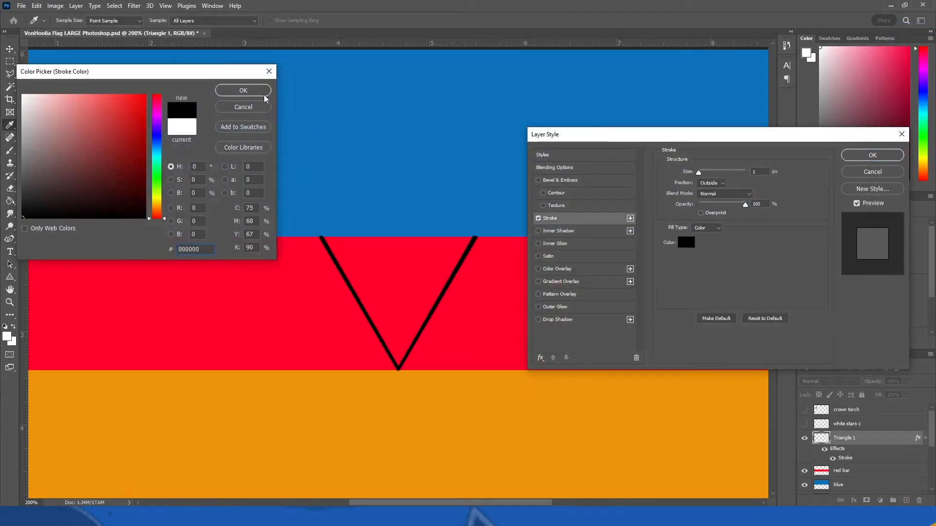
left_click(242, 91)
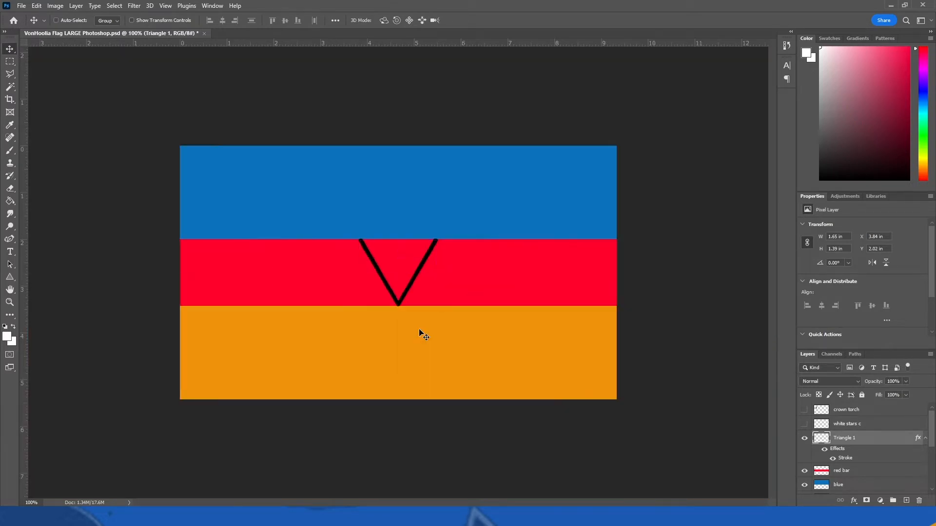
mouse_move(24, 8)
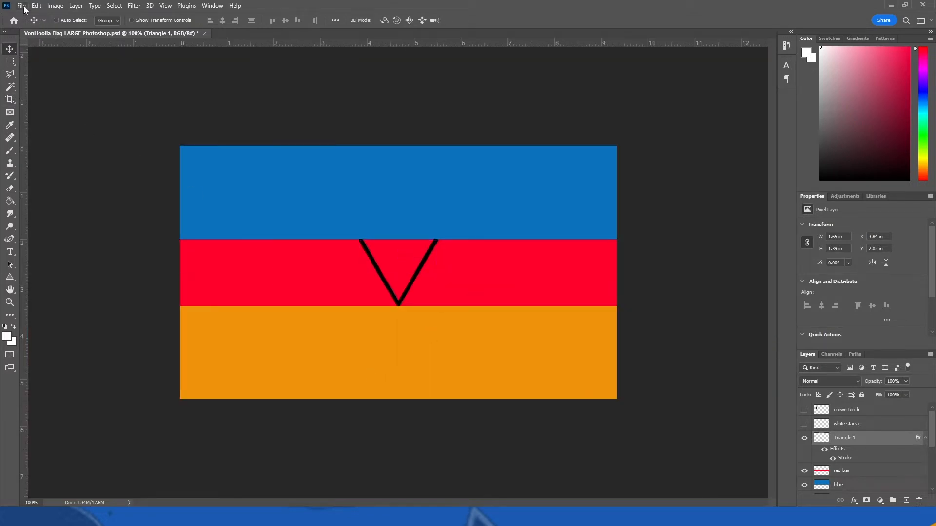
Select the 'white stars c' layer and turn its visibility back on.
left_click(847, 424)
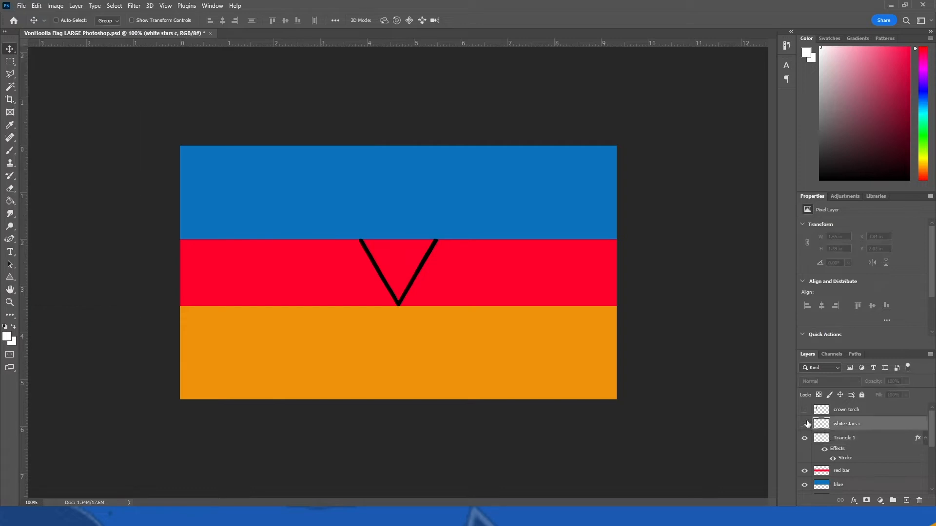
left_click(805, 423)
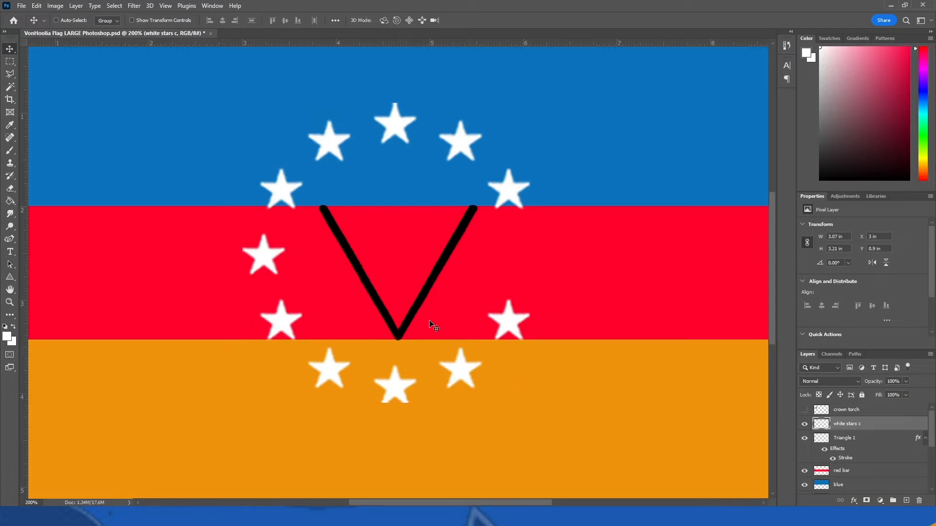
mouse_move(507, 331)
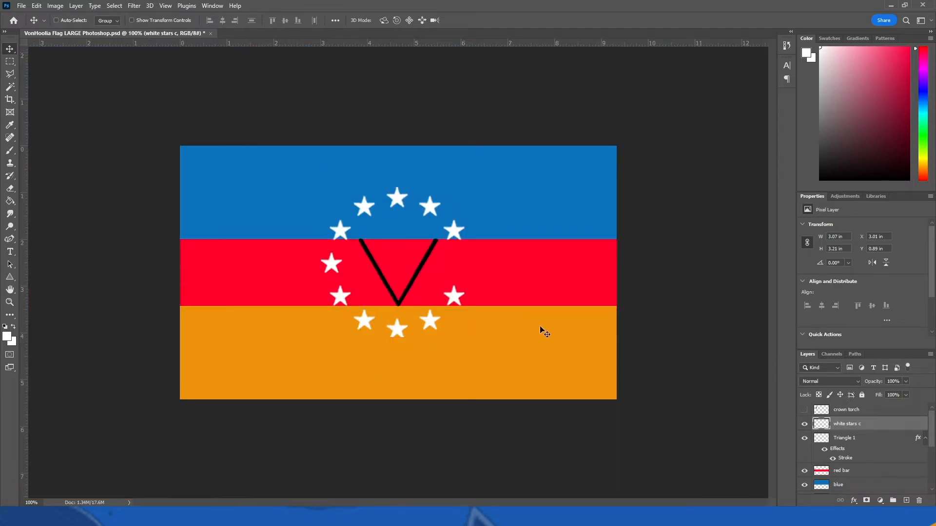
Show the crown torch and duplicate its layer.
left_click(804, 410)
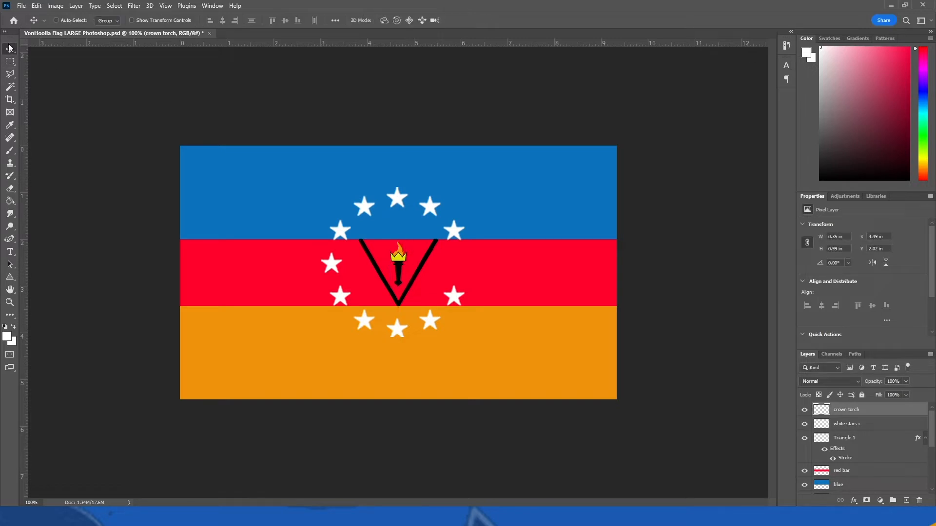
mouse_move(676, 415)
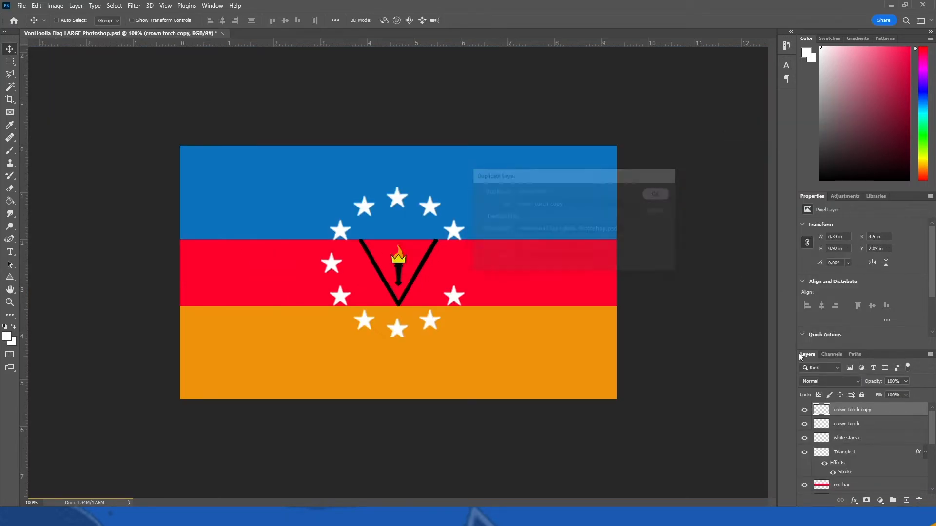
left_click(654, 194)
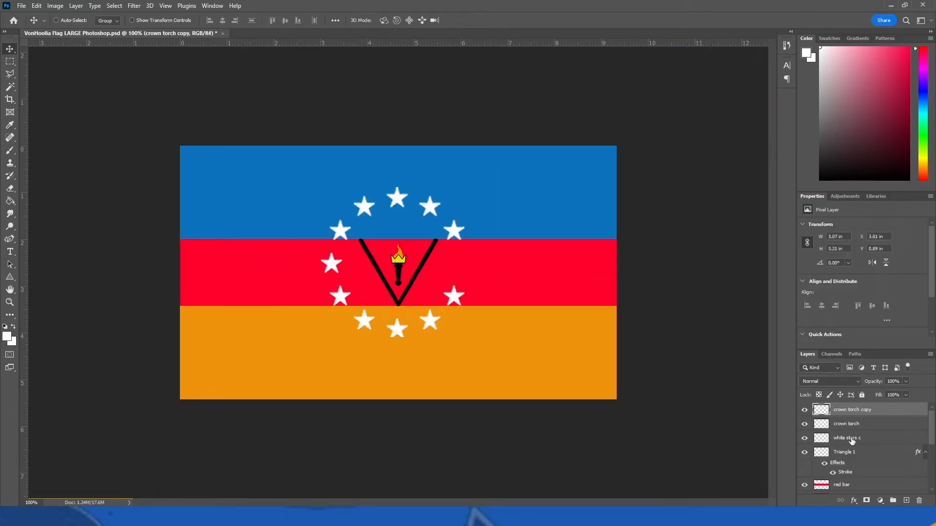
right_click(850, 409)
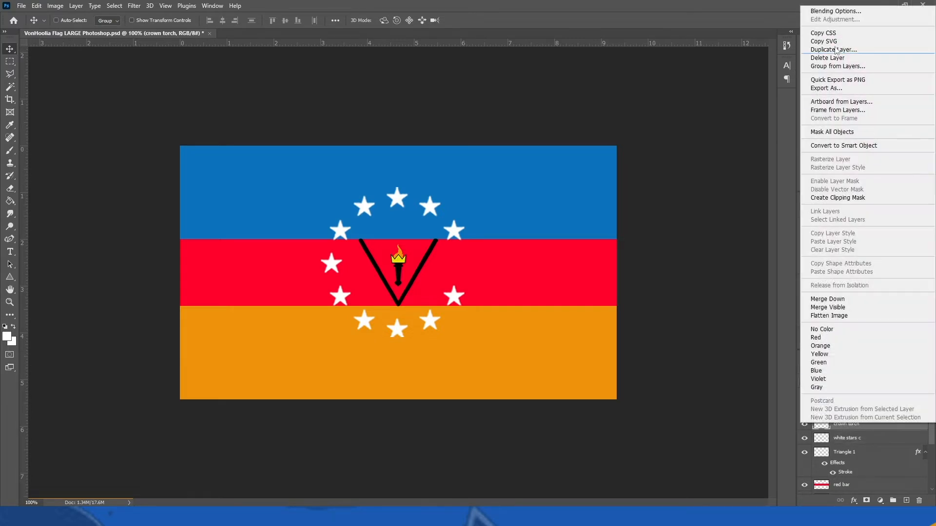
left_click(832, 49)
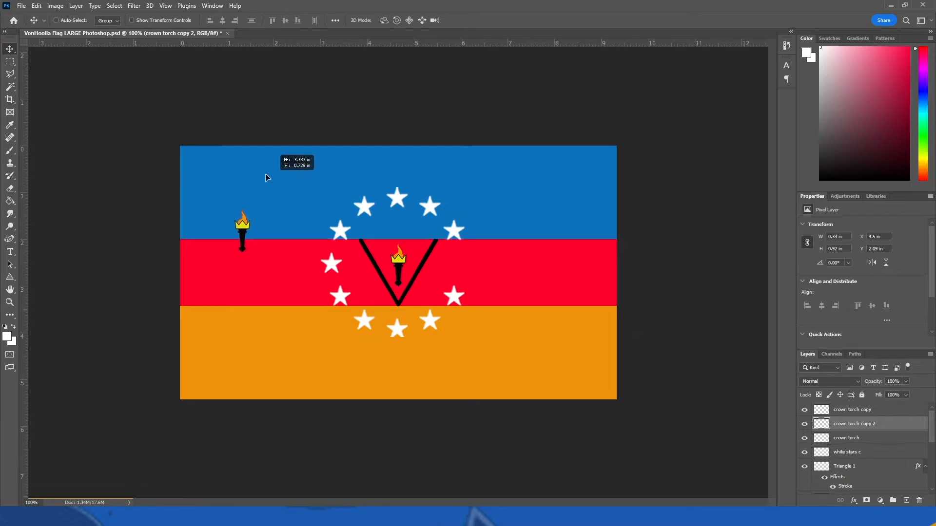
Scale the white stars copy into the upper-left corner and commit it.
left_click(853, 423)
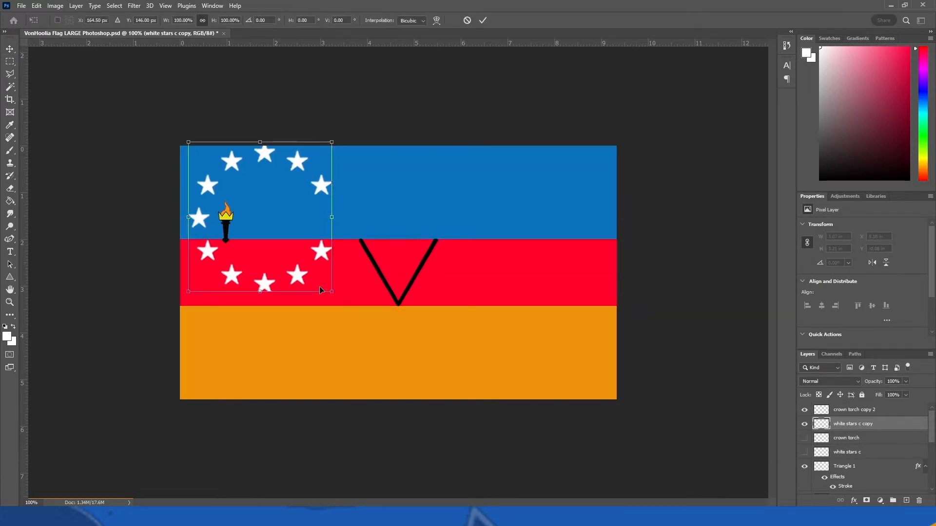
key("Return")
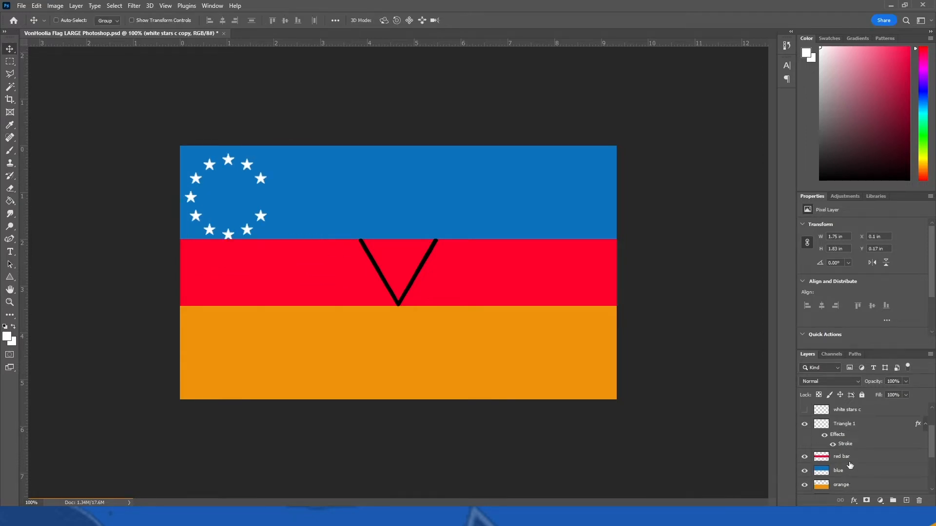
right_click(841, 456)
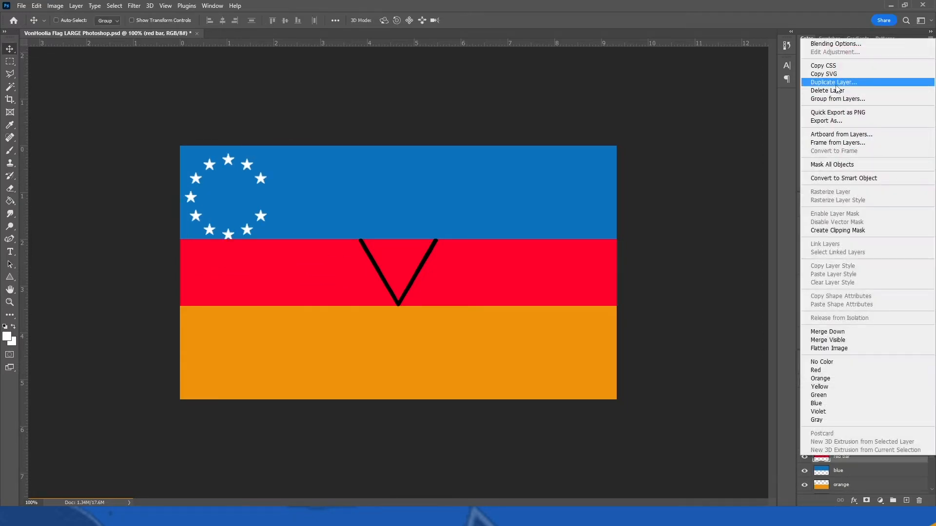
Duplicate the red bar, hide the original, and shrink the V to fit.
left_click(833, 82)
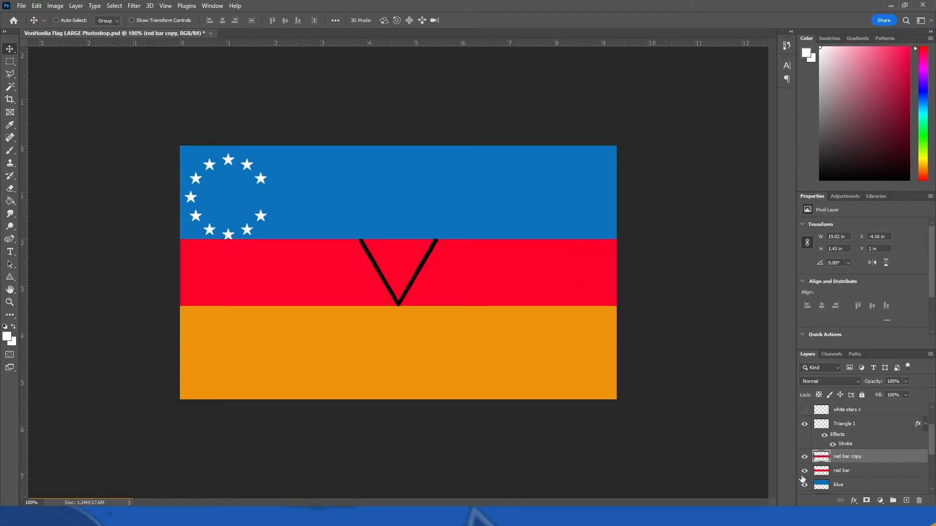
left_click(804, 484)
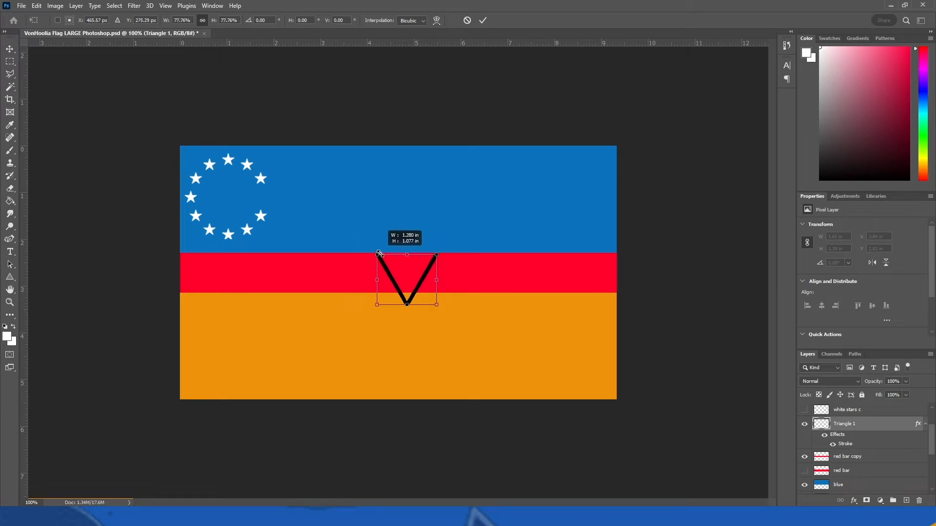
left_click_drag(380, 255, 395, 270)
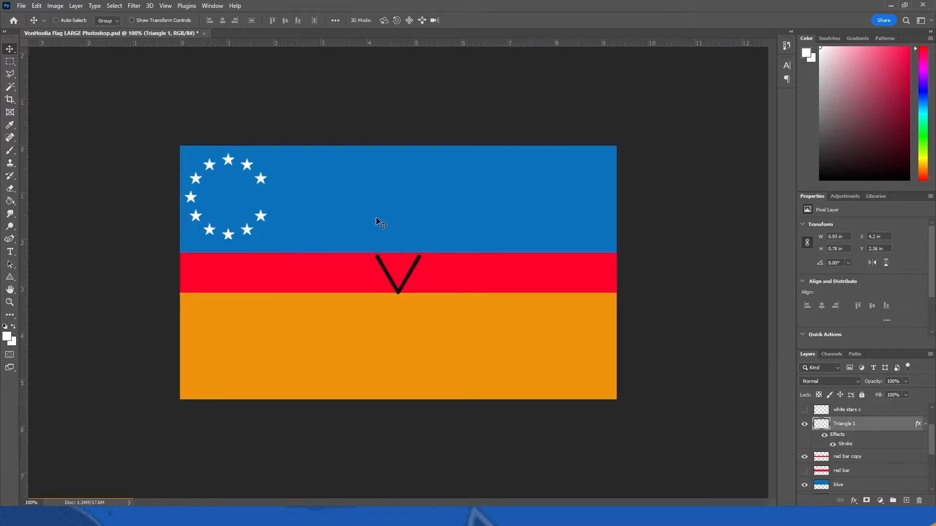
key("ctrl+t")
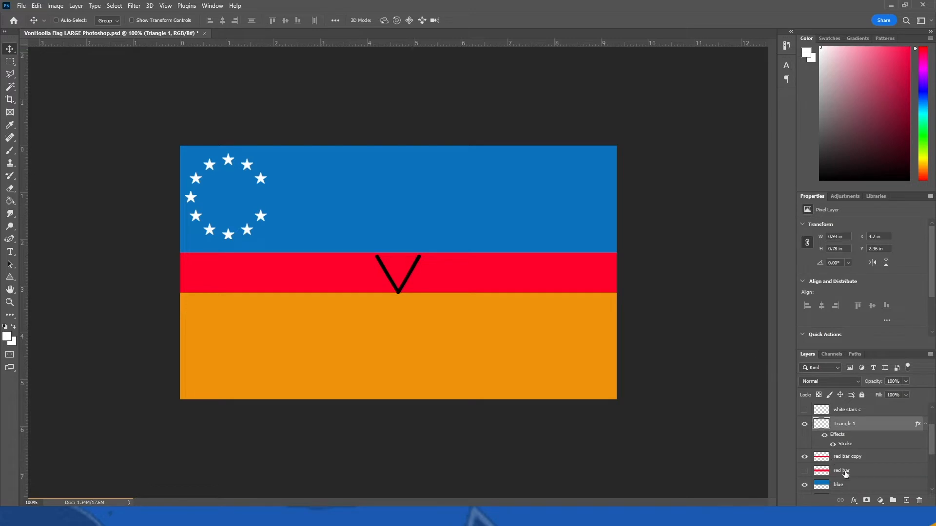
Select the red bar copy to lower it, then start resizing the V.
left_click(847, 456)
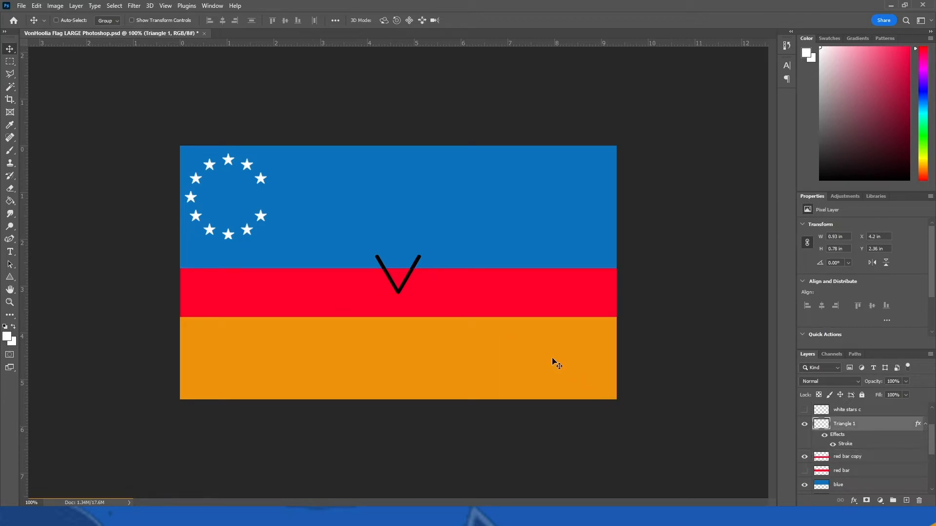
key("ctrl+t")
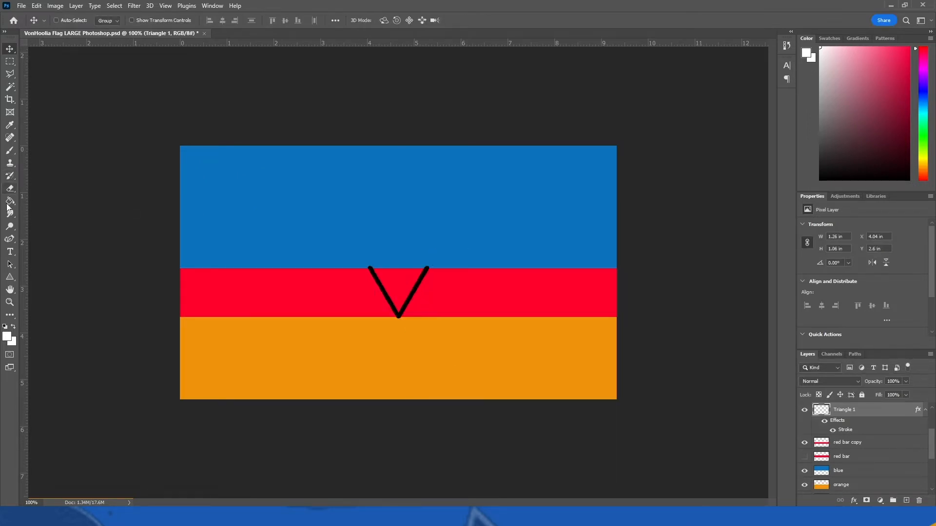
Fill the V white with the Paint Bucket and change its stroke colour to white.
left_click(9, 200)
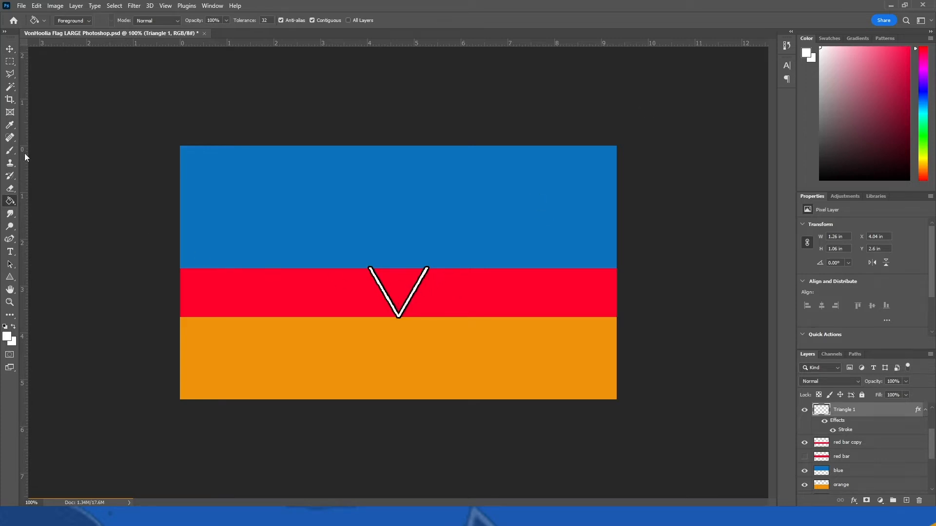
left_click(9, 48)
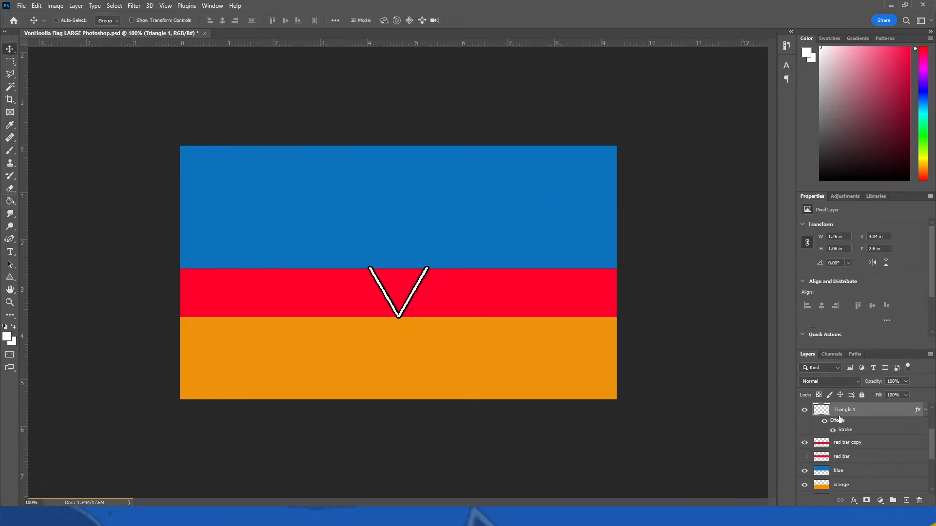
mouse_move(521, 239)
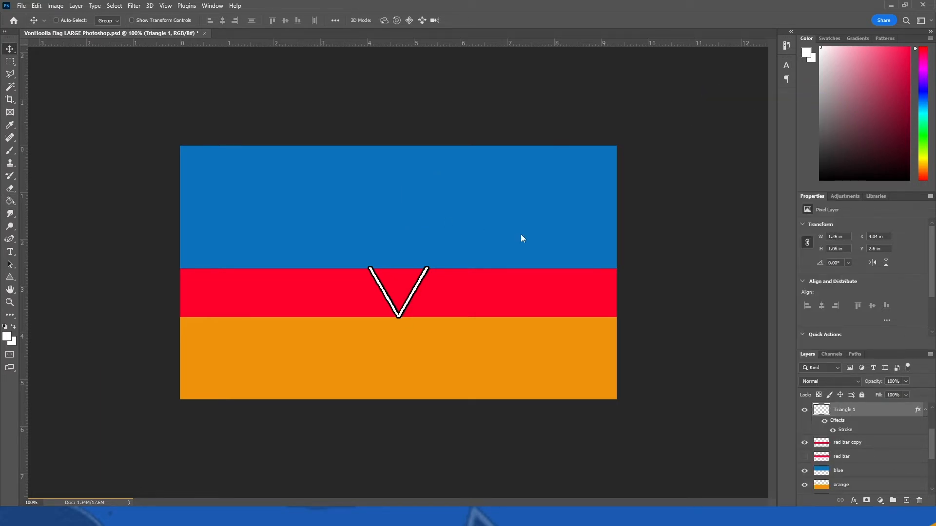
double_click(845, 430)
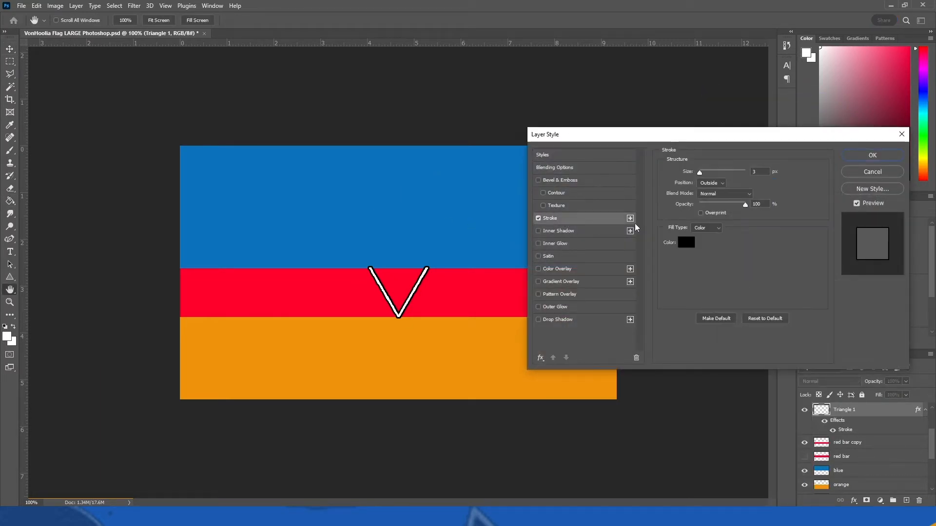
left_click(685, 242)
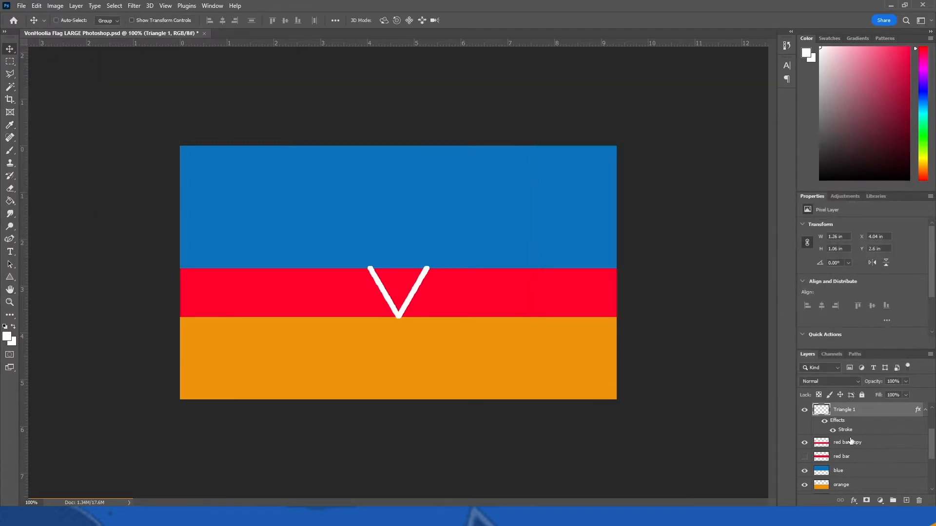
left_click(846, 442)
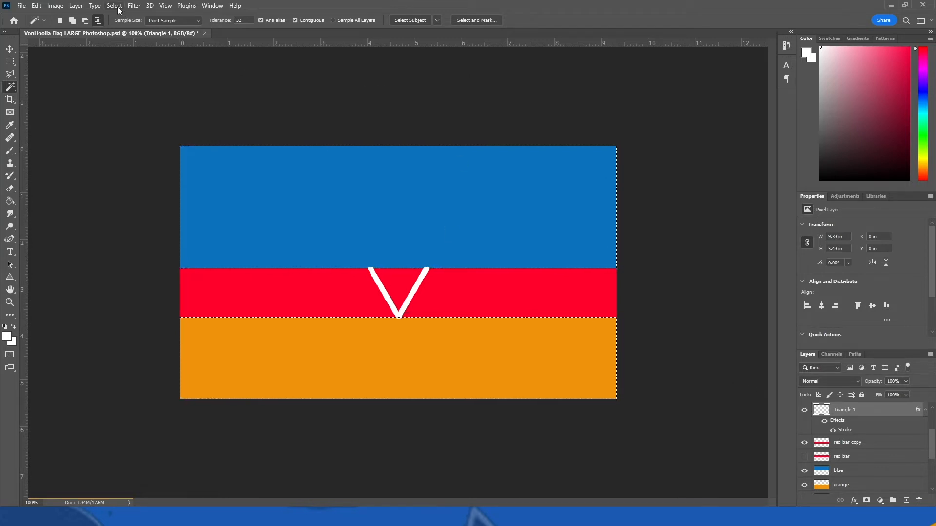
Clear the selection, pick the 'white stars c' layer, and deselect once more.
left_click(114, 6)
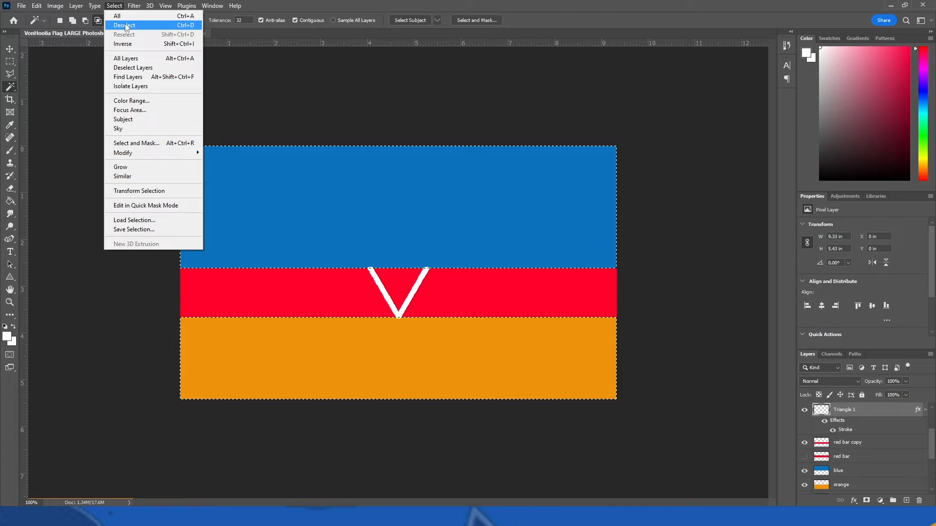
left_click(124, 25)
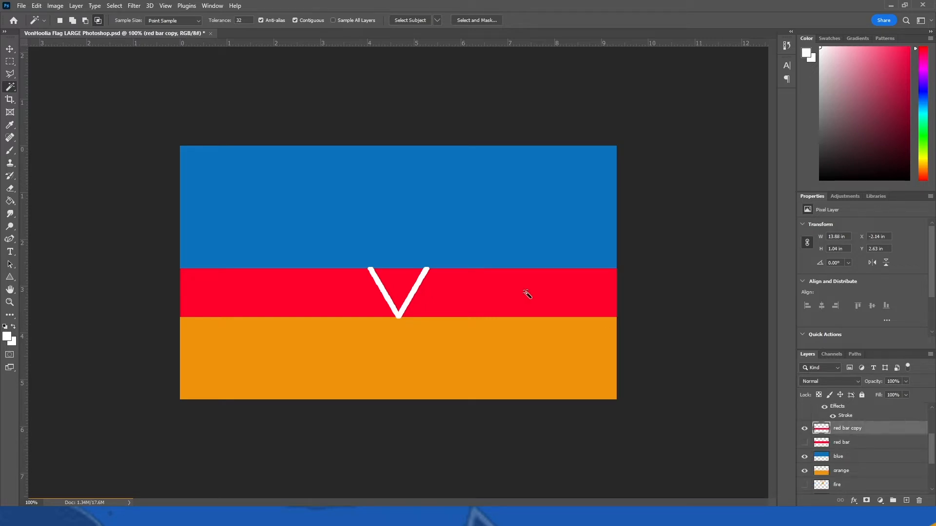
right_click(525, 293)
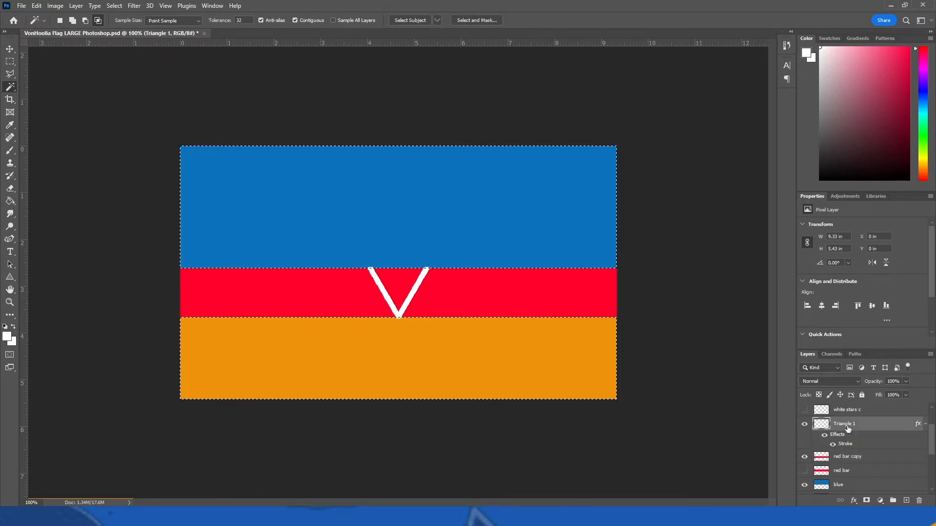
mouse_move(532, 342)
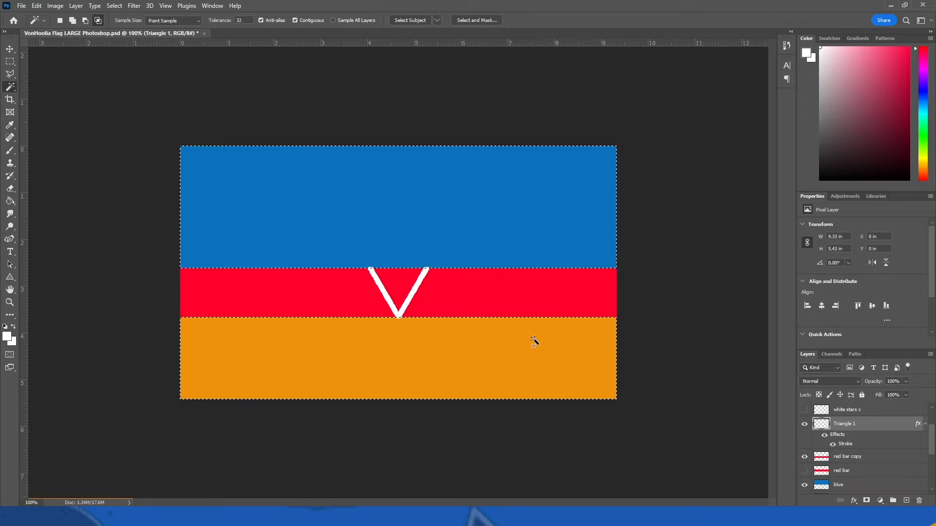
mouse_move(788, 460)
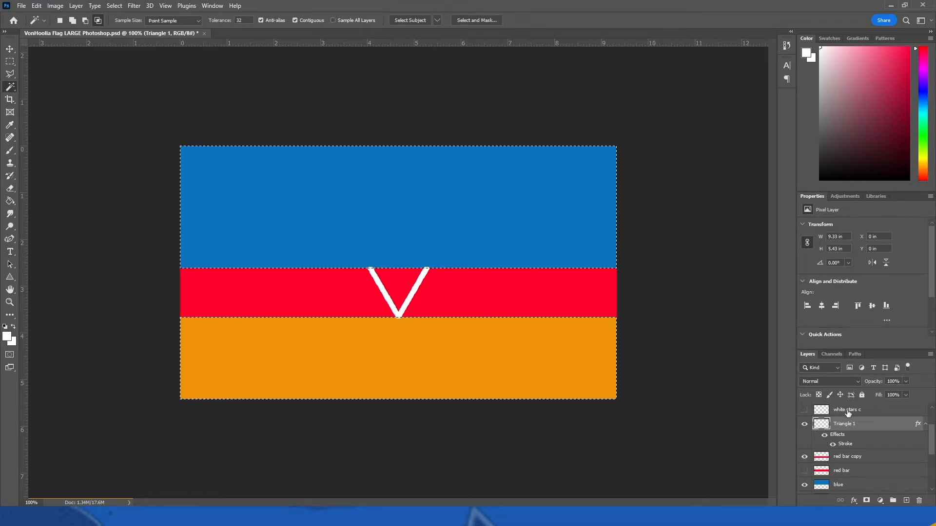
left_click(845, 409)
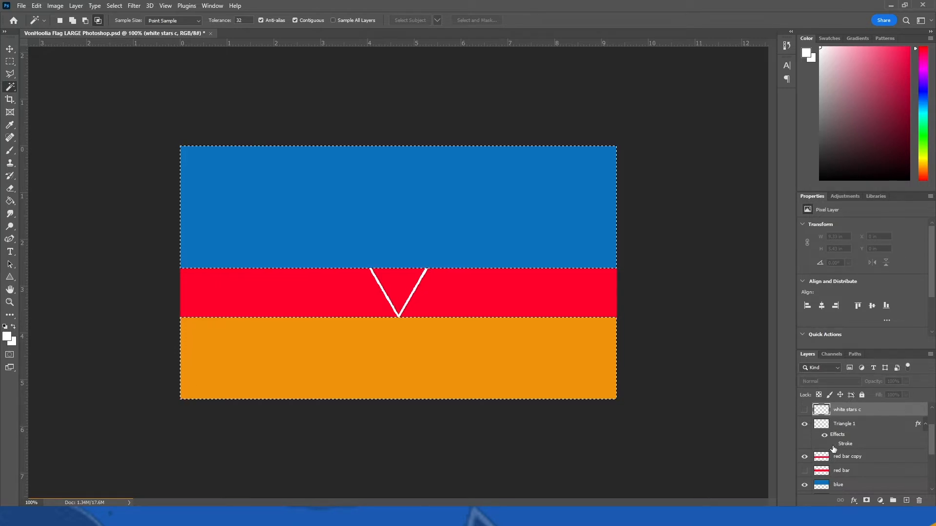
left_click(114, 5)
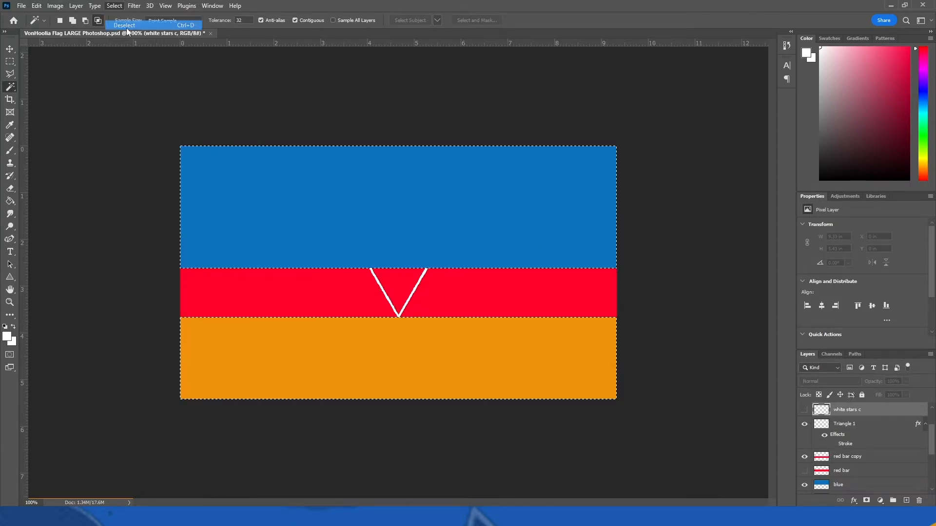
left_click(125, 24)
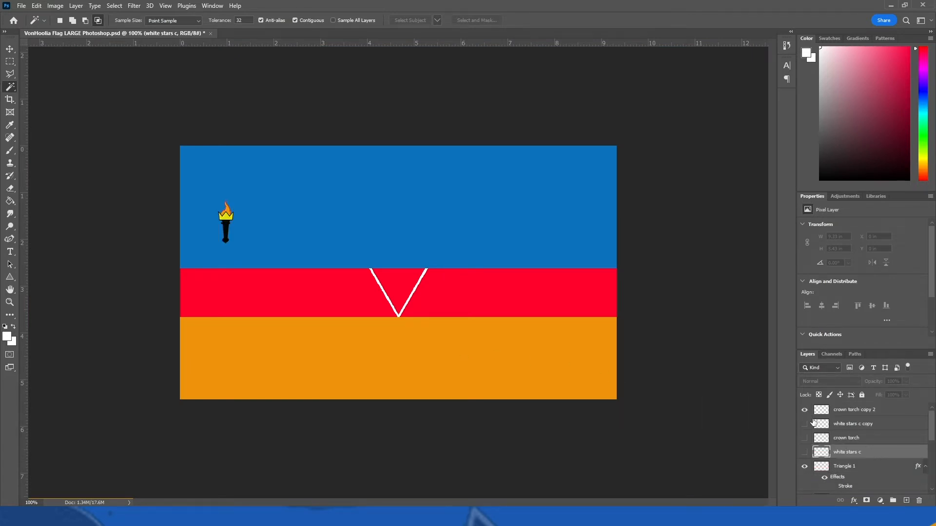
Show the 'white stars c copy' ring and scale it to about 131% around the torch.
left_click(805, 423)
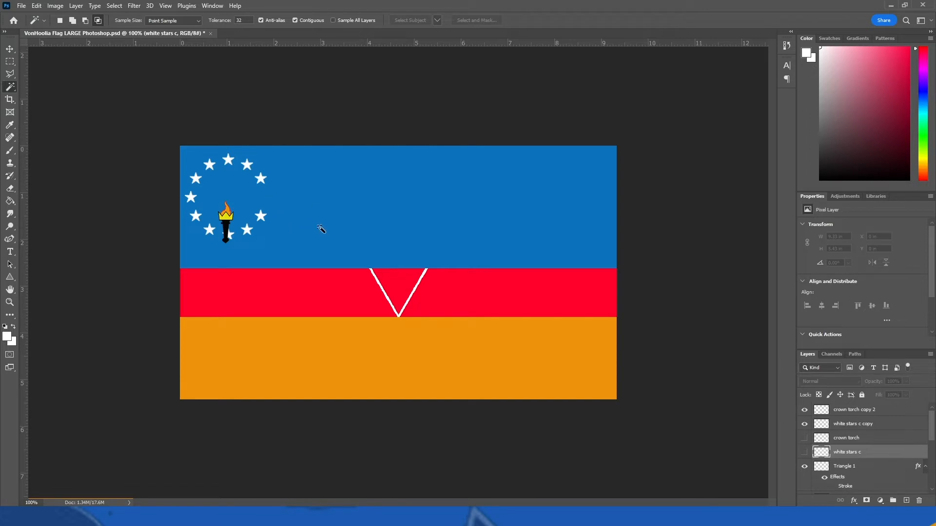
left_click(853, 424)
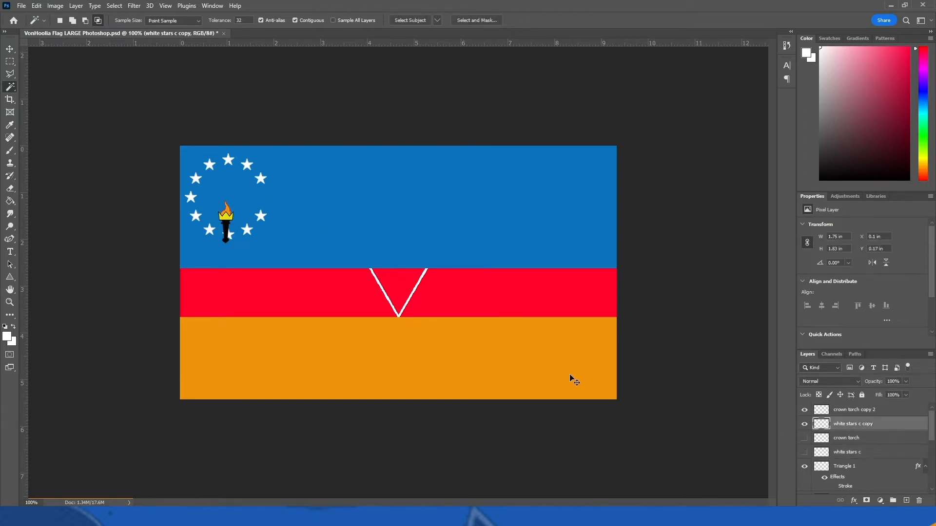
key("ctrl+t")
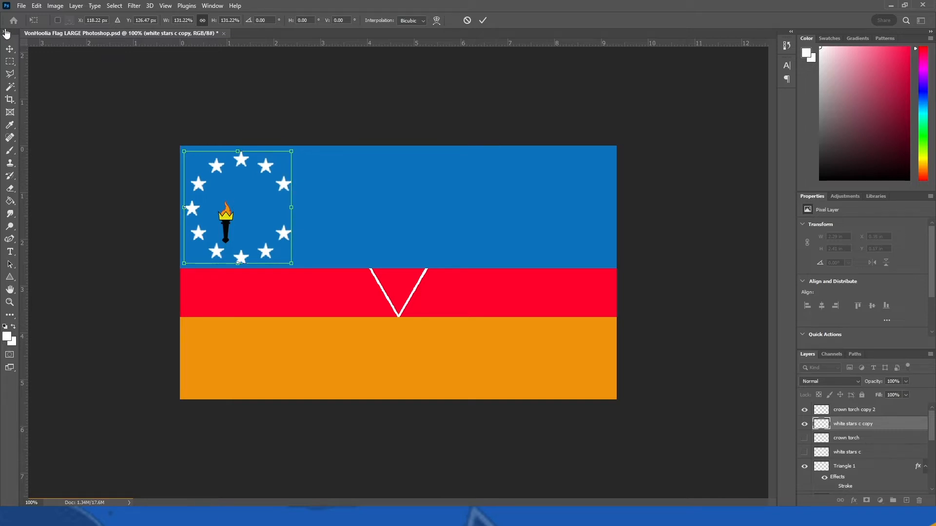
left_click(482, 20)
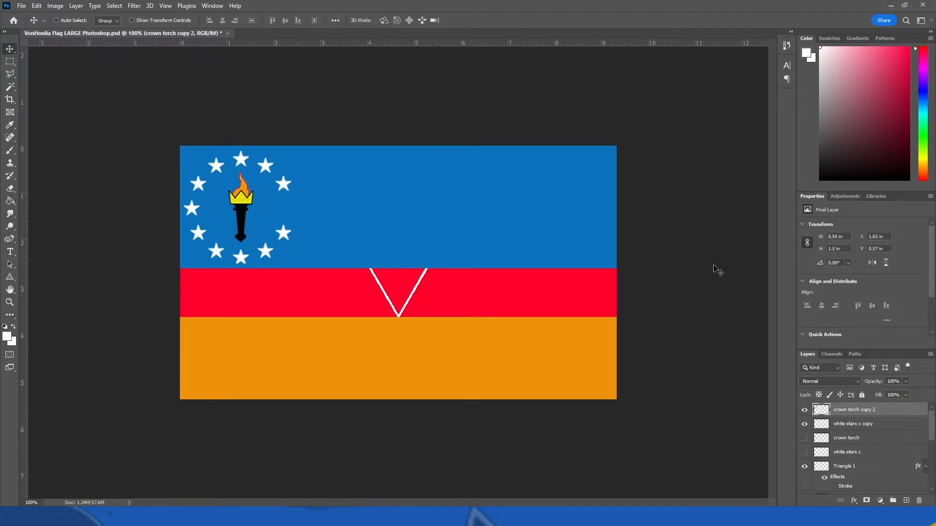
mouse_move(550, 385)
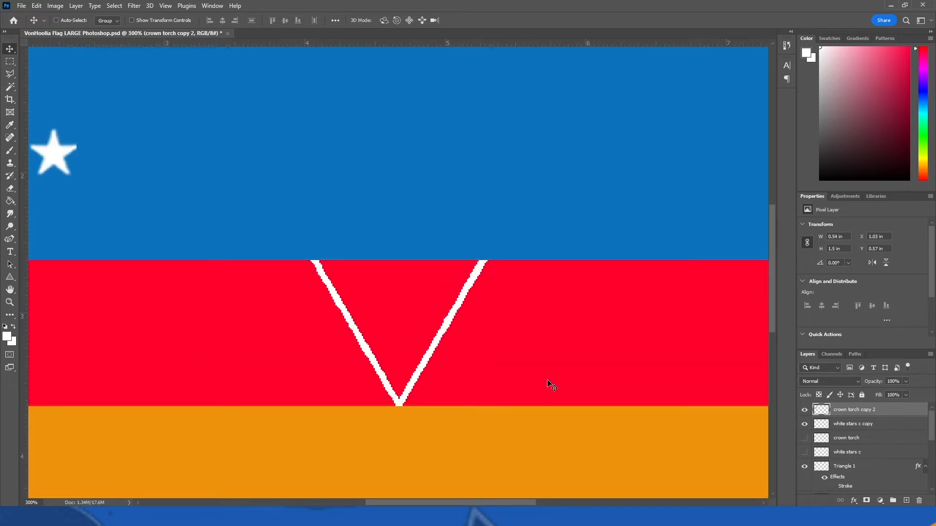
mouse_move(21, 102)
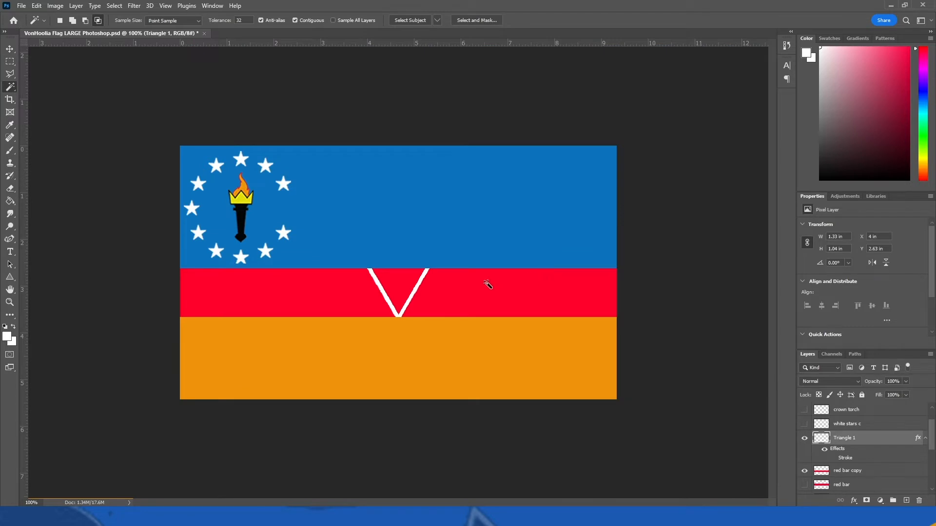
mouse_move(511, 293)
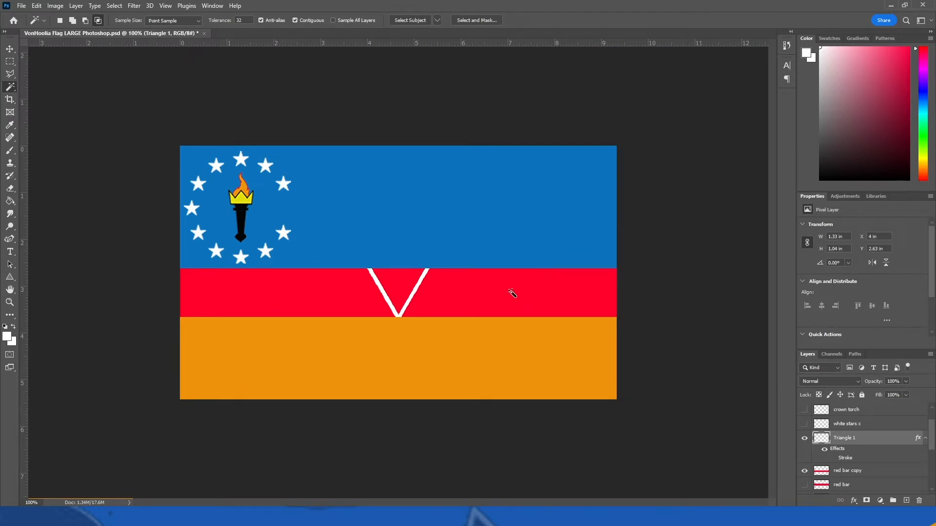
mouse_move(467, 318)
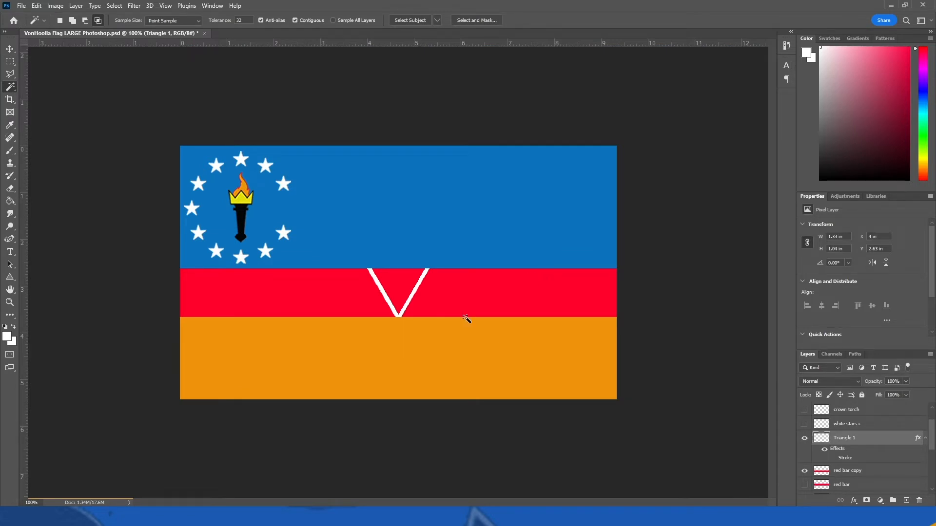
mouse_move(507, 124)
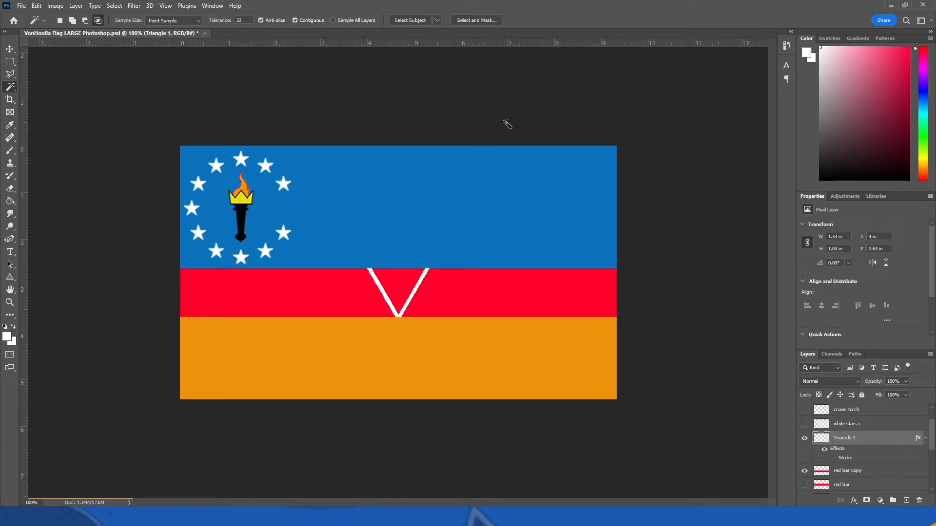
mouse_move(175, 281)
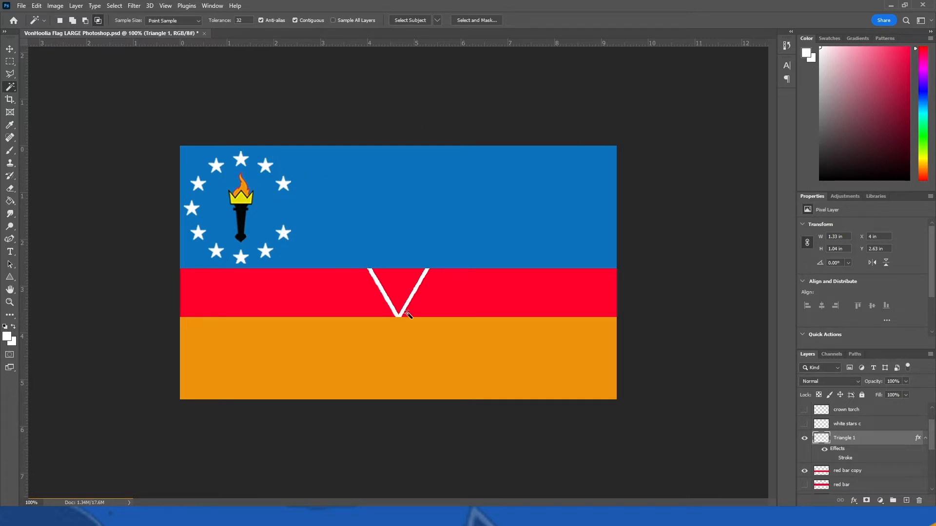
mouse_move(482, 314)
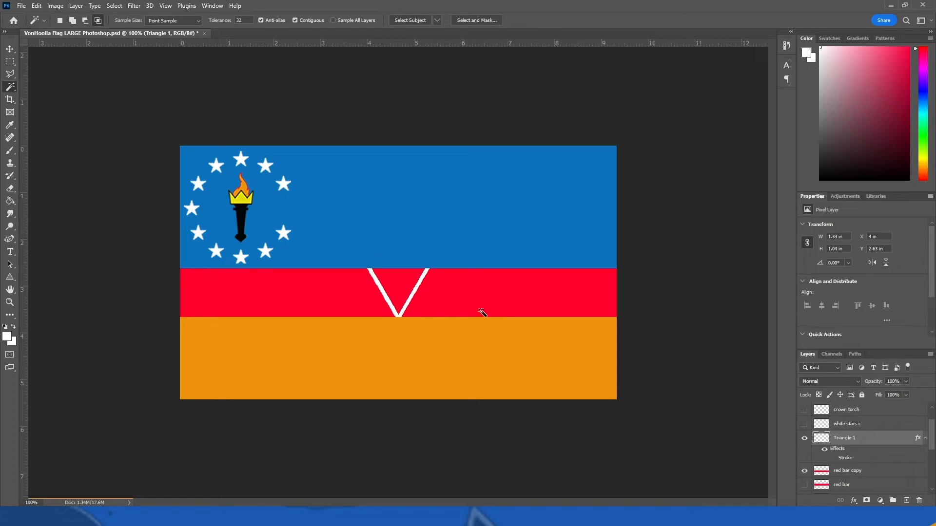
mouse_move(437, 322)
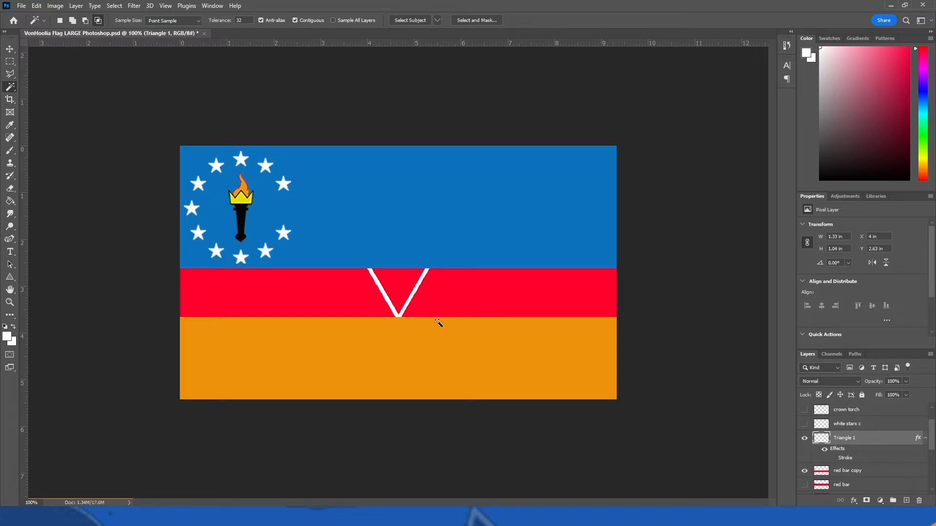
mouse_move(367, 298)
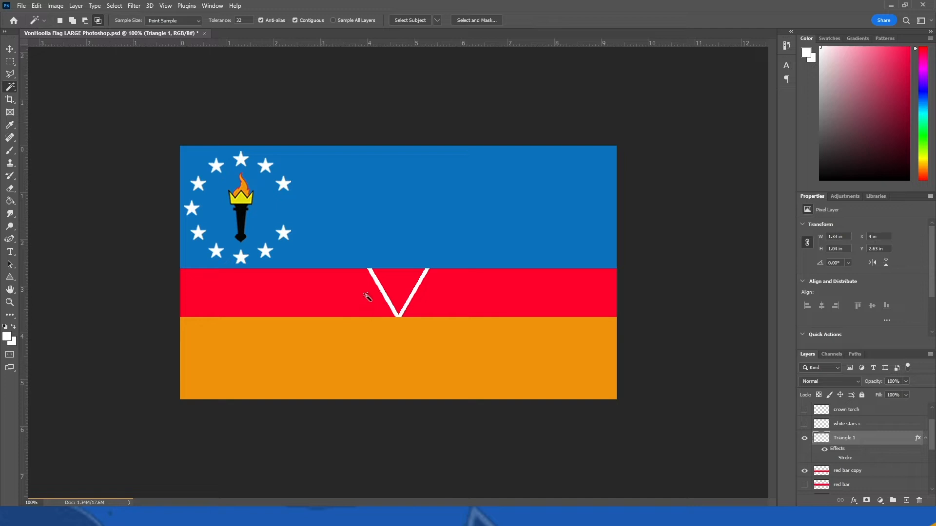
mouse_move(339, 297)
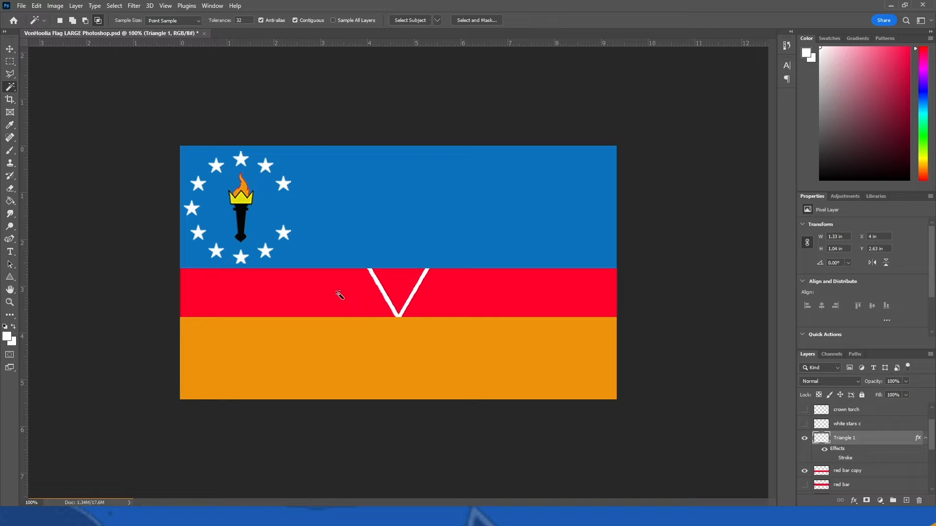
mouse_move(459, 316)
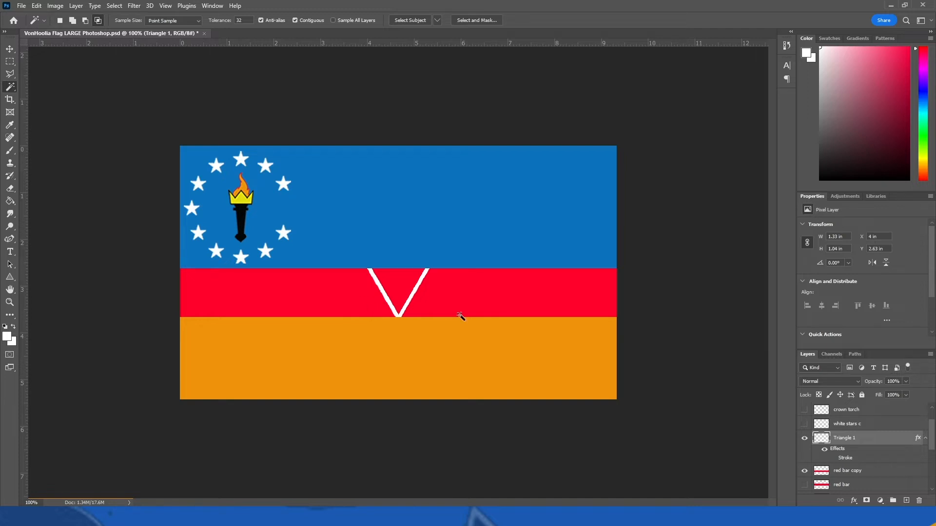
mouse_move(460, 316)
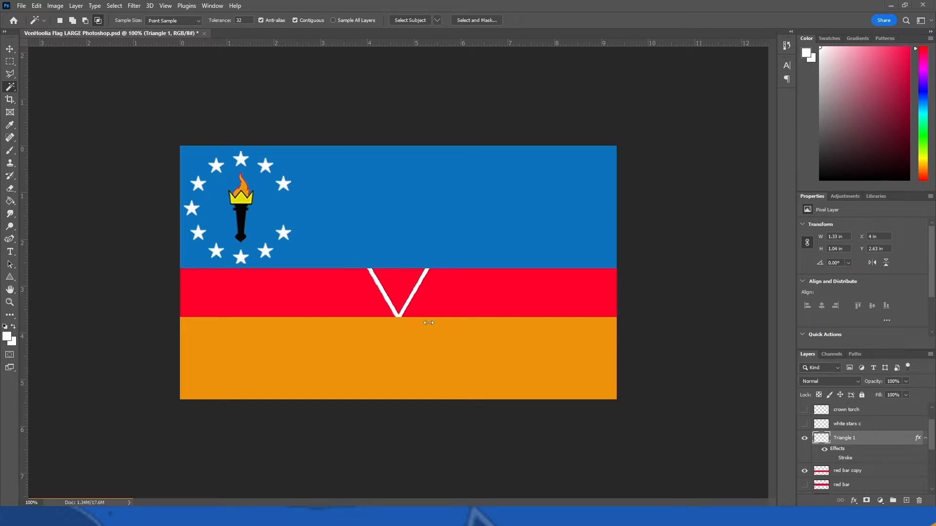
mouse_move(452, 311)
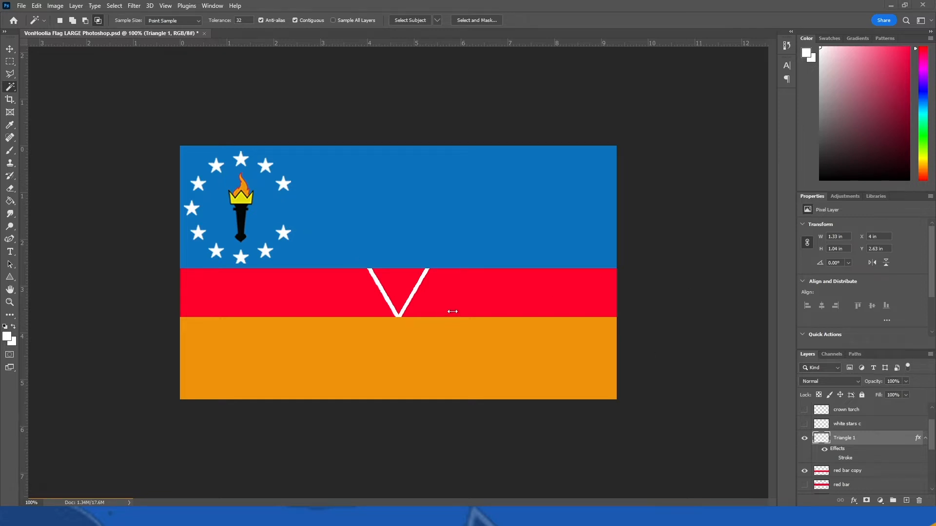
mouse_move(507, 219)
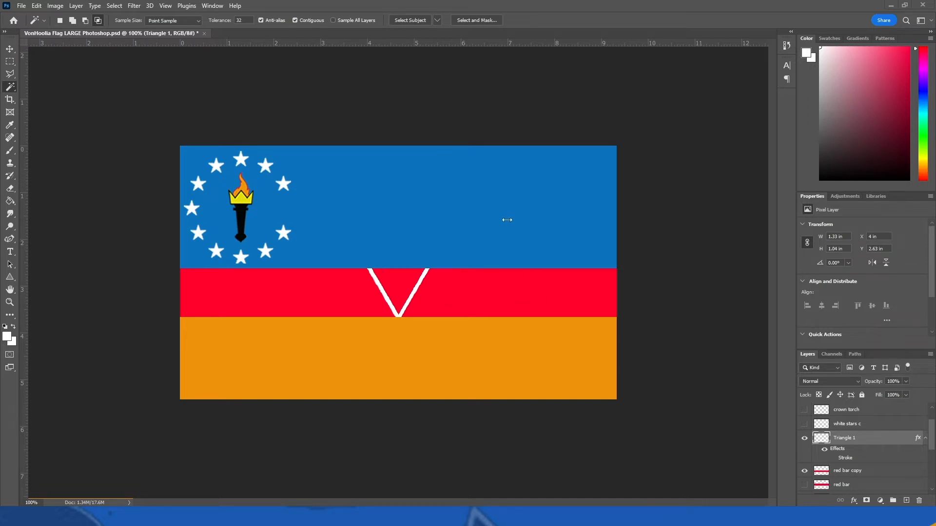
mouse_move(506, 220)
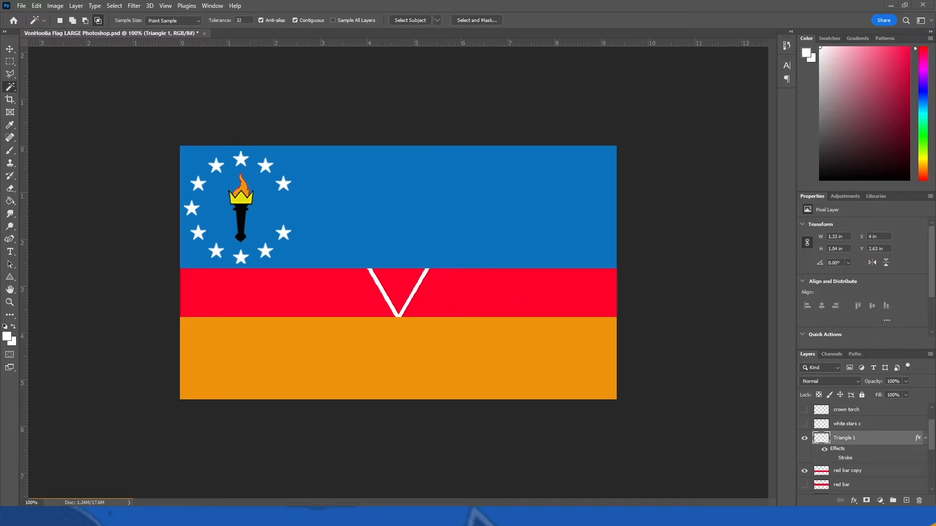
mouse_move(642, 263)
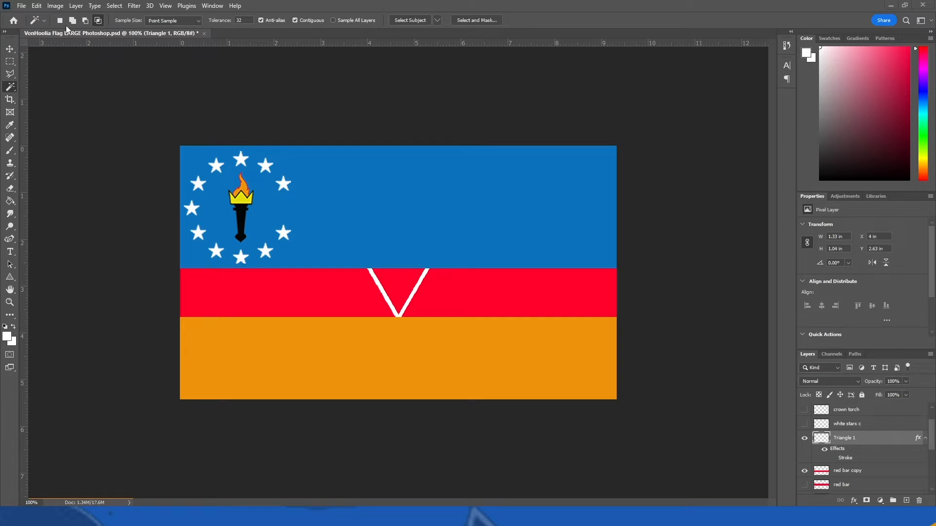
left_click(356, 33)
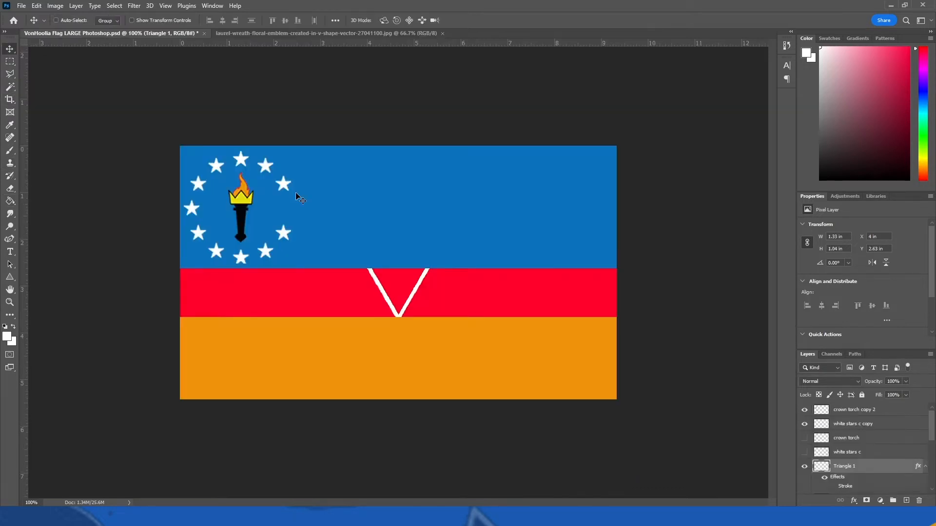
mouse_move(406, 302)
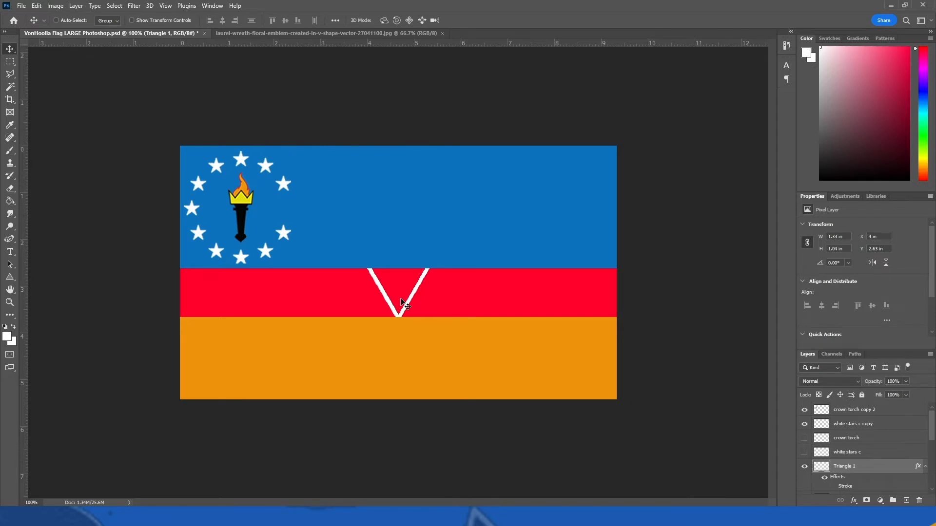
Fill the laurel wreath's left branch and remaining leaves white with the Paint Bucket.
left_click(358, 33)
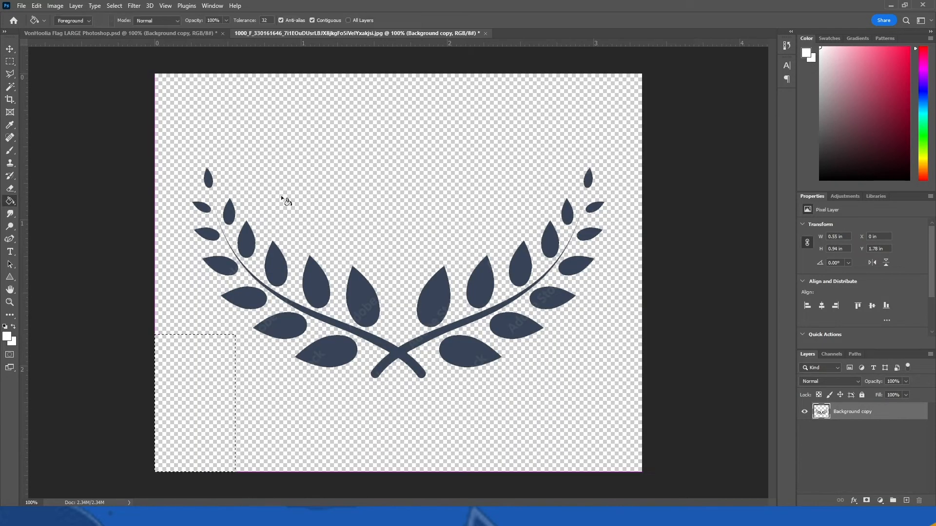
mouse_move(590, 188)
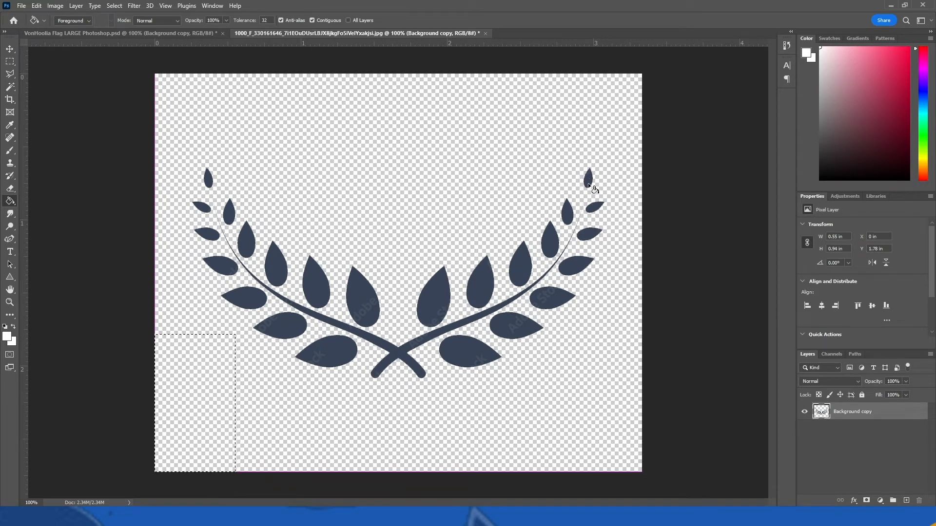
mouse_move(558, 248)
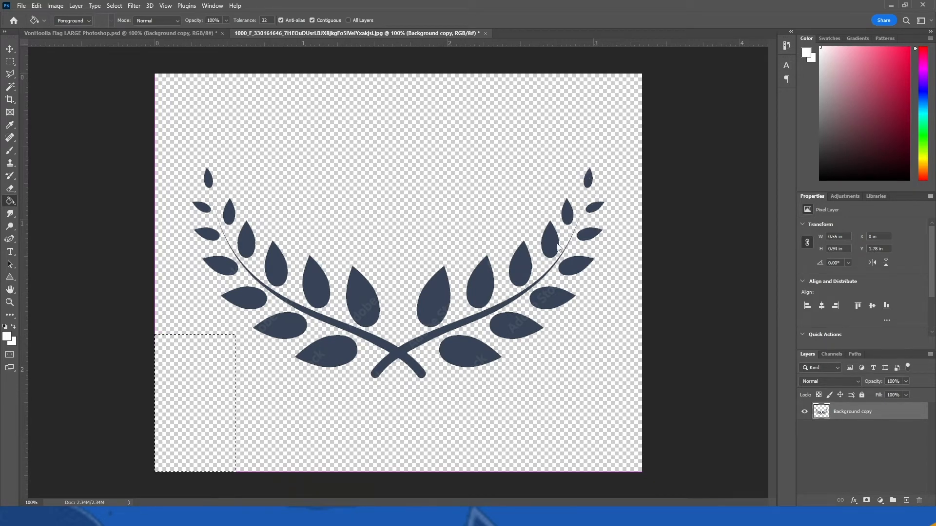
mouse_move(582, 251)
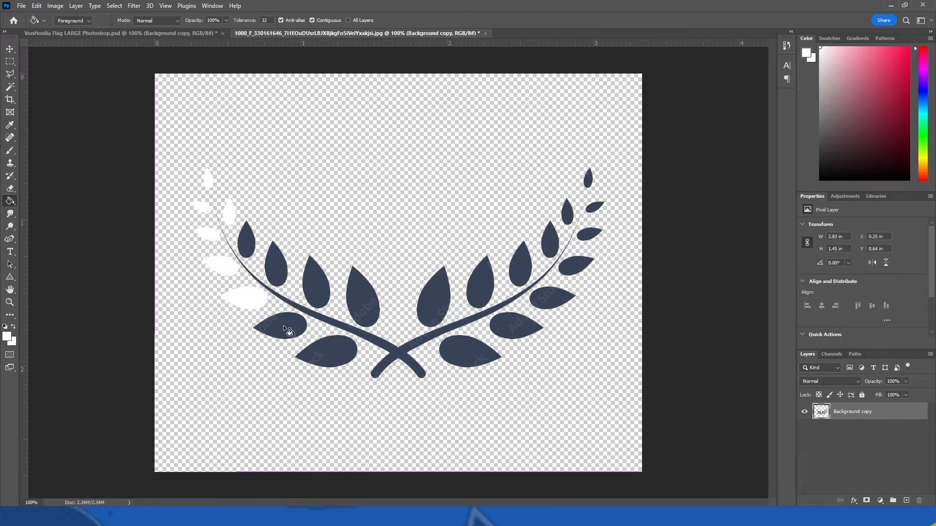
left_click(289, 331)
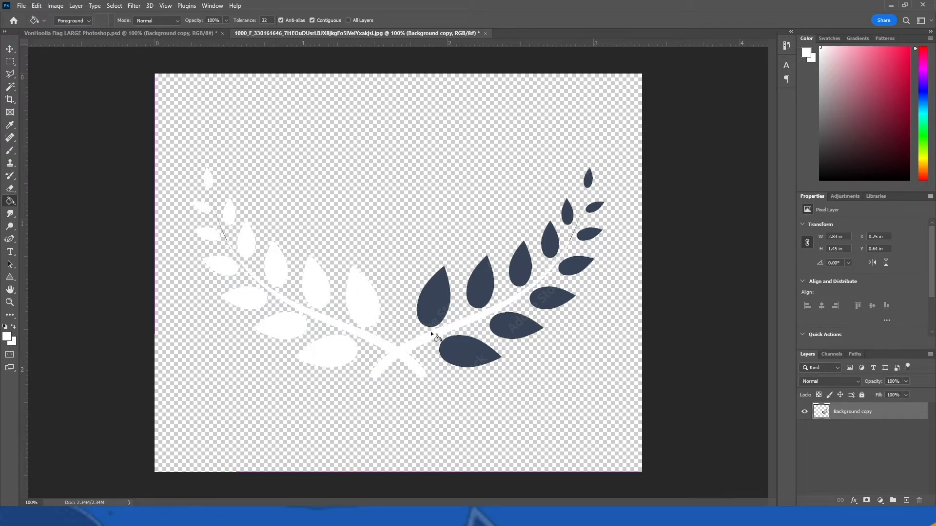
left_click(478, 351)
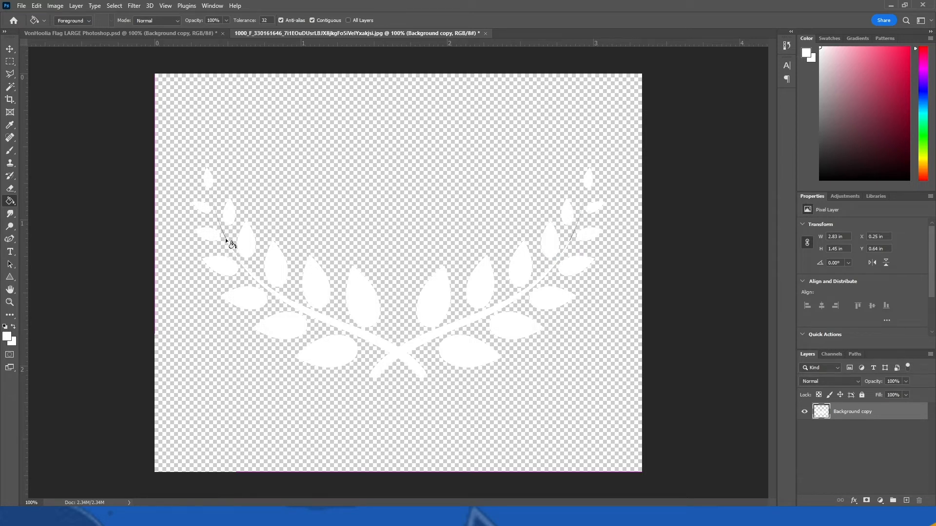
mouse_move(222, 235)
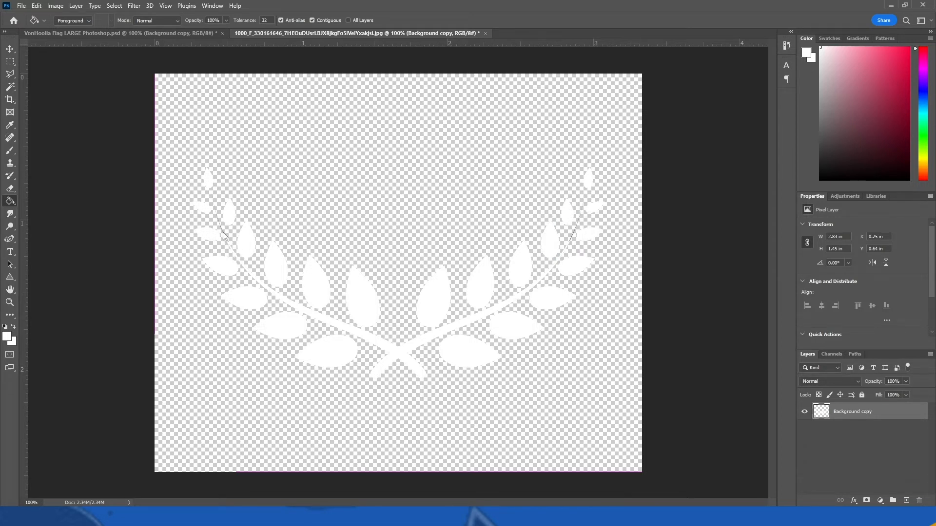
mouse_move(327, 262)
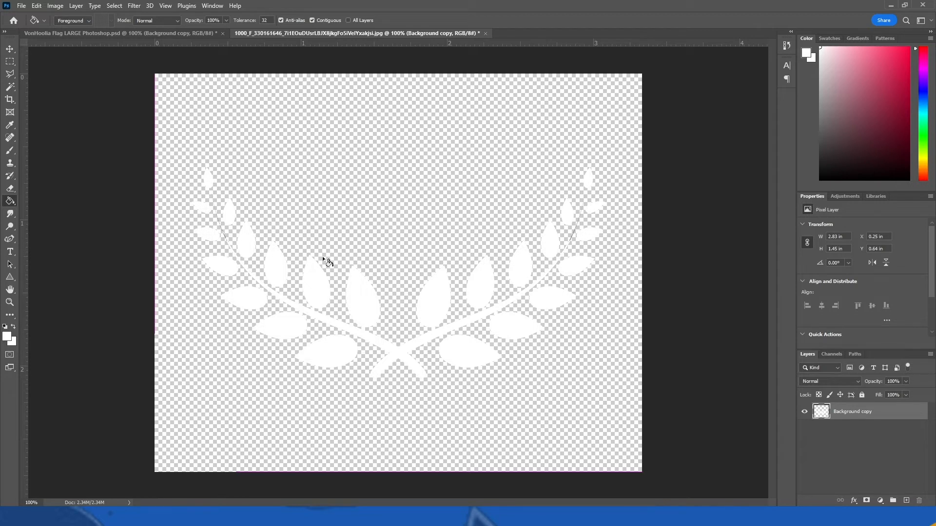
mouse_move(574, 243)
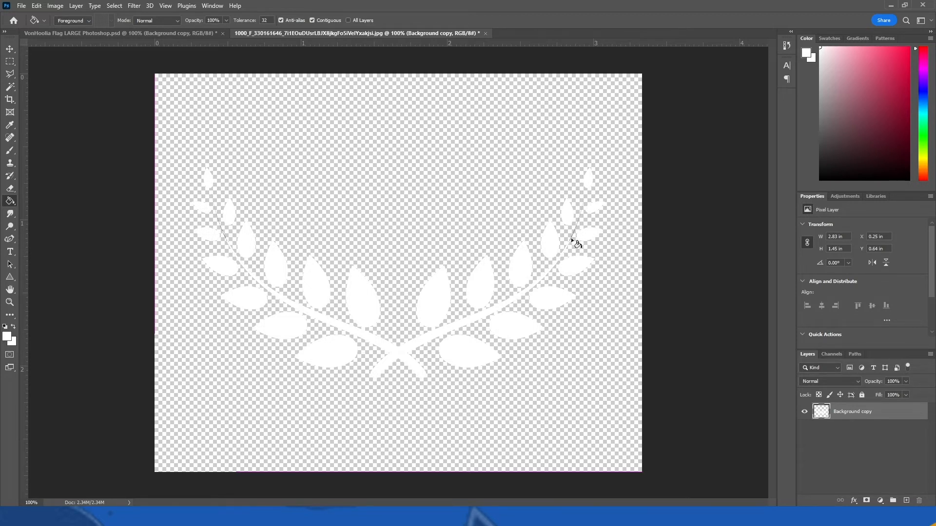
mouse_move(651, 294)
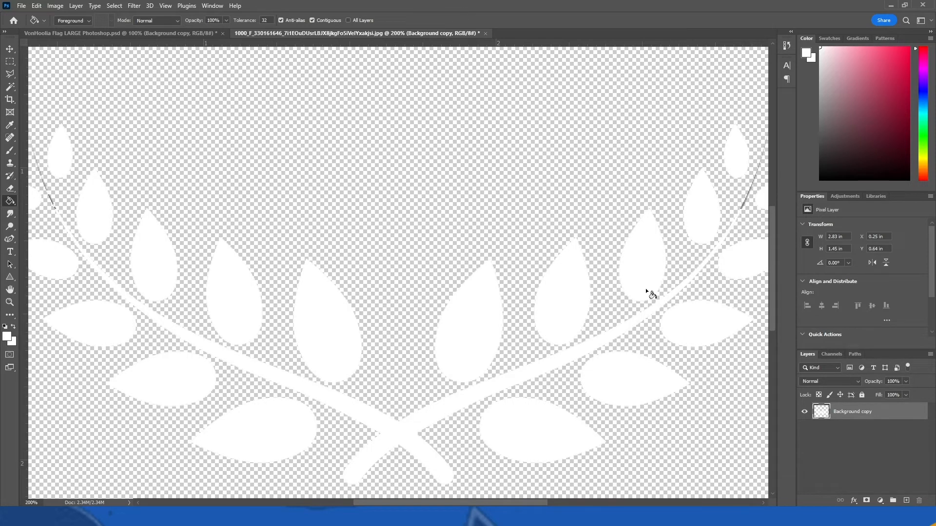
Choose the Brush tool for painting the wreath's dark stem tips white.
left_click(10, 151)
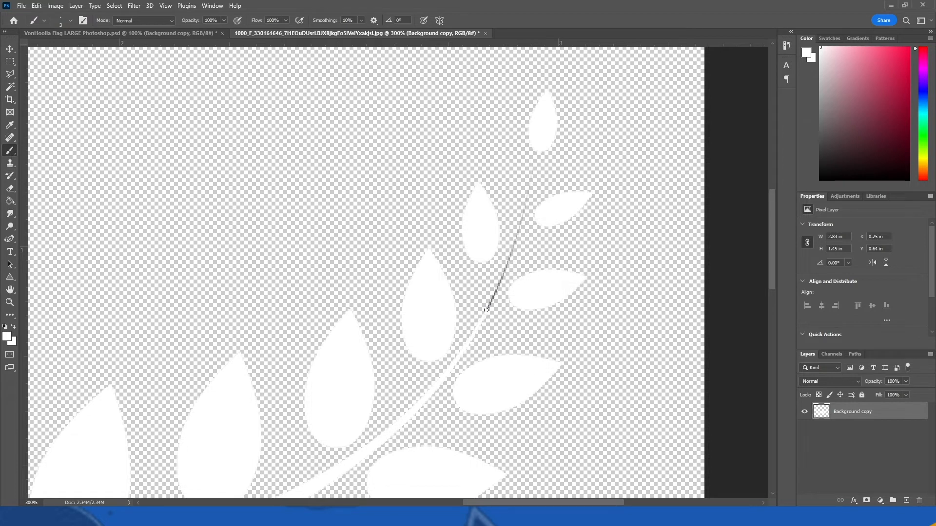
mouse_move(492, 301)
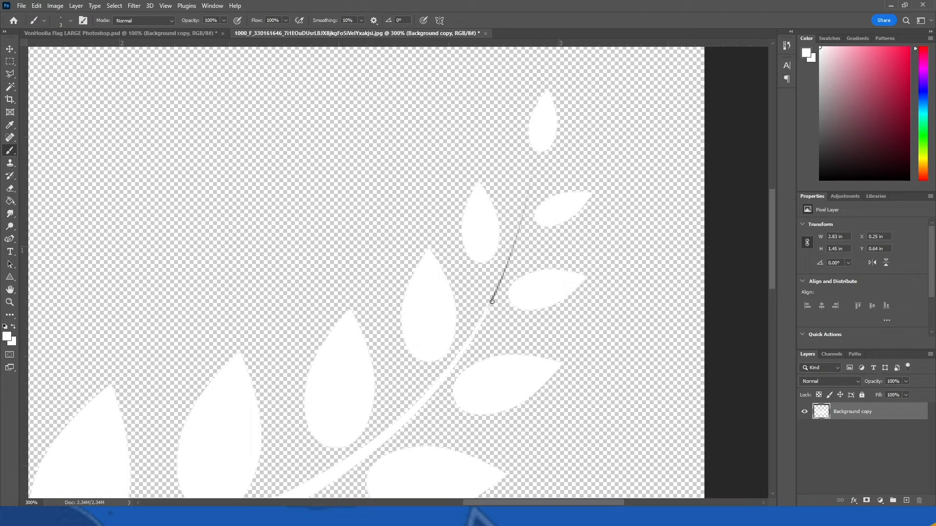
mouse_move(523, 208)
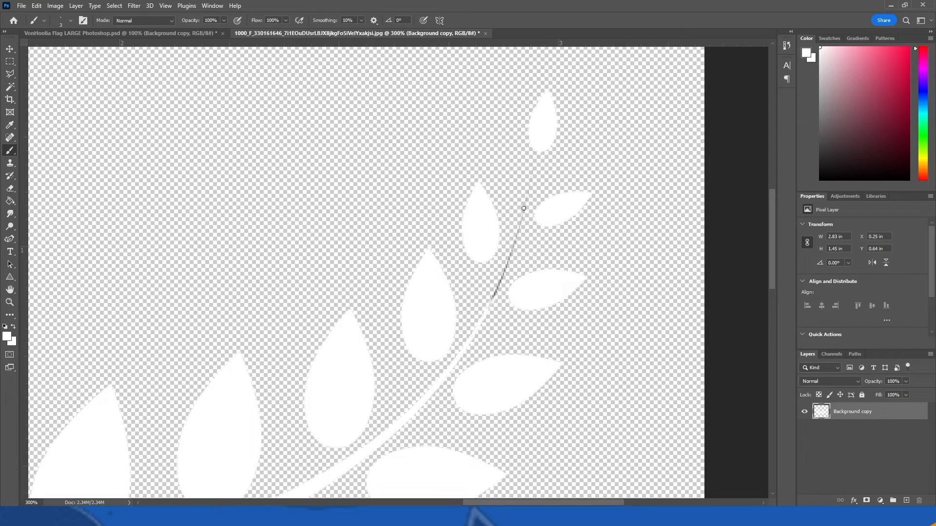
mouse_move(521, 221)
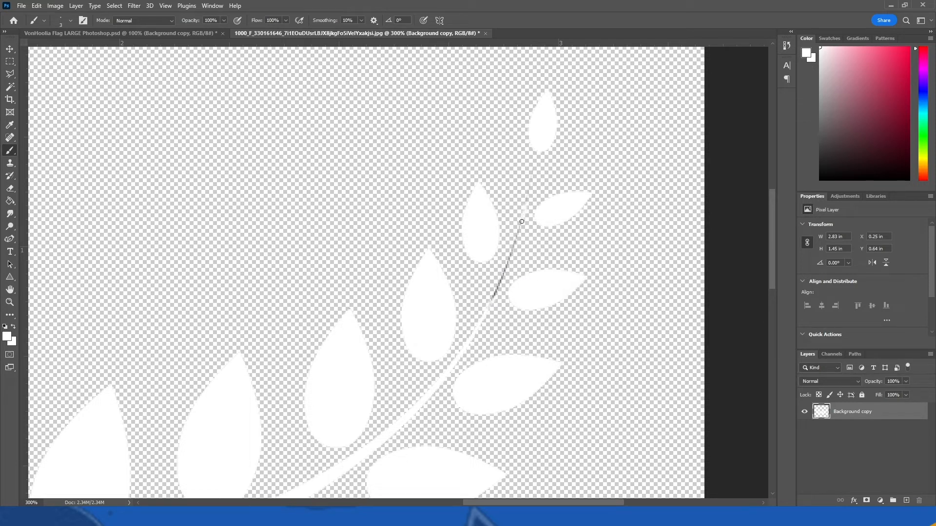
mouse_move(515, 239)
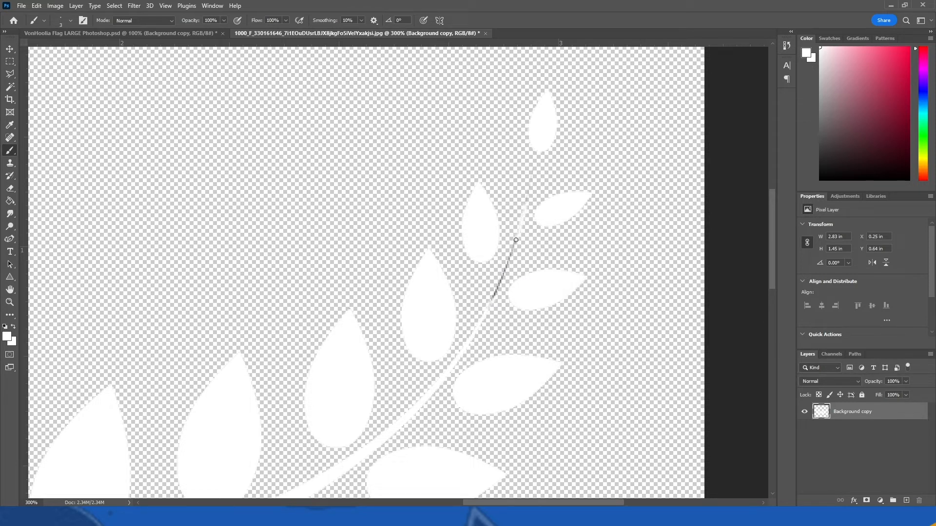
mouse_move(508, 263)
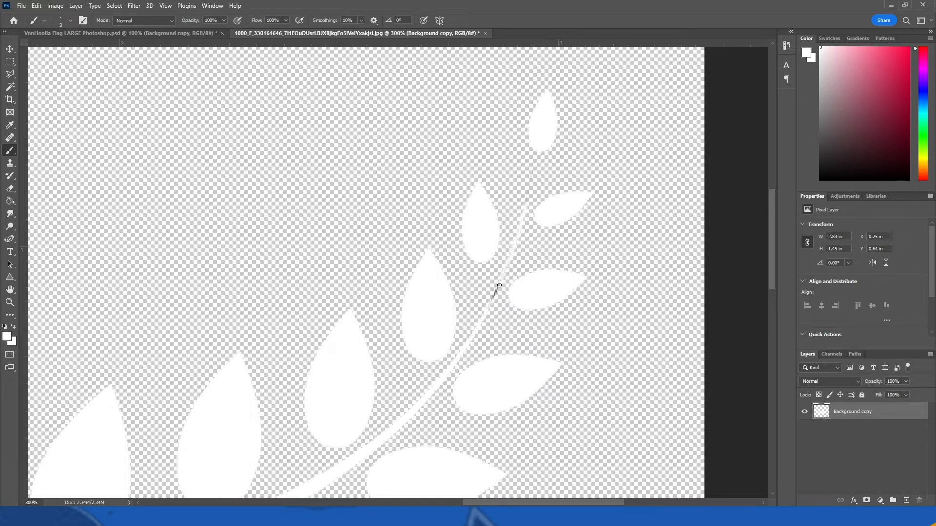
mouse_move(494, 297)
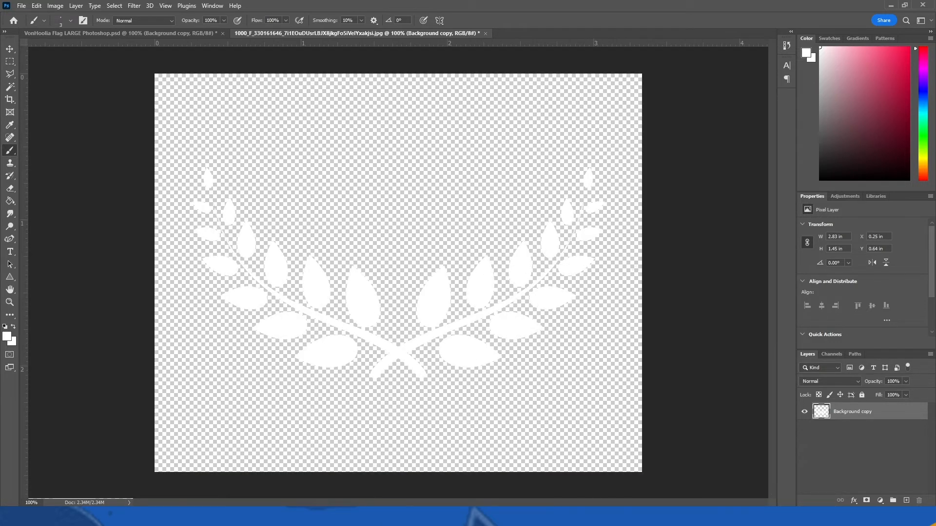
Return to the flag document to bring the wreath in.
left_click(9, 48)
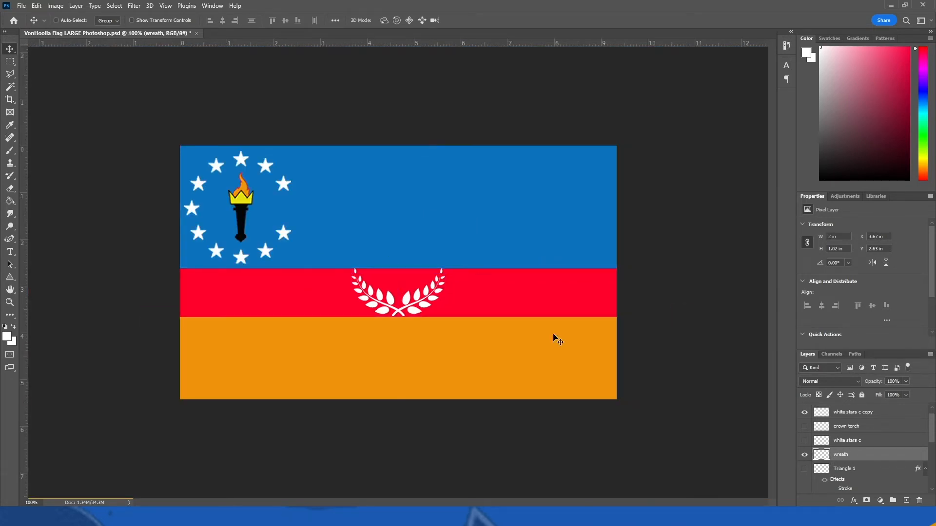
mouse_move(406, 386)
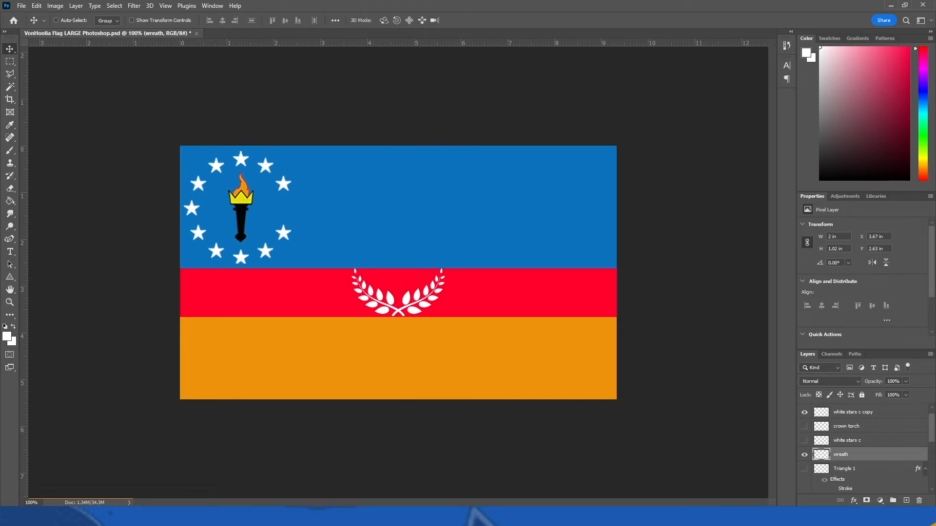
mouse_move(849, 263)
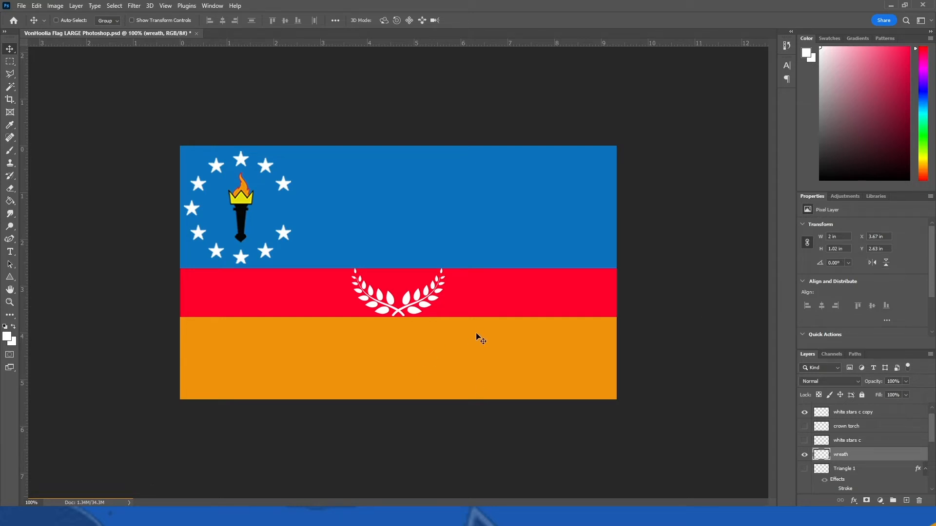
mouse_move(471, 326)
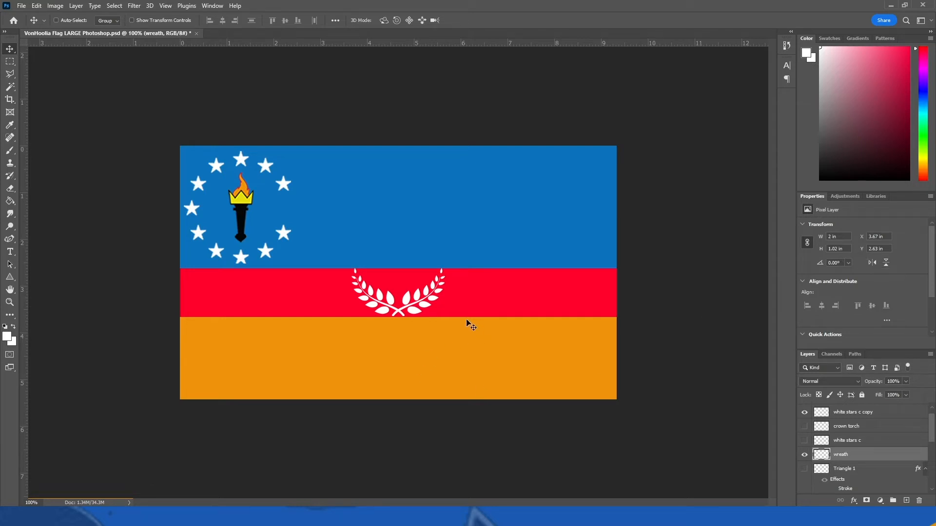
mouse_move(500, 292)
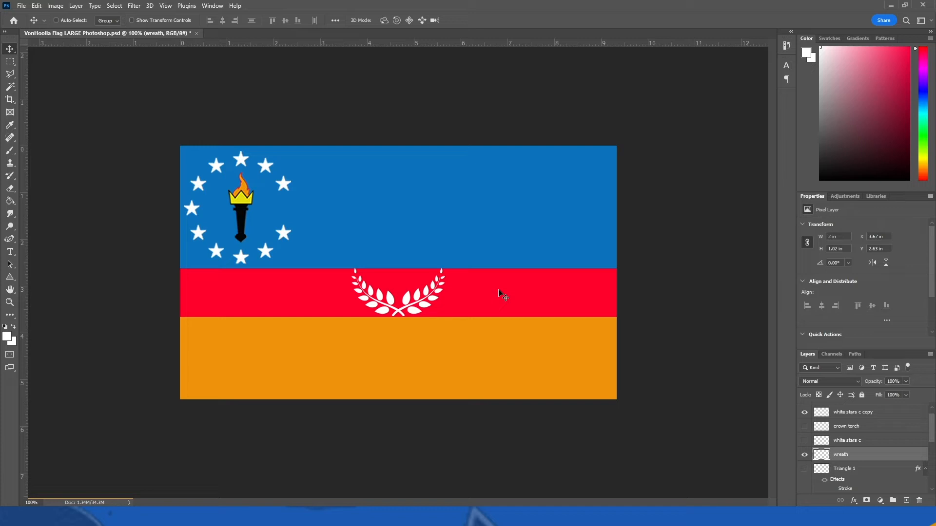
mouse_move(581, 280)
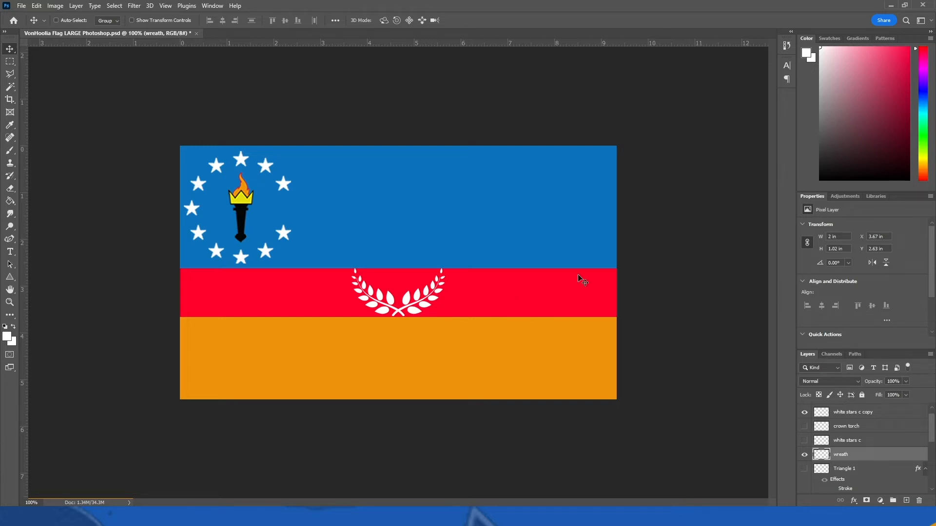
mouse_move(657, 282)
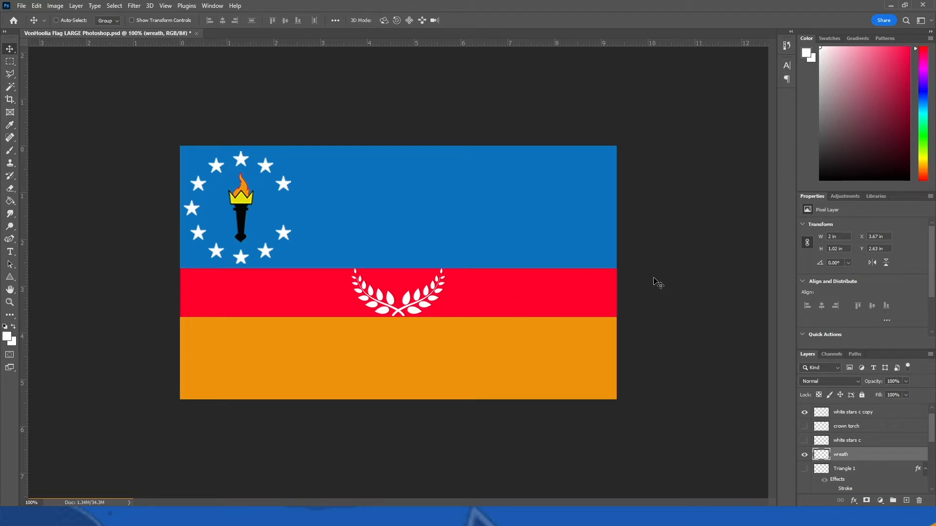
mouse_move(425, 303)
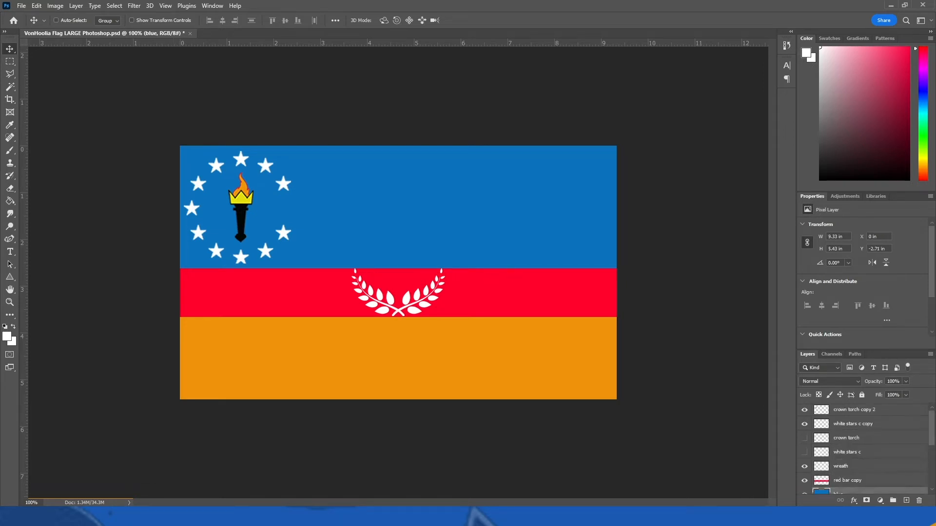
mouse_move(327, 274)
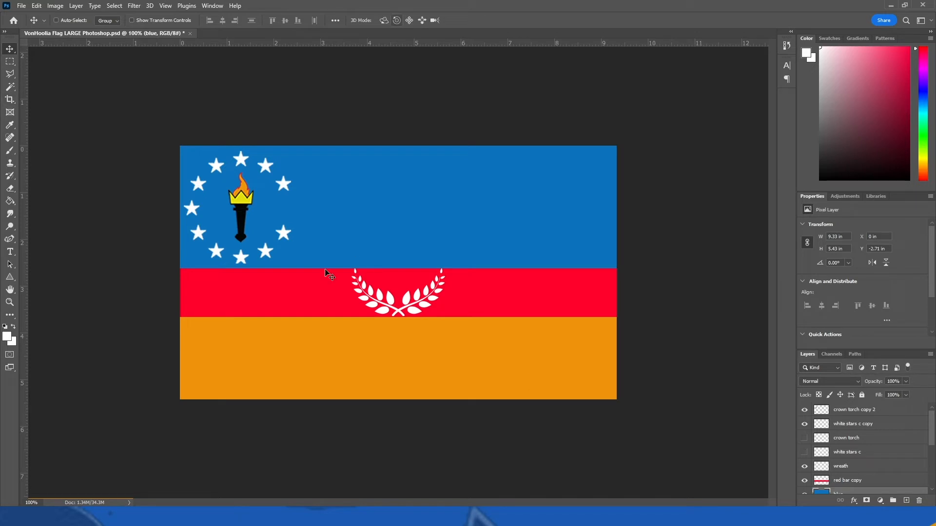
mouse_move(319, 257)
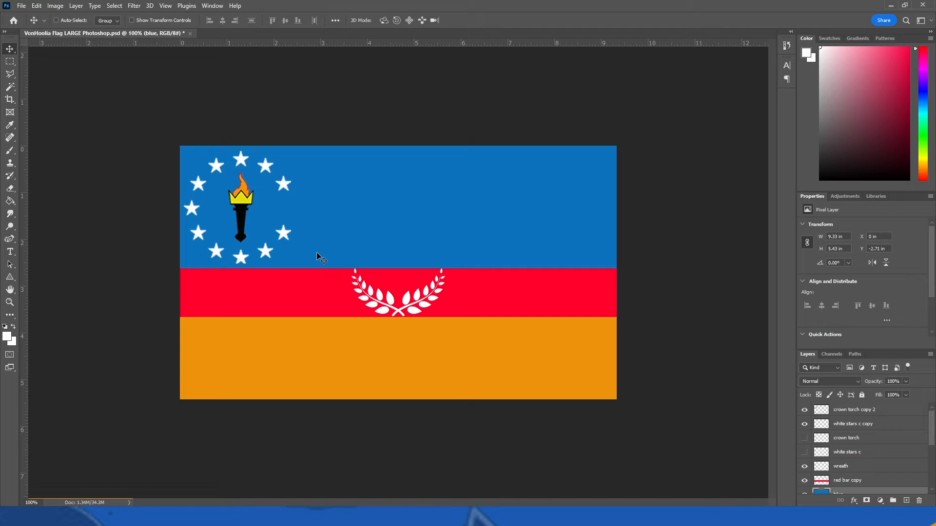
mouse_move(403, 235)
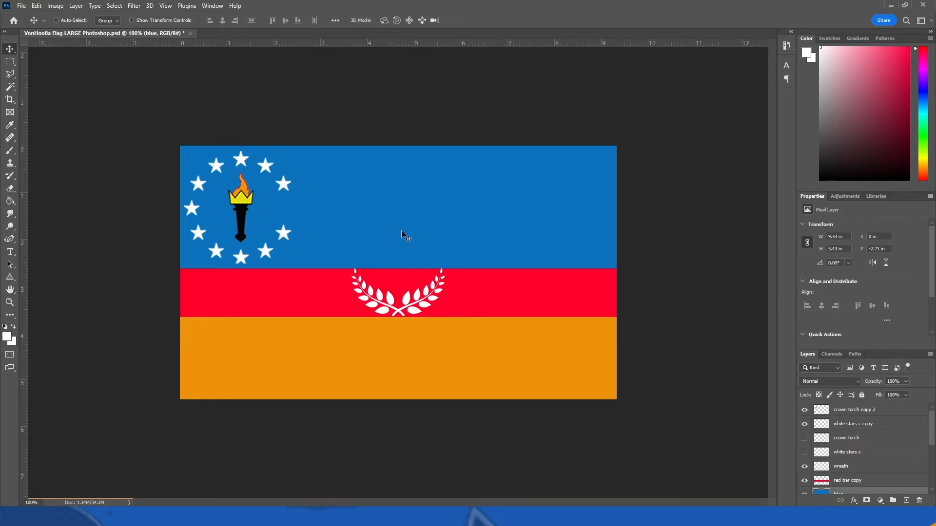
mouse_move(526, 256)
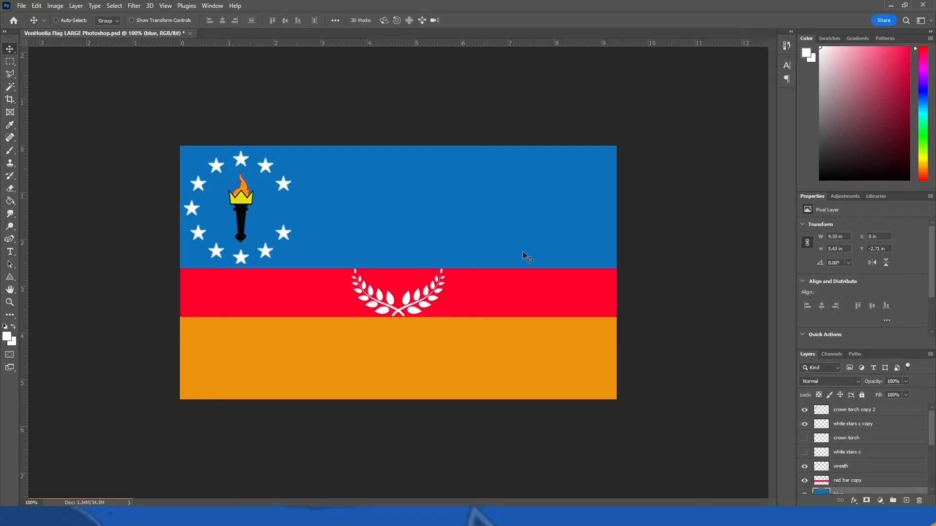
mouse_move(496, 275)
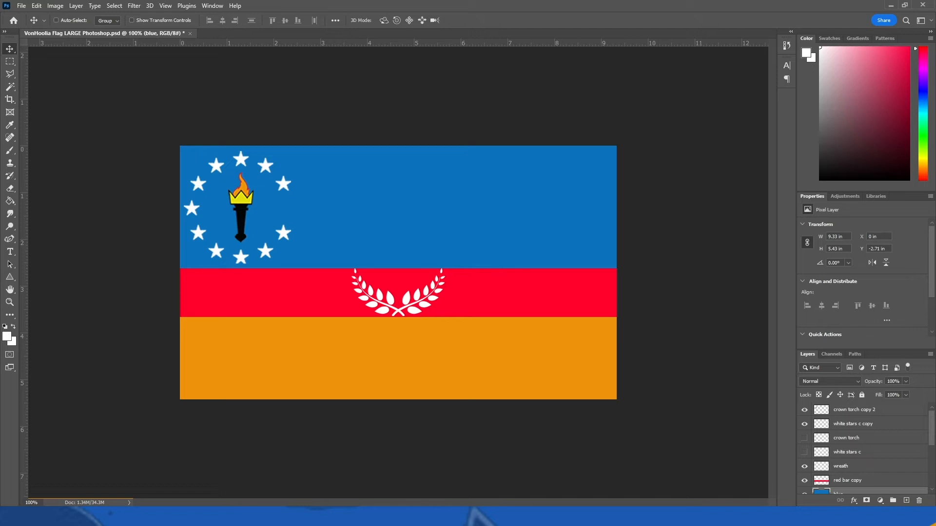
Switch to the browser showing the VonHoolia NationStates page.
key("alt+tab")
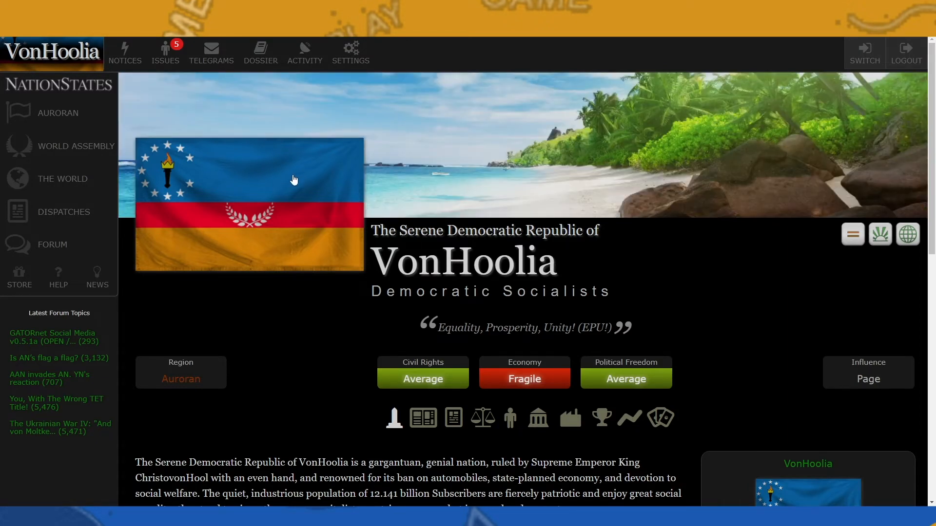
mouse_move(381, 127)
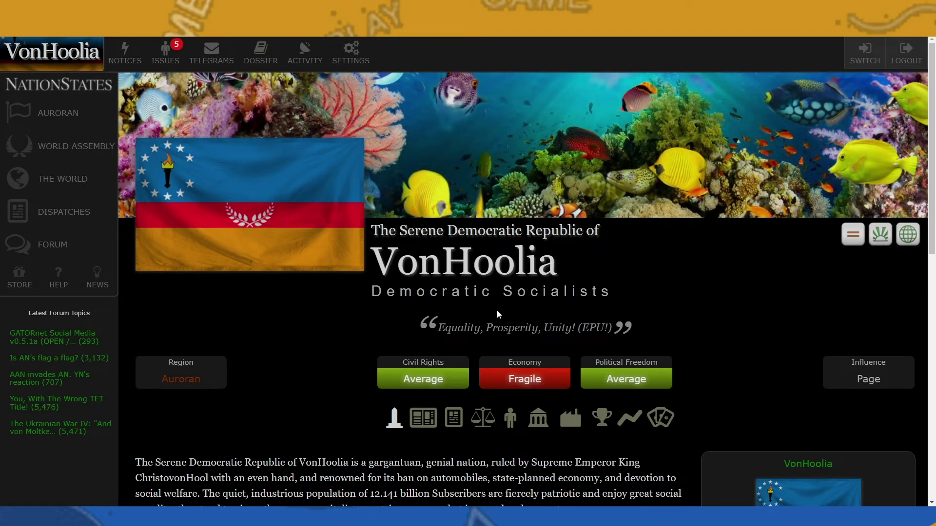
mouse_move(423, 417)
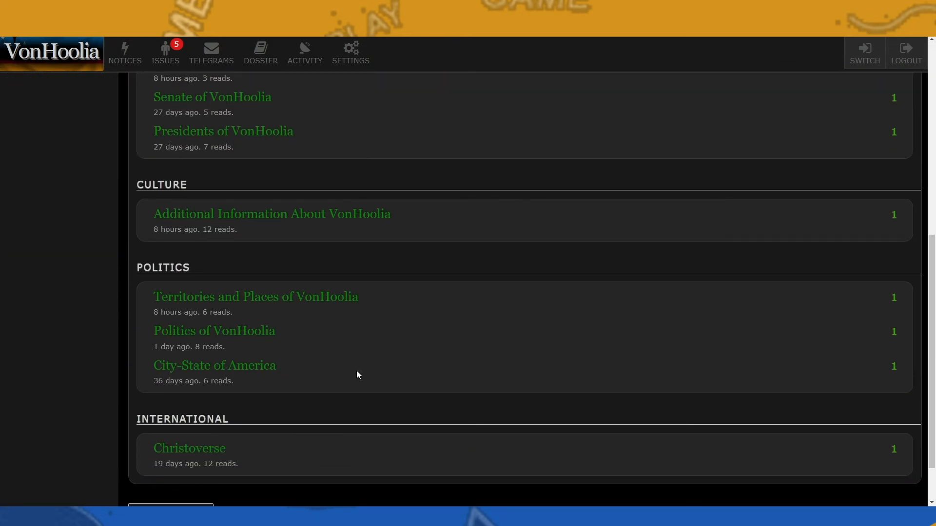
Open the Politics of VonHoolia dispatch and scroll down to Political Parties.
left_click(214, 330)
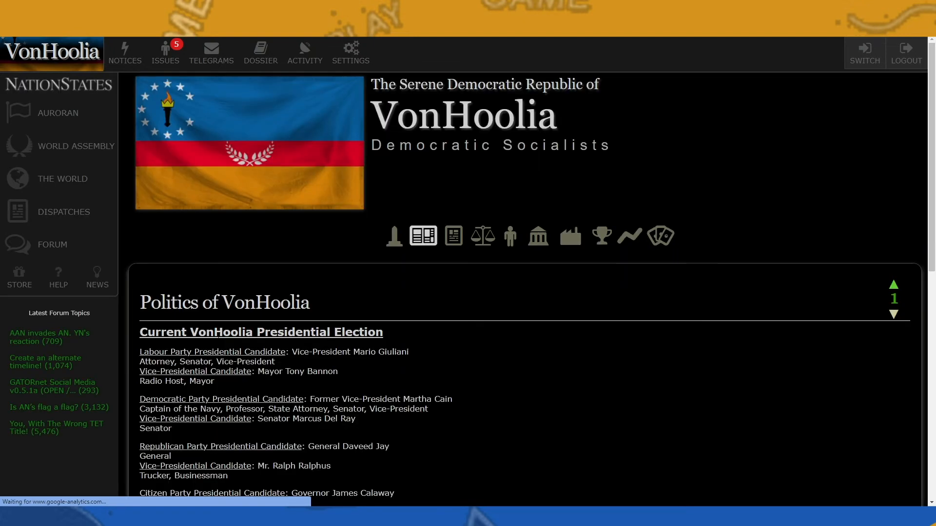
scroll("down", 3)
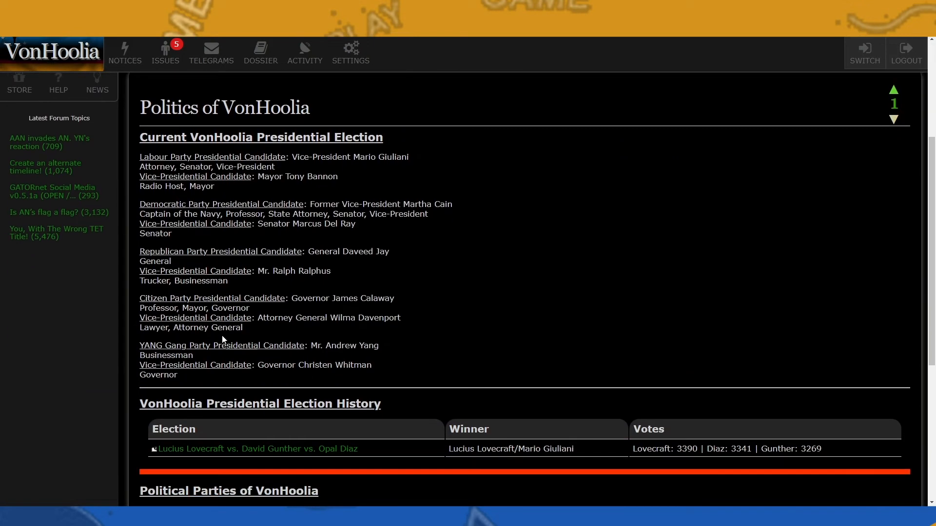
mouse_move(306, 100)
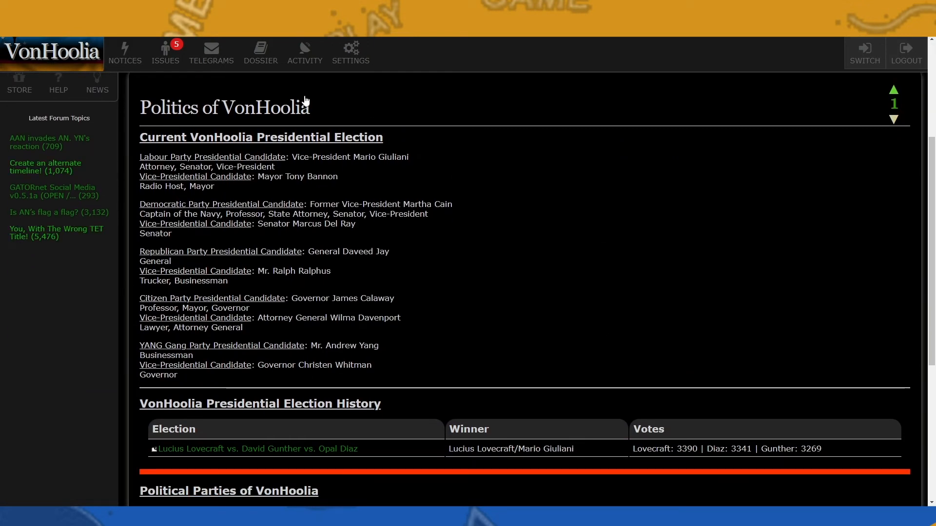
mouse_move(459, 286)
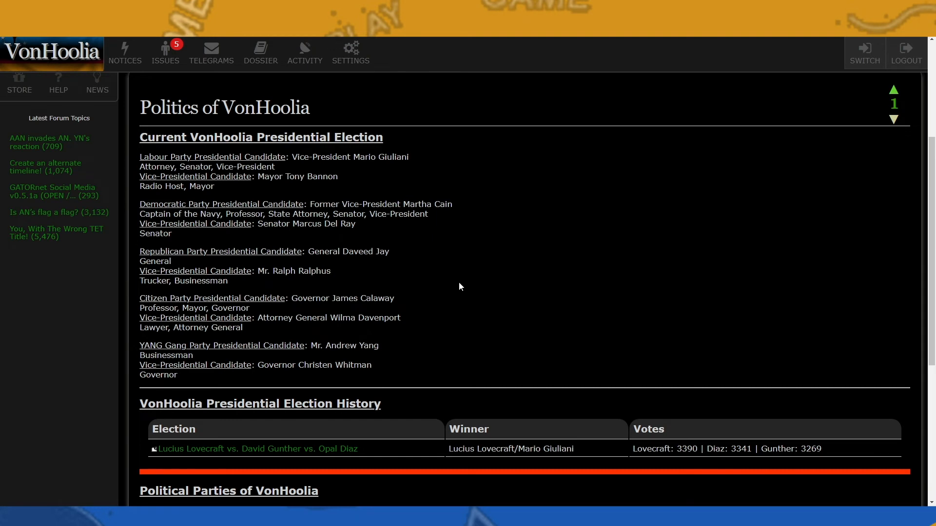
mouse_move(343, 391)
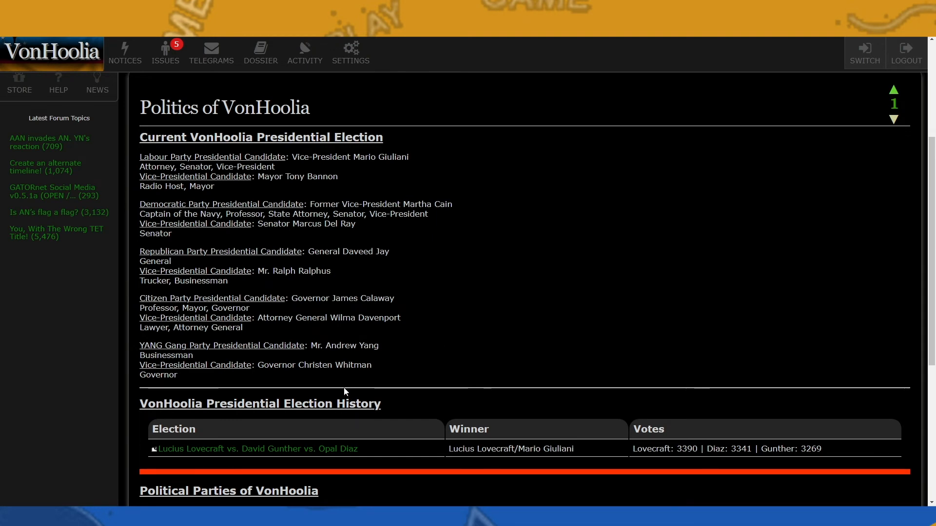
scroll("down", 3)
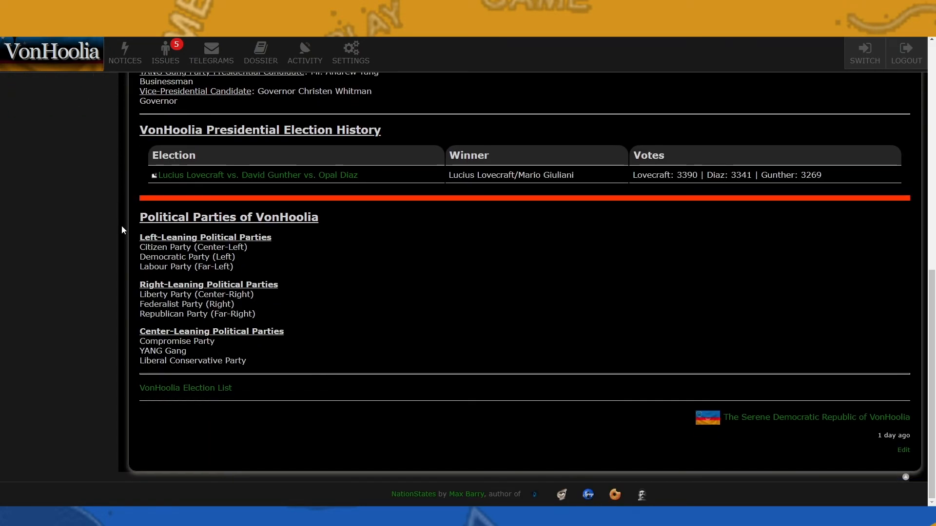
key("ctrl+plus")
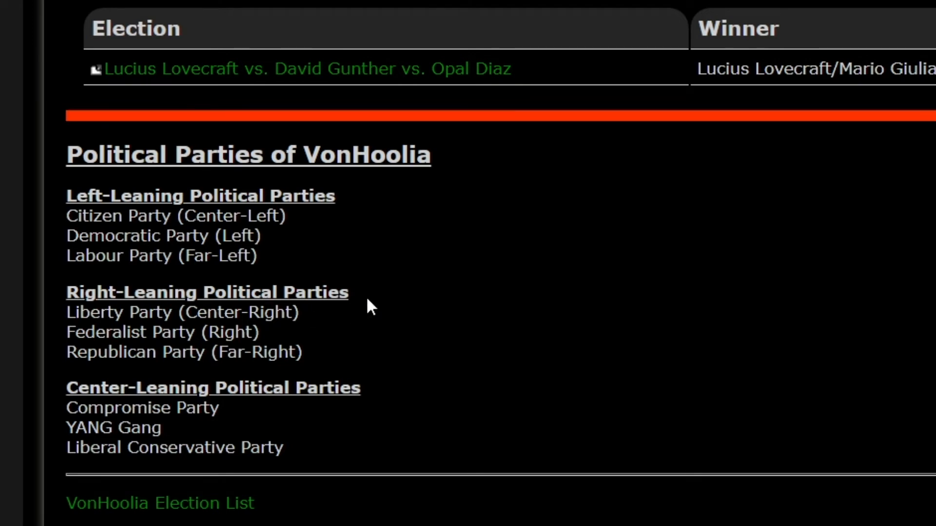
mouse_move(39, 234)
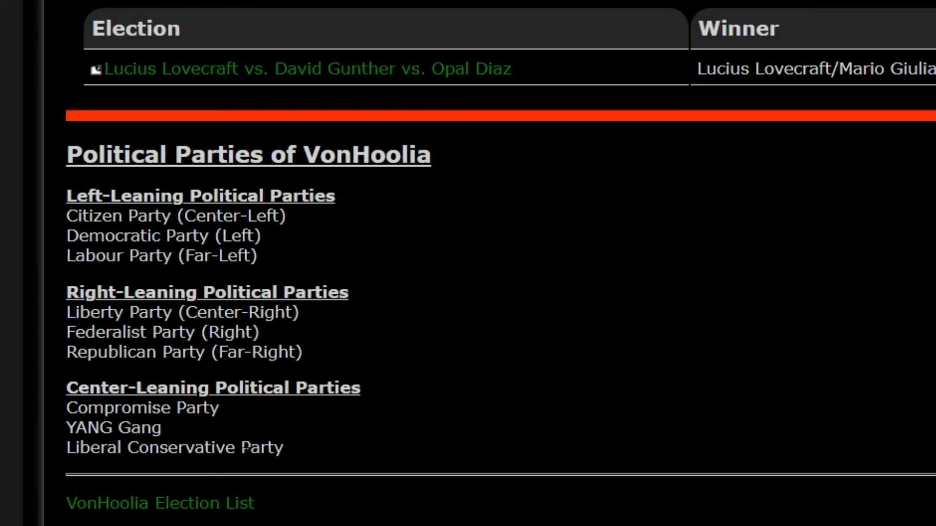
mouse_move(29, 372)
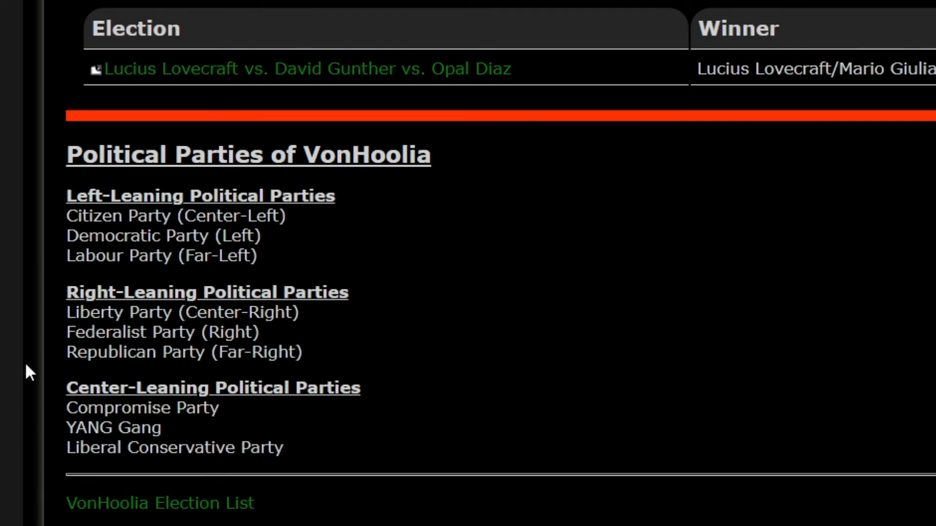
mouse_move(337, 464)
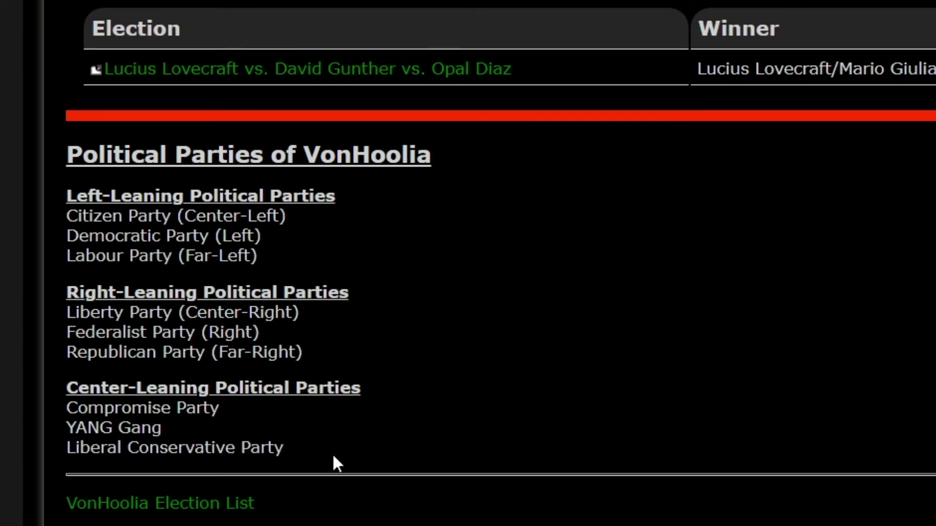
Scroll back up to the presidential candidates list, from Labour to YANG Gang.
scroll("up", 3)
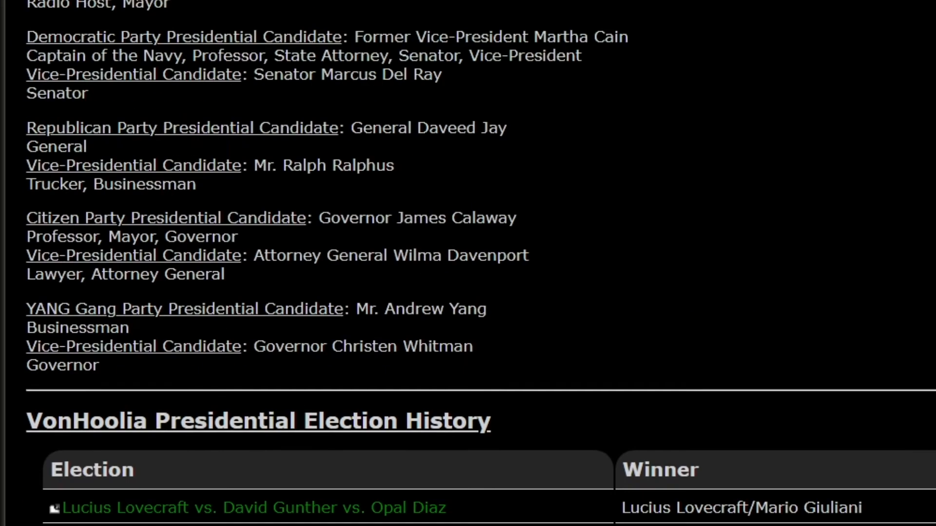
scroll("up", 3)
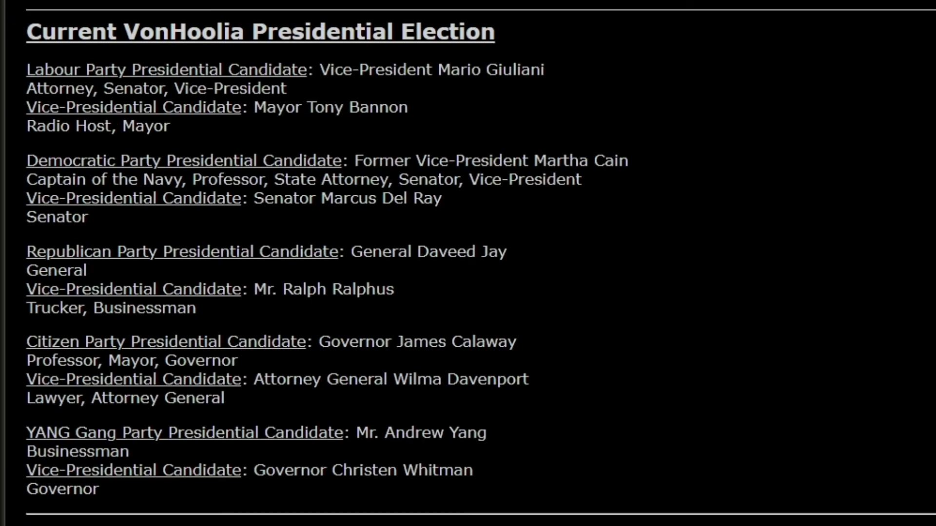
mouse_move(743, 250)
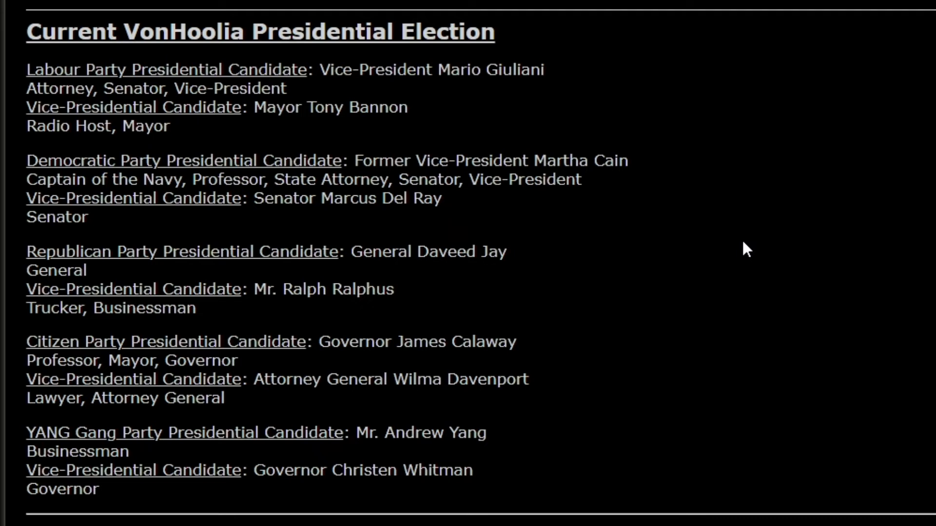
mouse_move(566, 267)
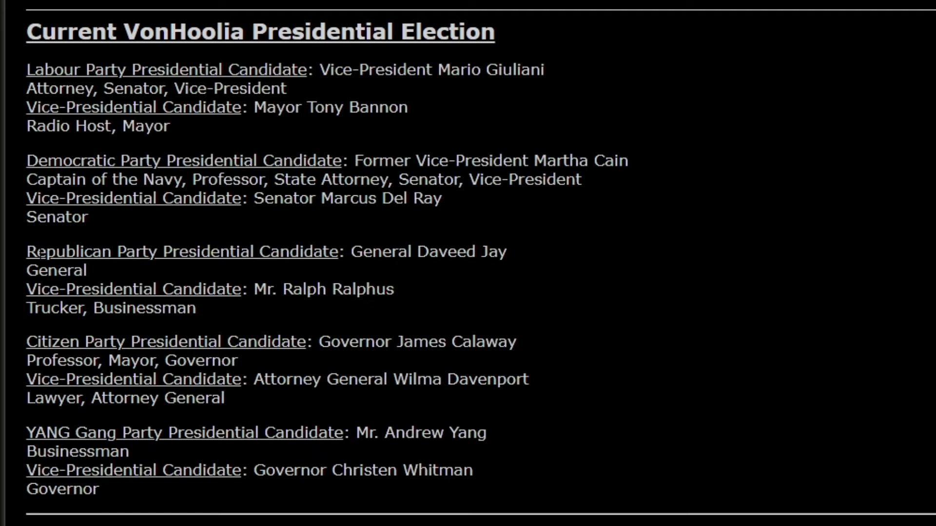
mouse_move(189, 240)
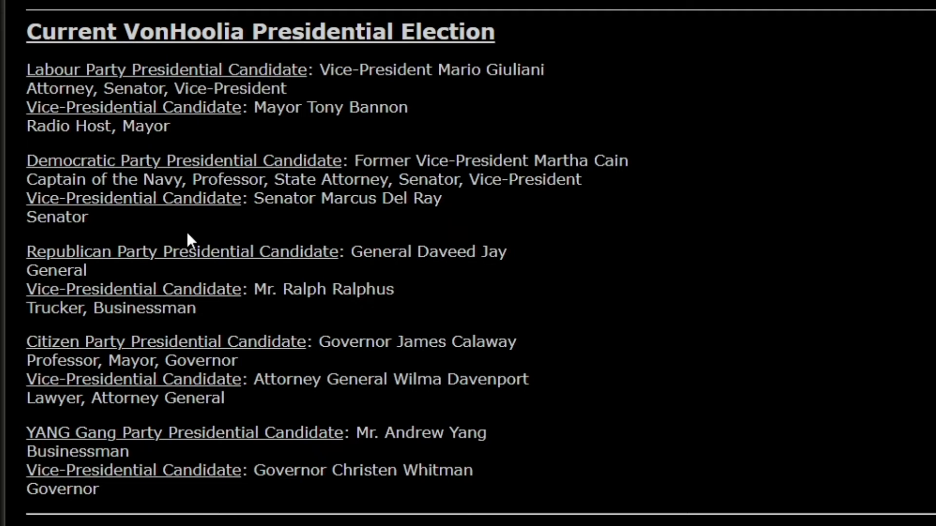
mouse_move(562, 400)
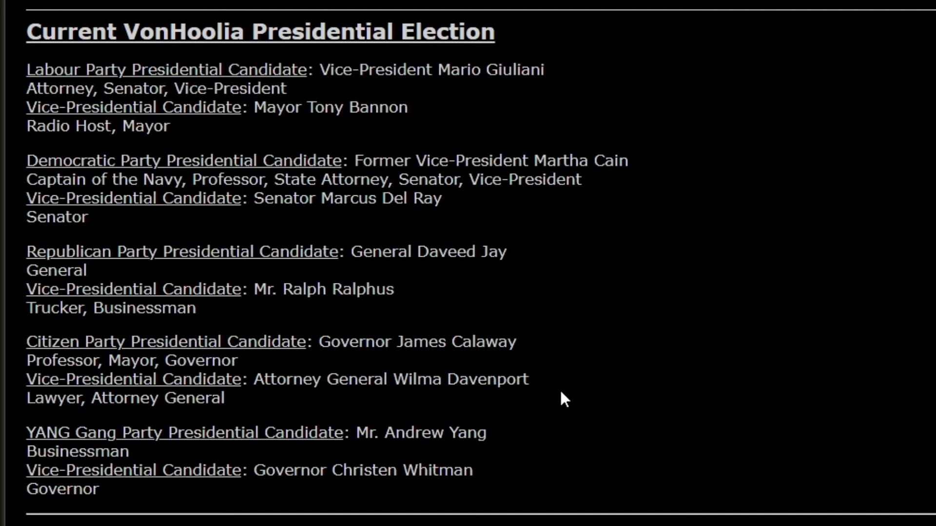
mouse_move(710, 157)
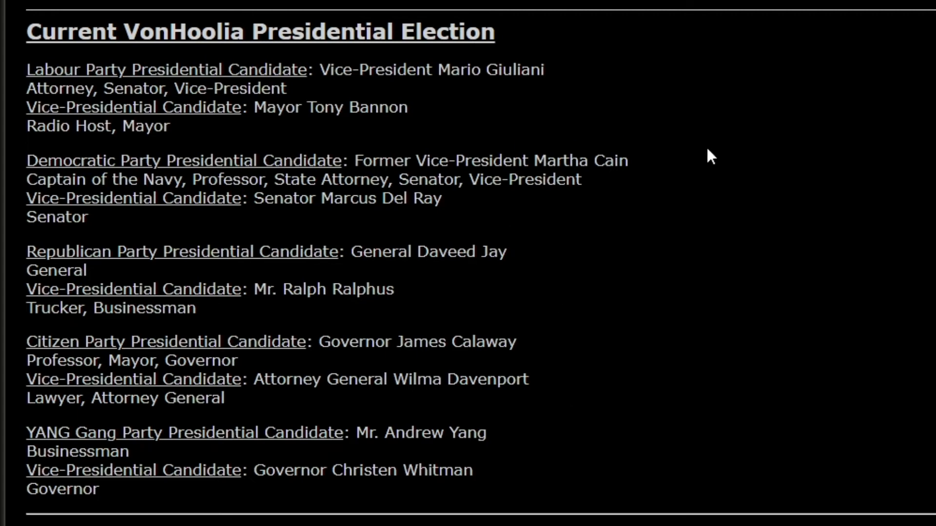
mouse_move(664, 210)
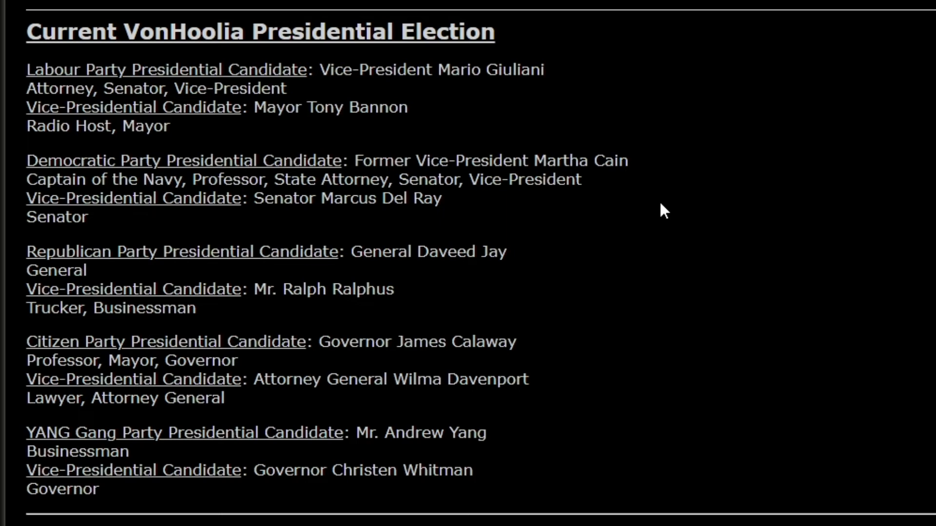
mouse_move(423, 229)
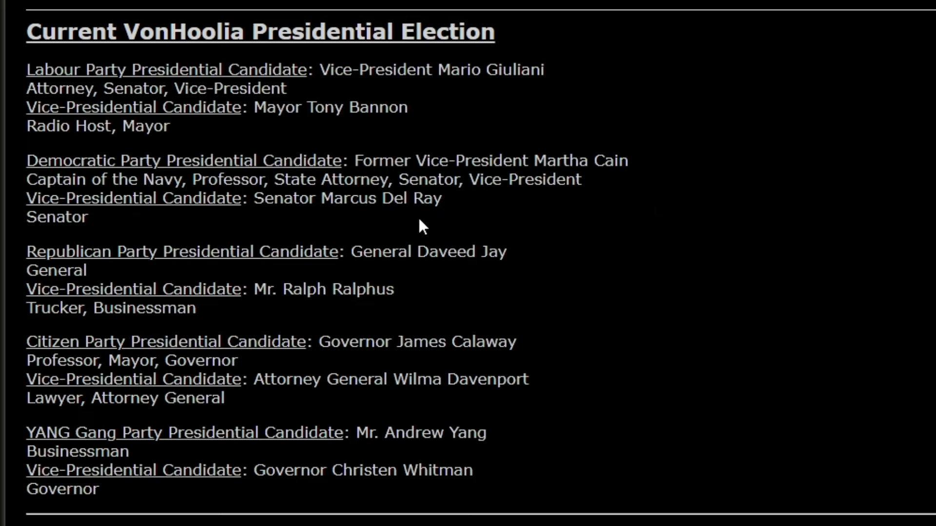
mouse_move(432, 271)
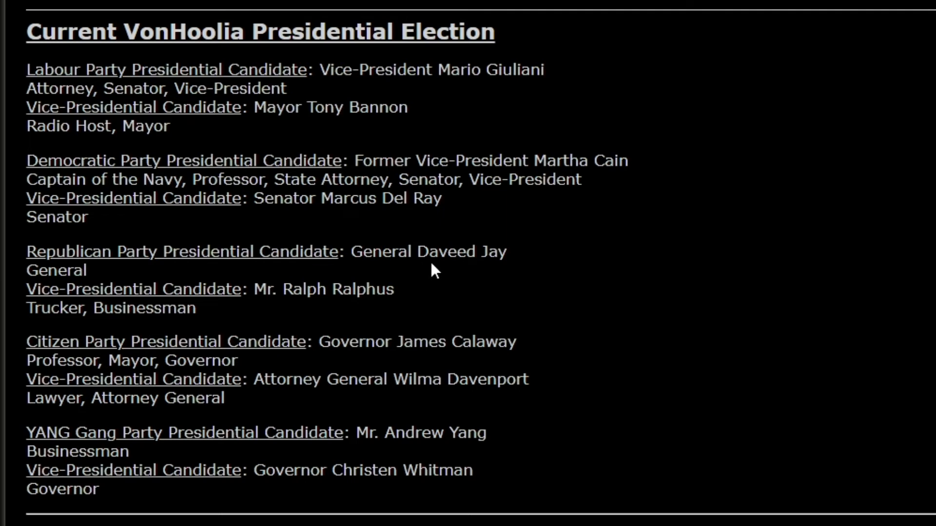
mouse_move(474, 281)
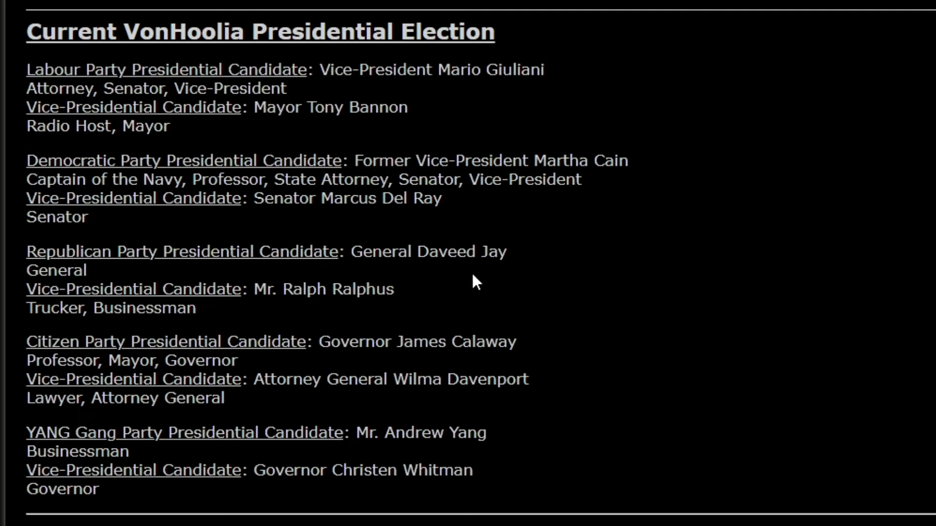
mouse_move(695, 356)
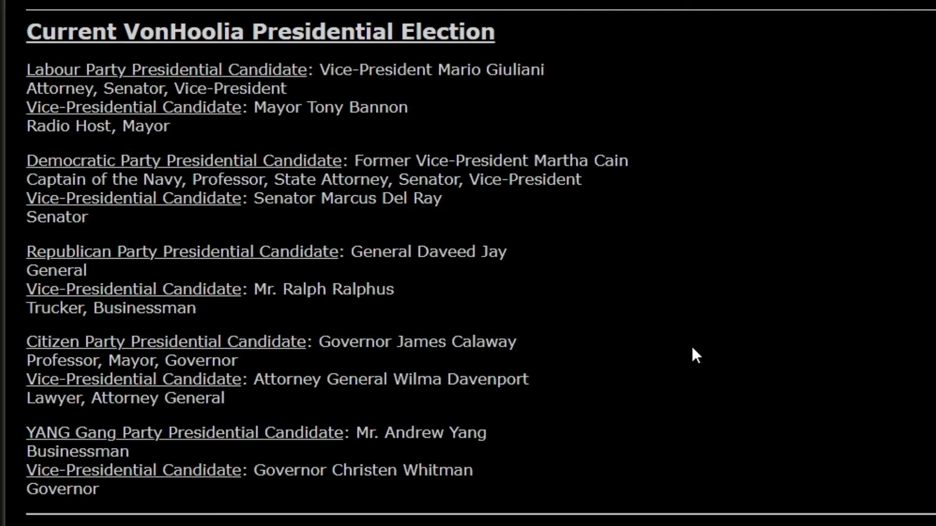
mouse_move(90, 418)
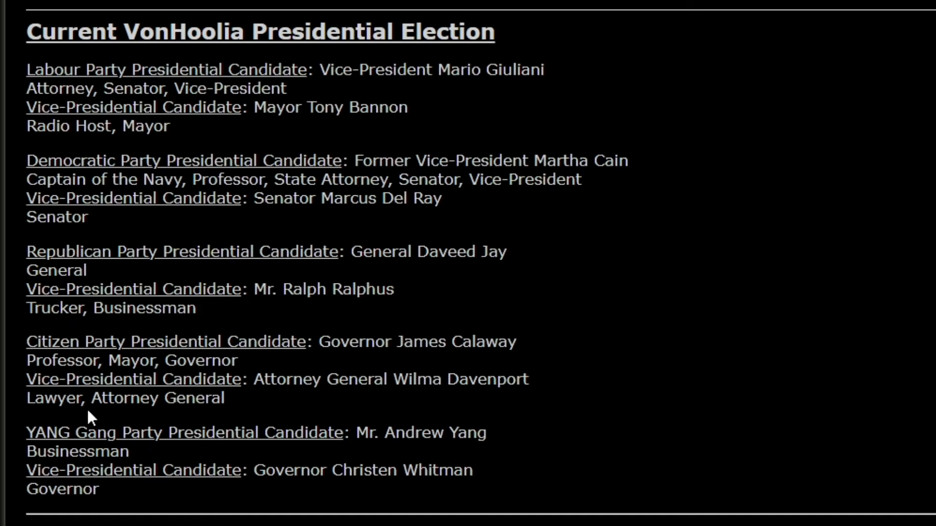
mouse_move(406, 364)
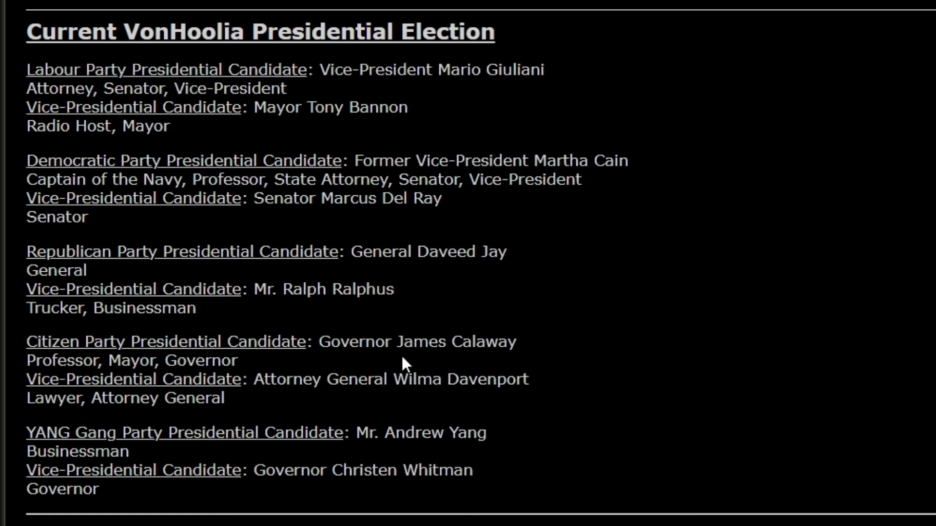
mouse_move(531, 375)
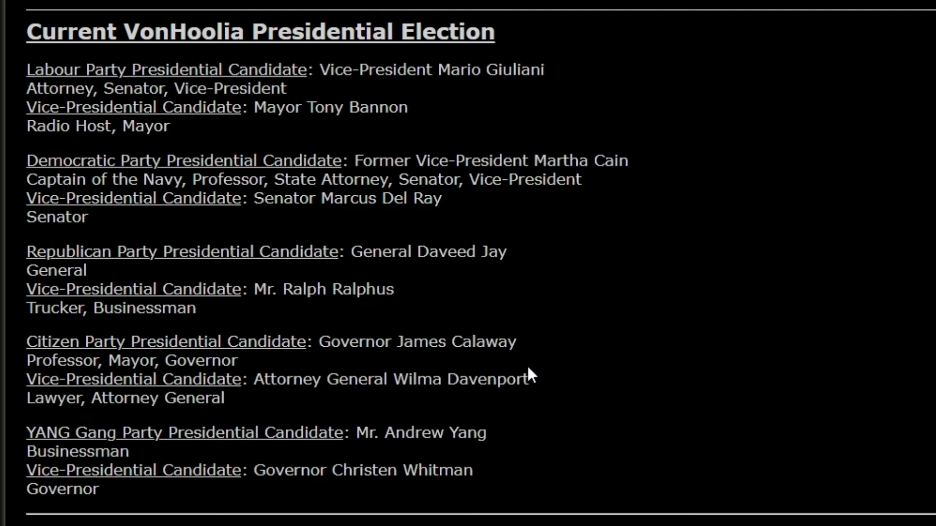
mouse_move(652, 421)
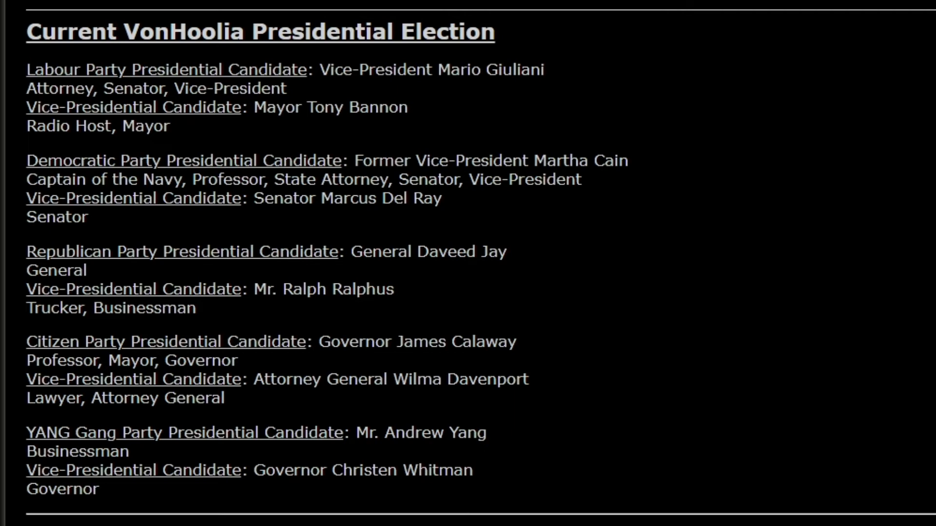
mouse_move(639, 449)
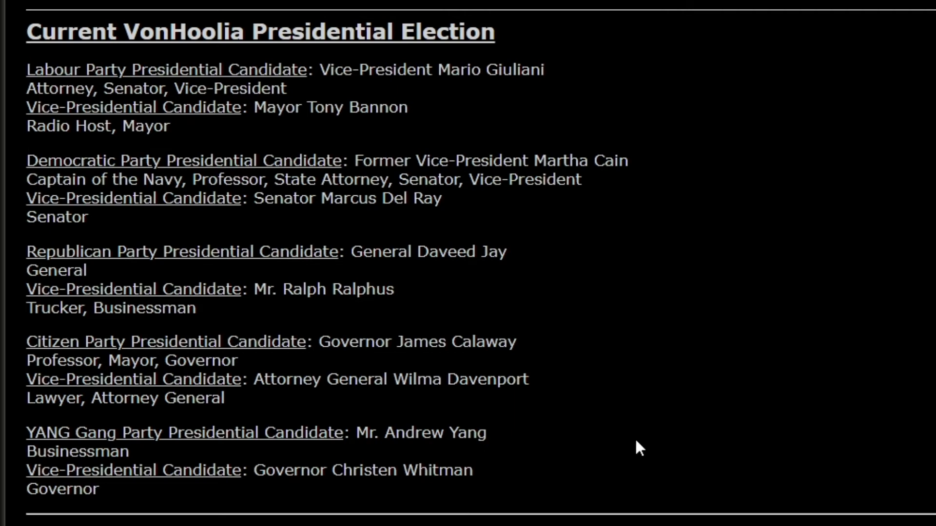
mouse_move(420, 524)
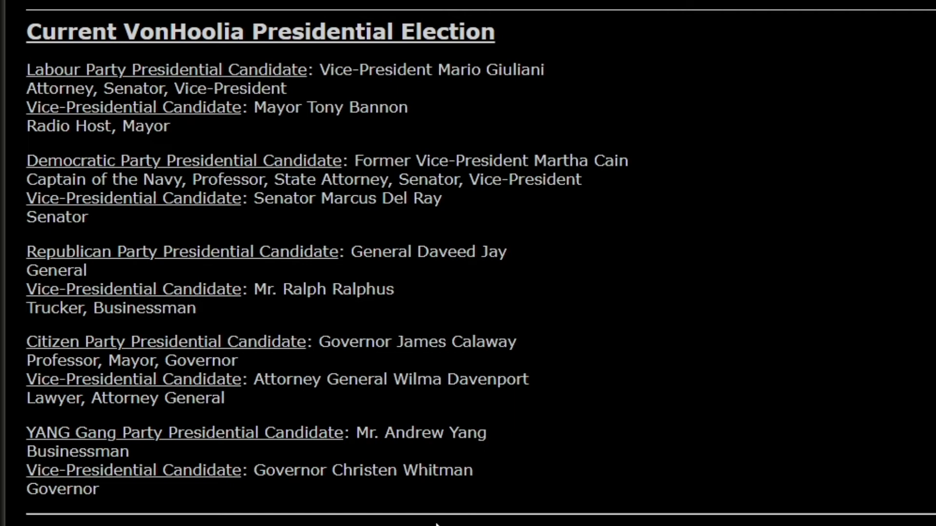
mouse_move(377, 502)
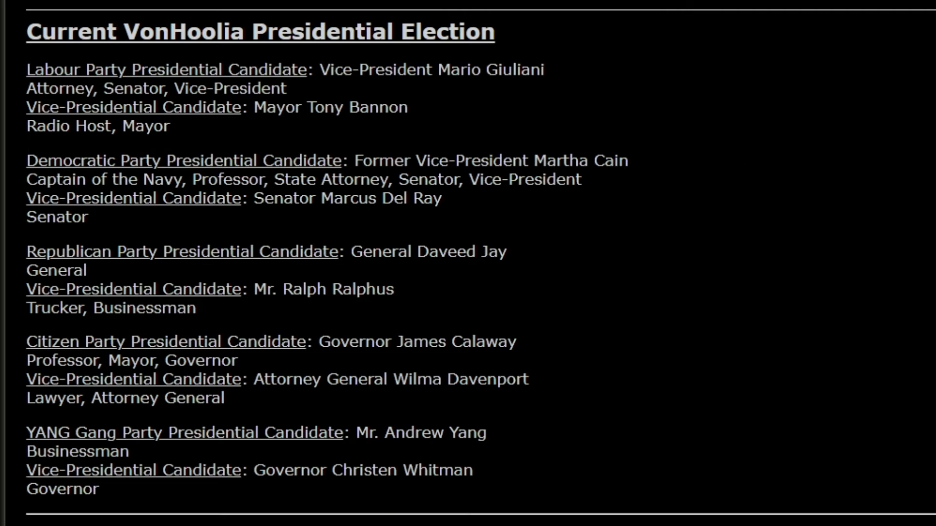
mouse_move(627, 299)
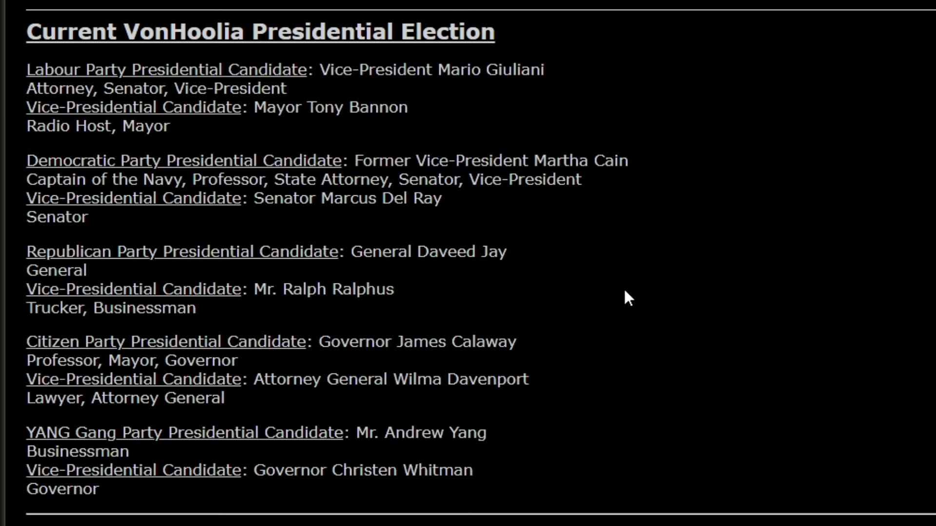
mouse_move(470, 364)
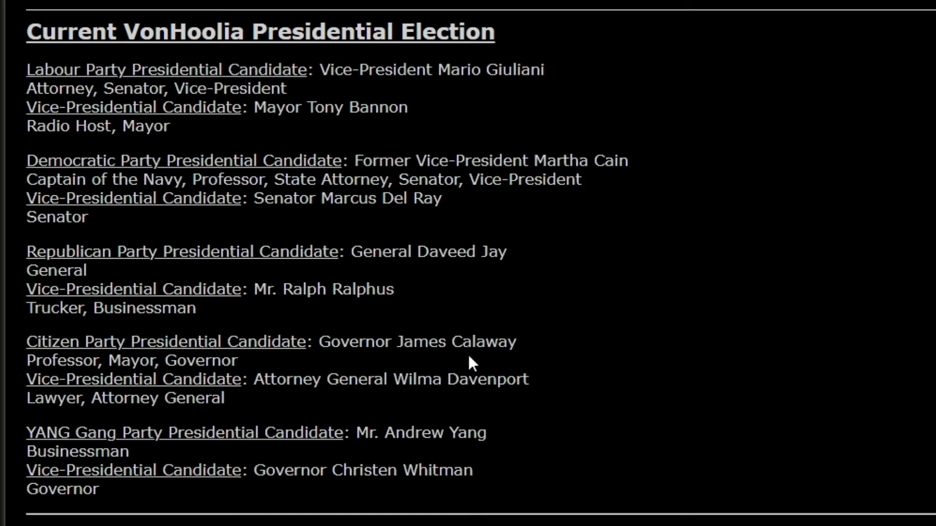
mouse_move(805, 447)
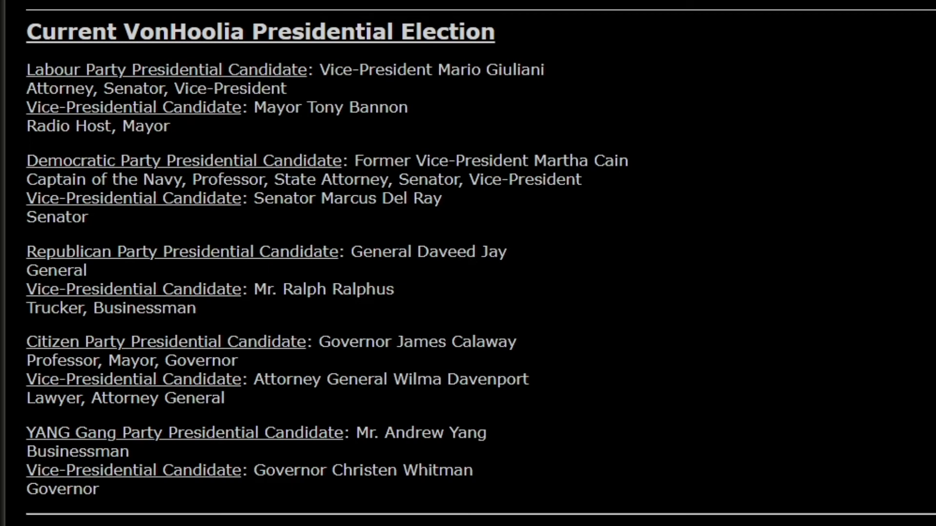
mouse_move(830, 399)
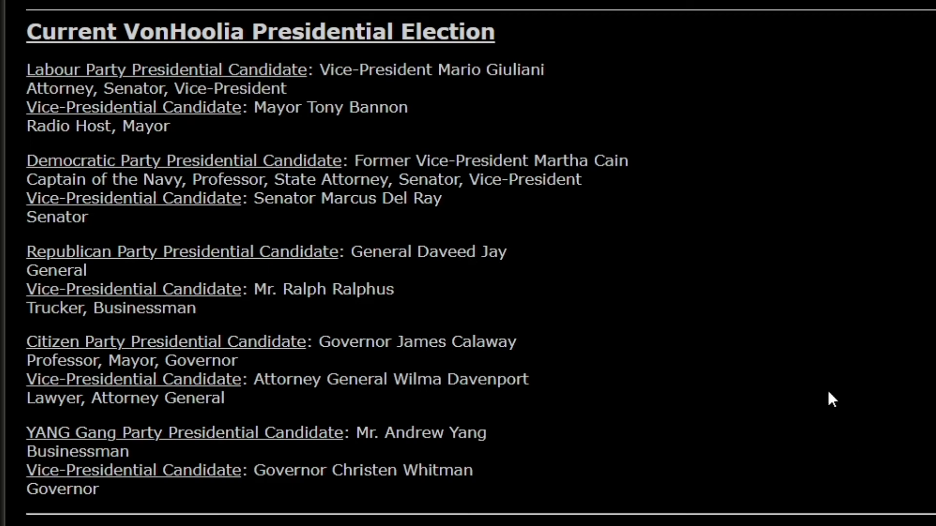
scroll("down", 3)
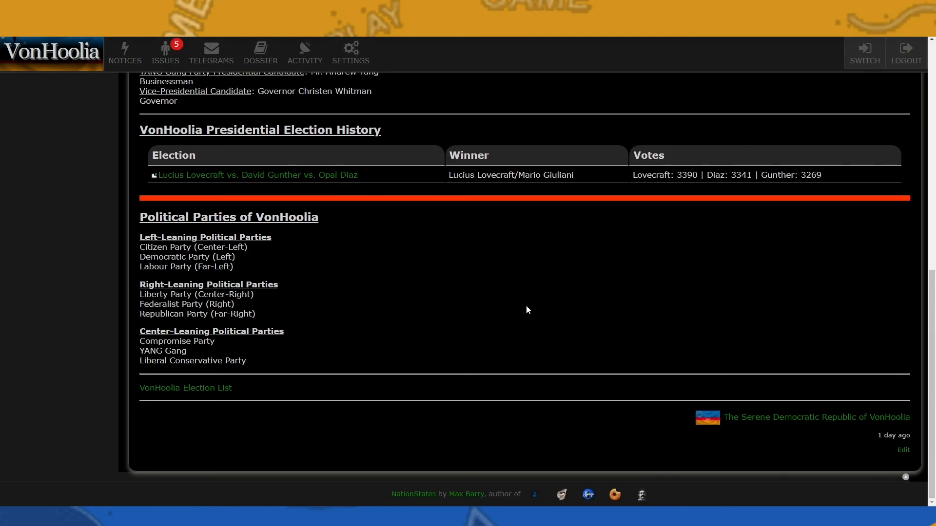
mouse_move(74, 218)
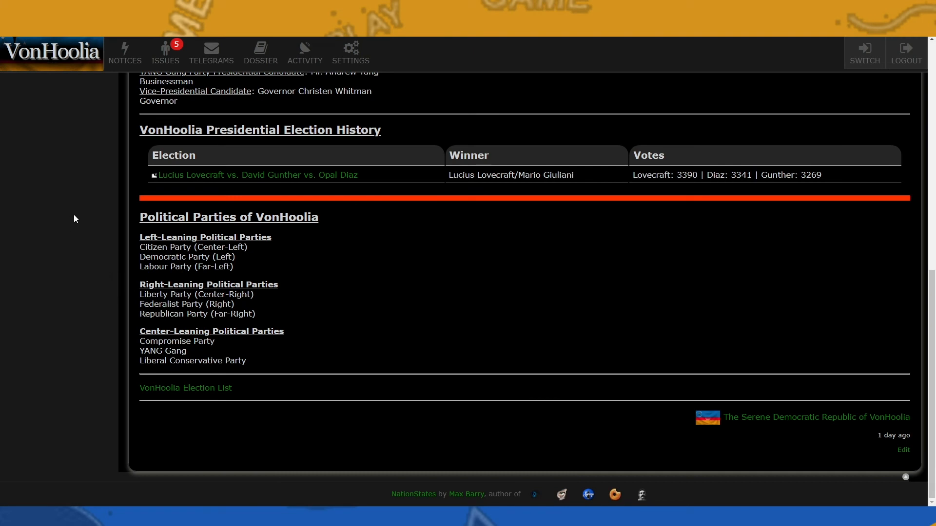
mouse_move(205, 205)
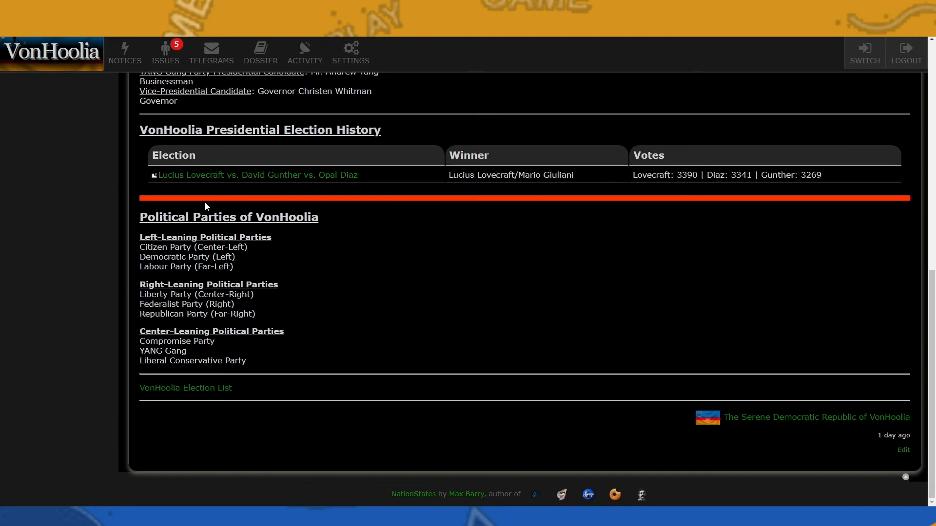
mouse_move(489, 380)
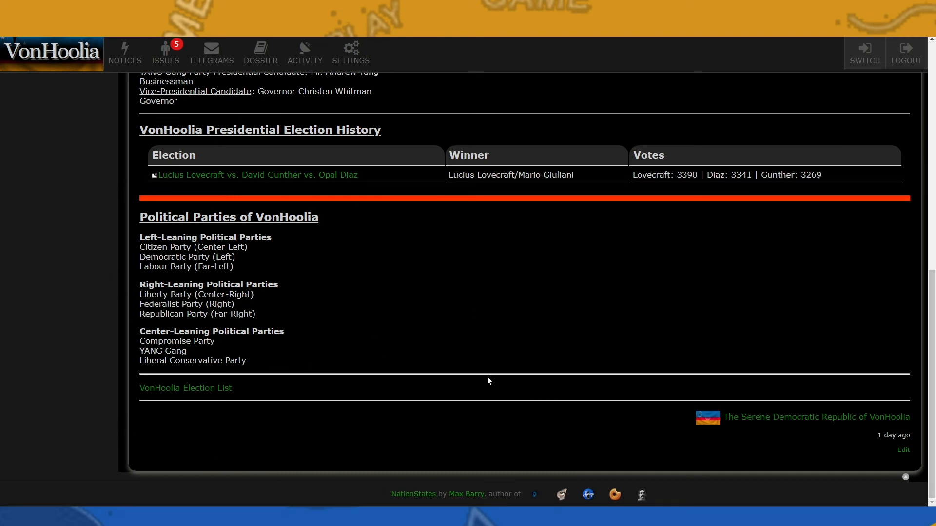
scroll("up", 3)
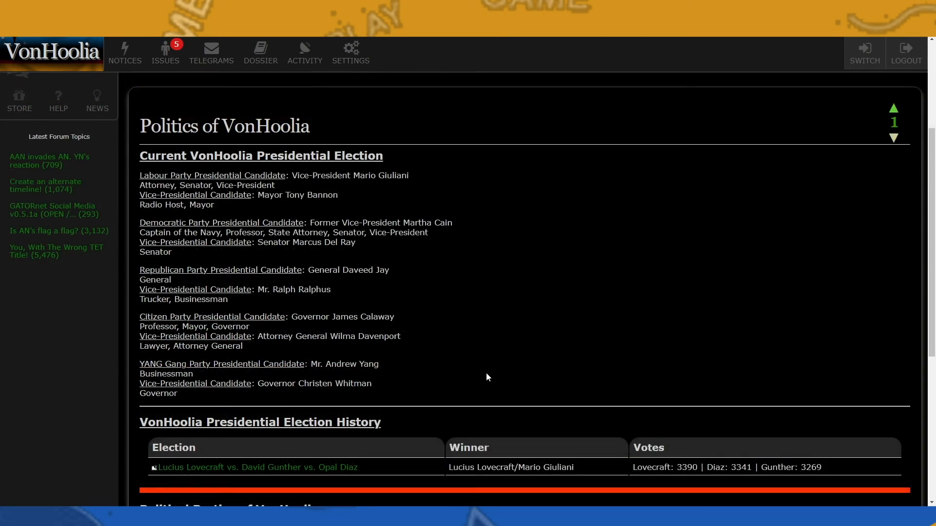
mouse_move(165, 53)
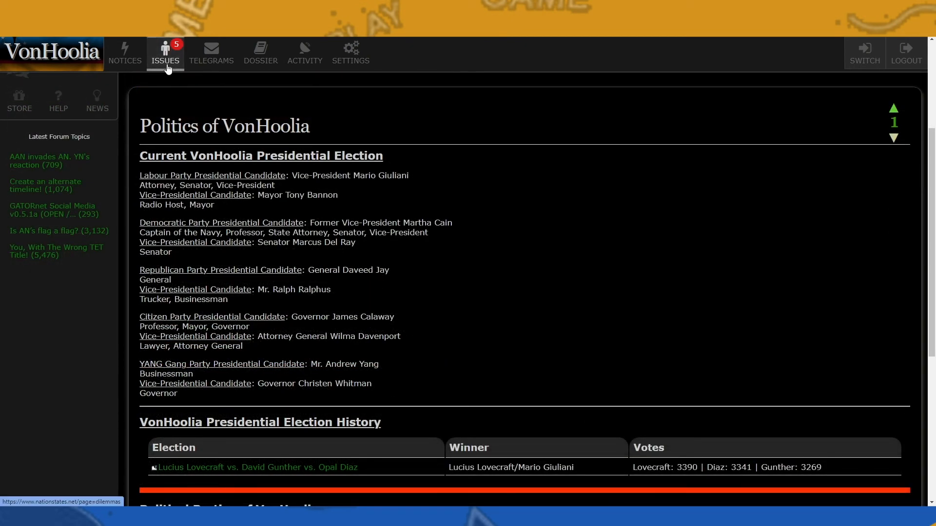
Open the pending issues list and scroll down to 'Not So Cool Aid?'.
left_click(165, 52)
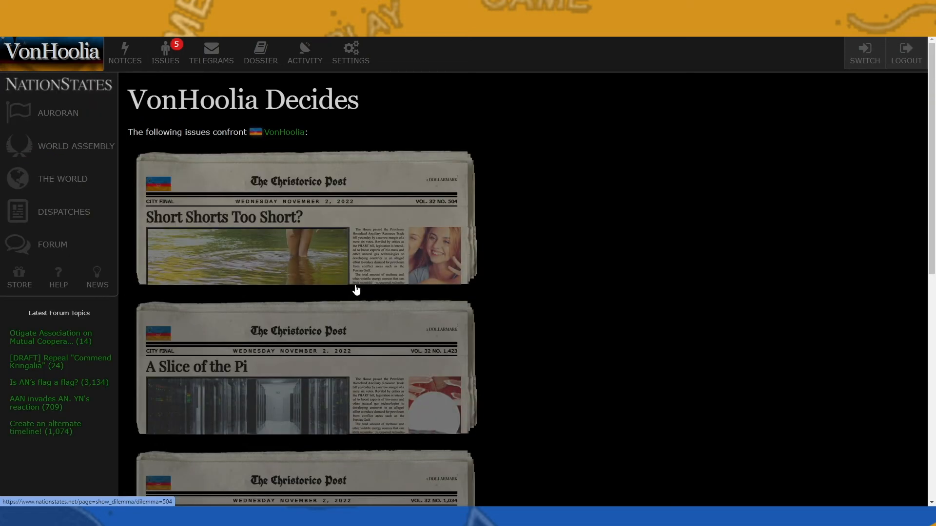
mouse_move(337, 300)
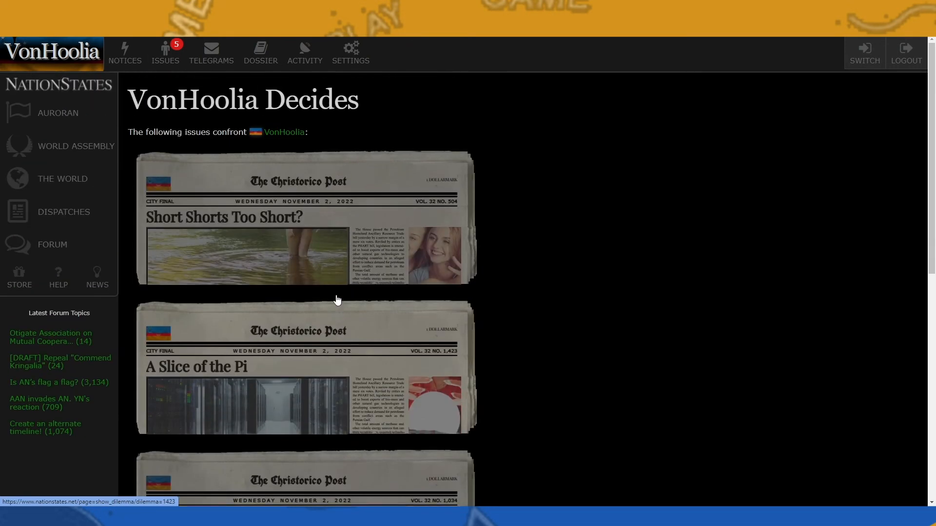
scroll("down", 3)
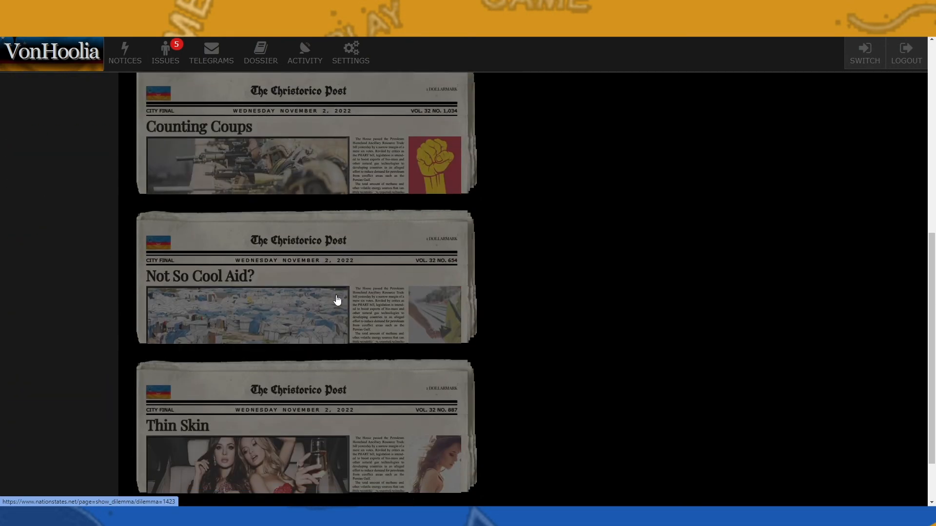
scroll("down", 3)
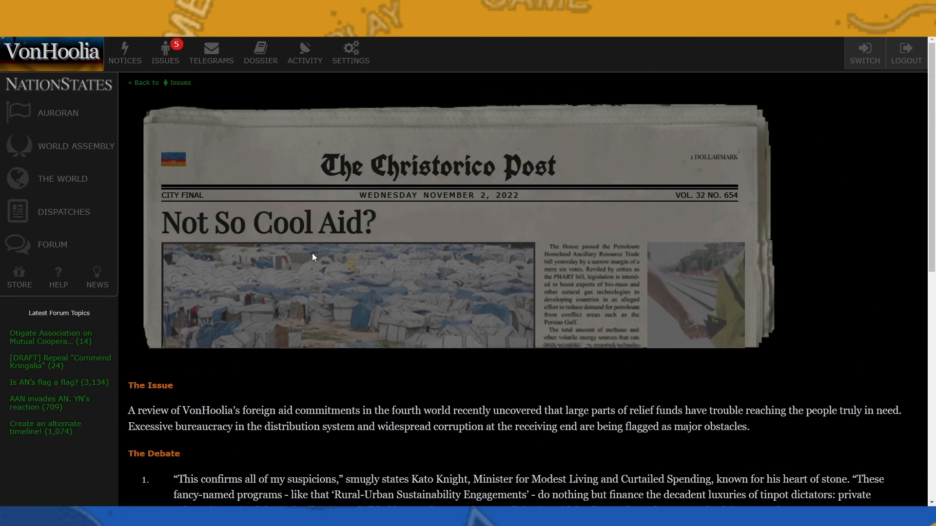
scroll("down", 3)
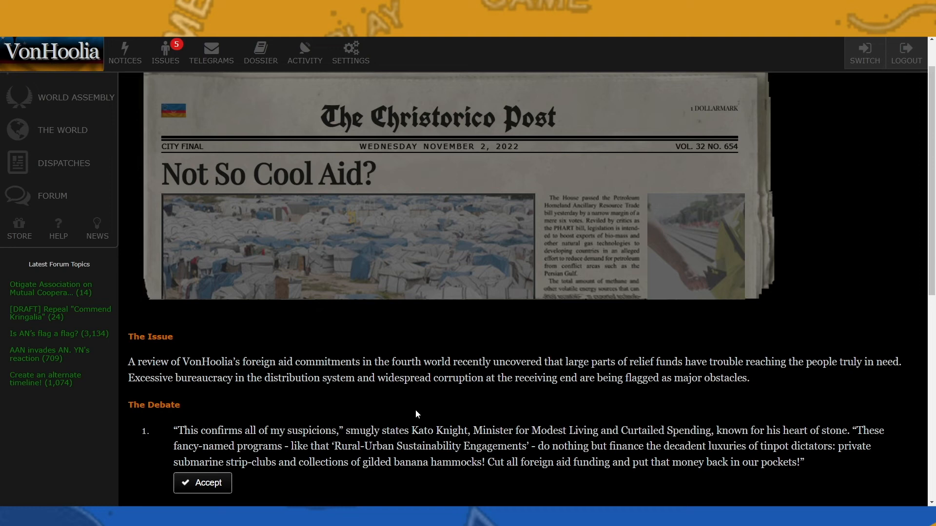
scroll("down", 3)
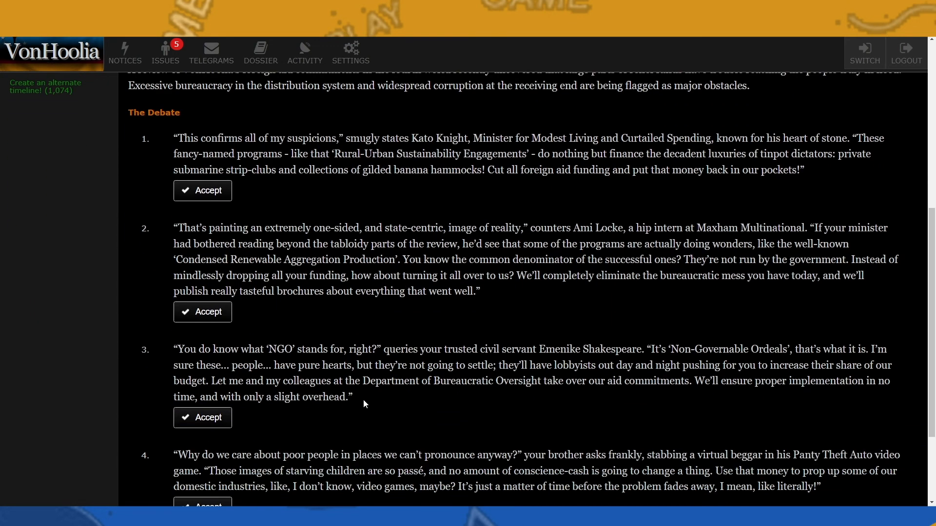
scroll("up", 3)
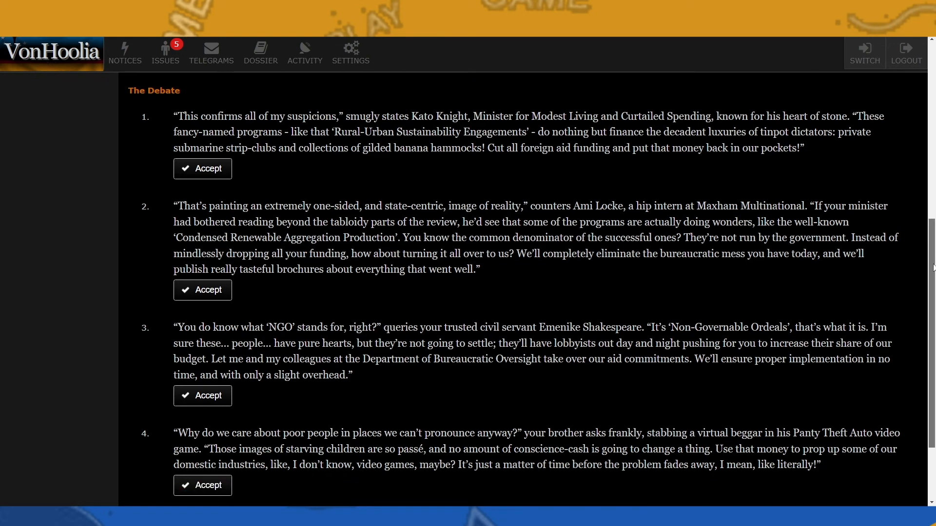
scroll("down", 3)
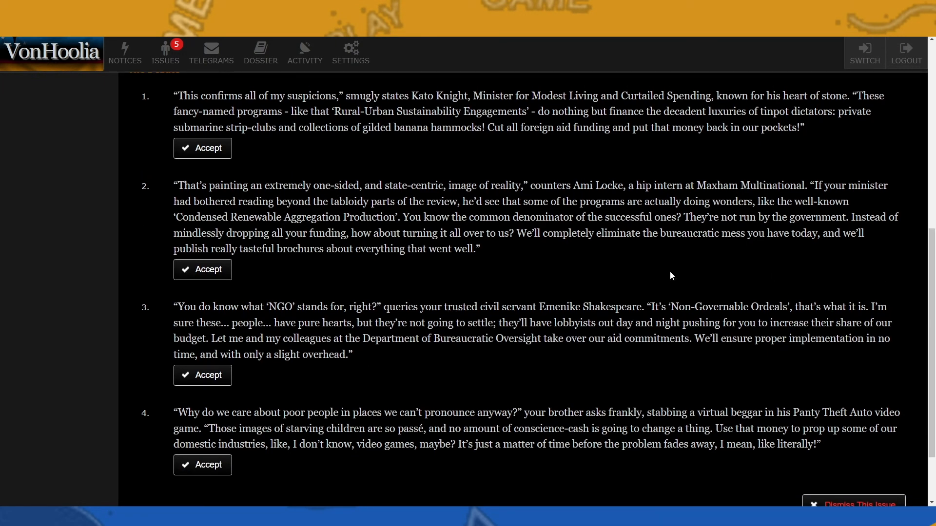
mouse_move(586, 276)
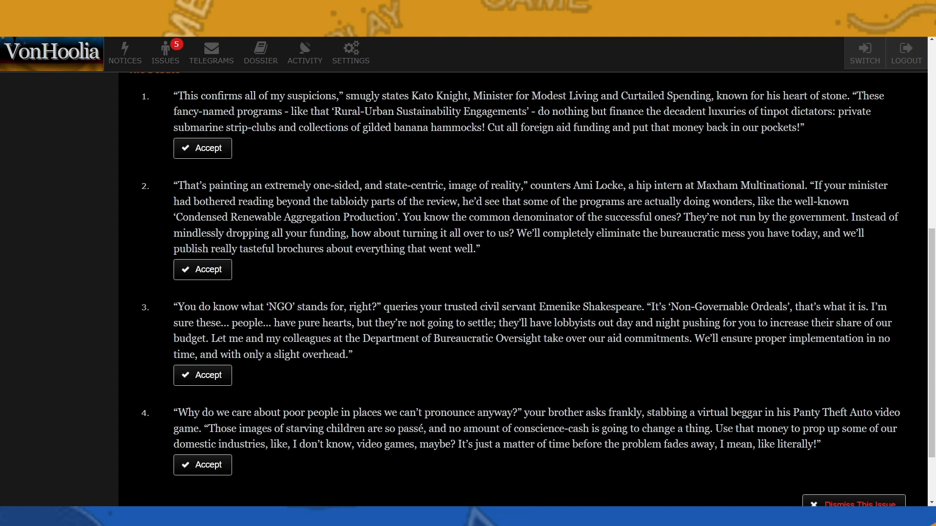
mouse_move(426, 303)
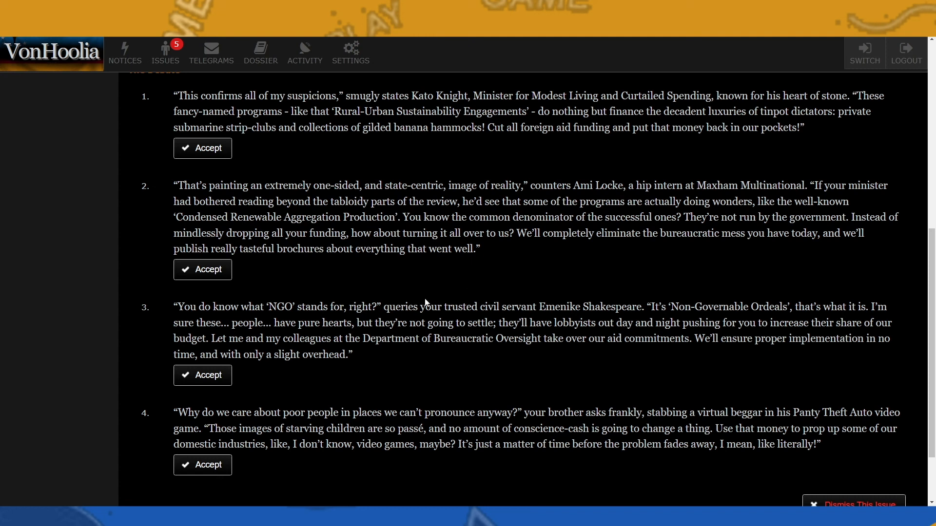
mouse_move(494, 359)
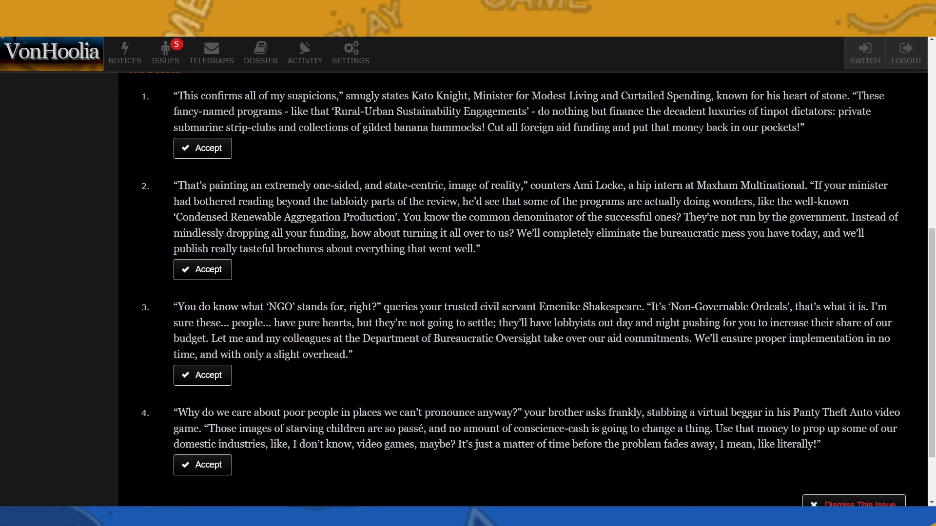
mouse_move(677, 139)
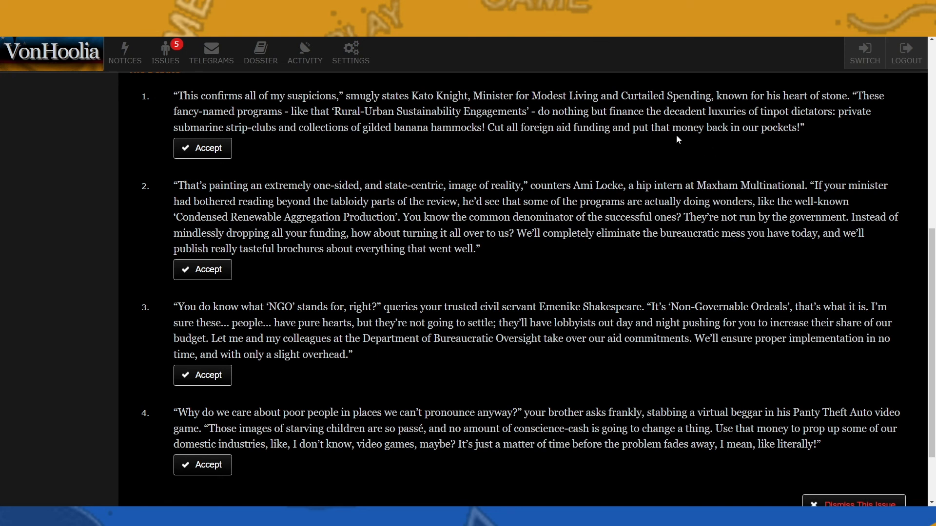
mouse_move(618, 256)
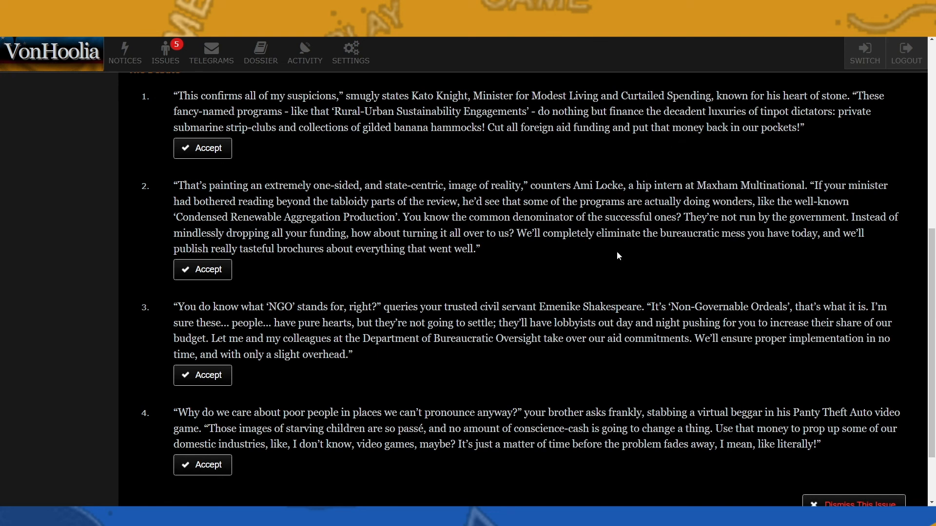
mouse_move(319, 263)
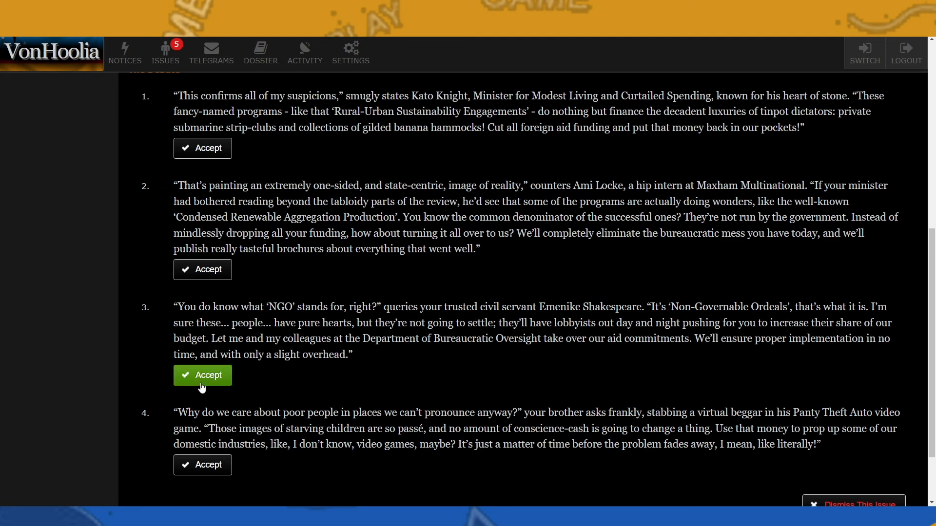
Accept option 3's bureaucratic oversight, review the results, and return to VonHoolia's nation page.
left_click(202, 375)
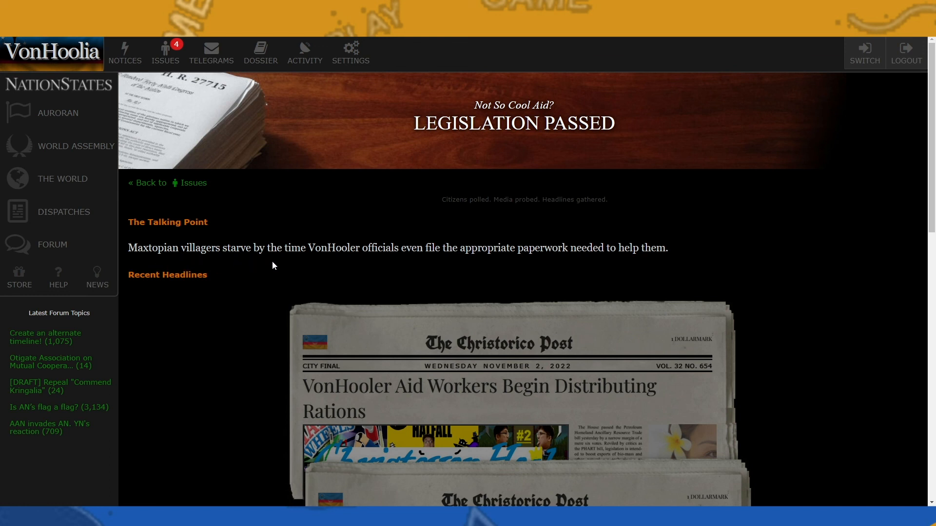
mouse_move(690, 187)
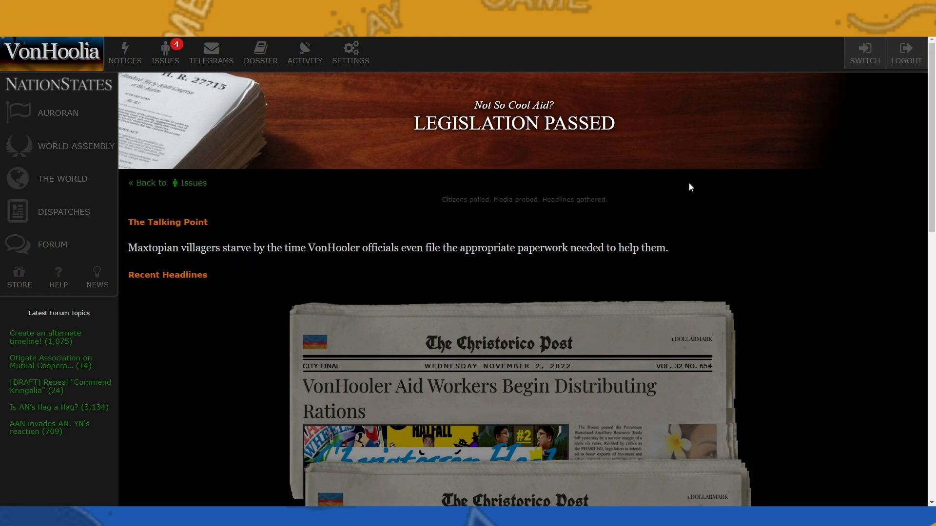
mouse_move(730, 199)
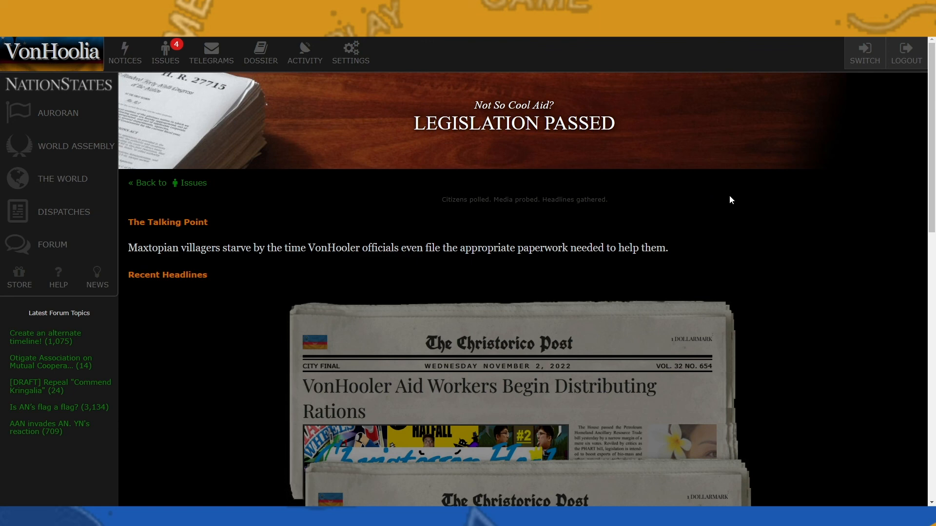
scroll("down", 3)
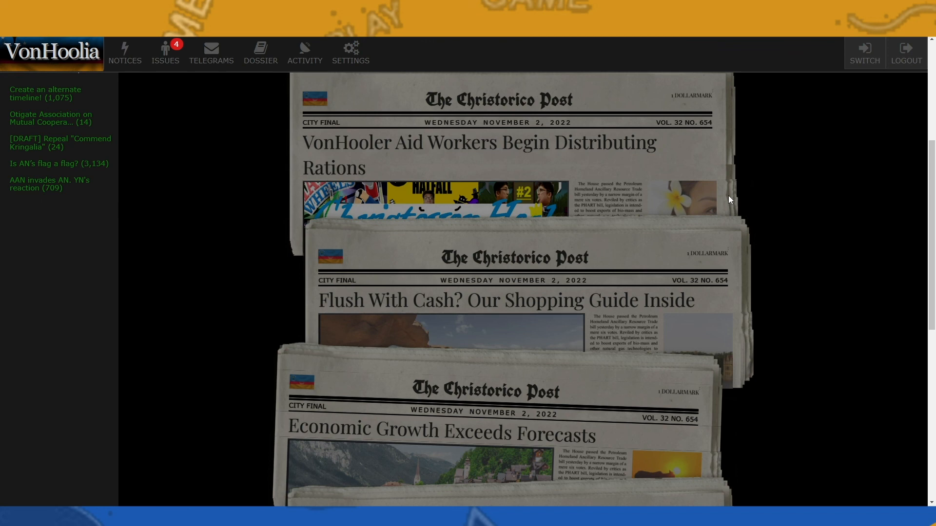
scroll("down", 3)
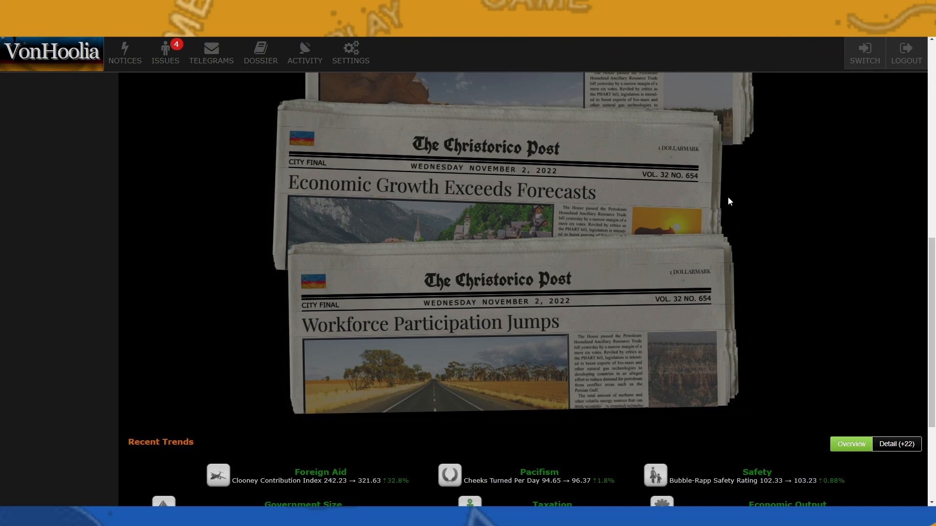
scroll("down", 3)
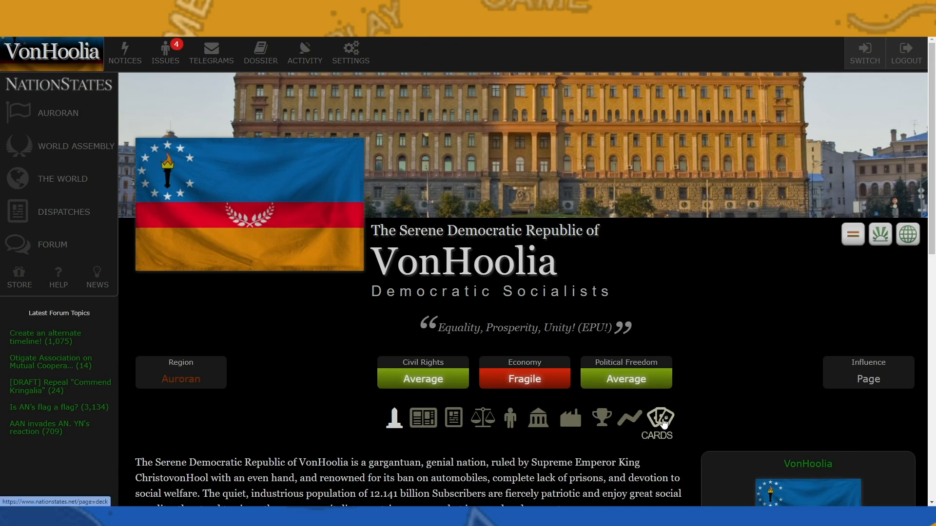
left_click(657, 418)
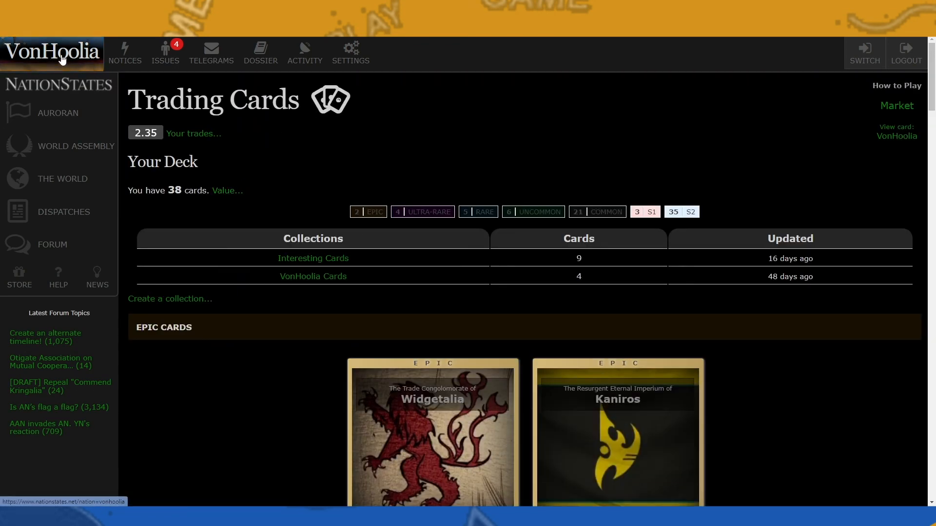
left_click(52, 53)
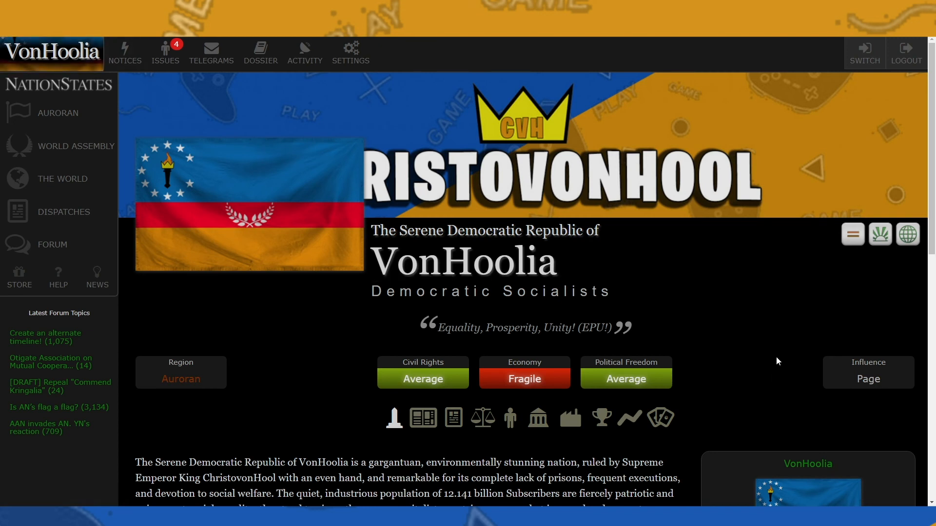